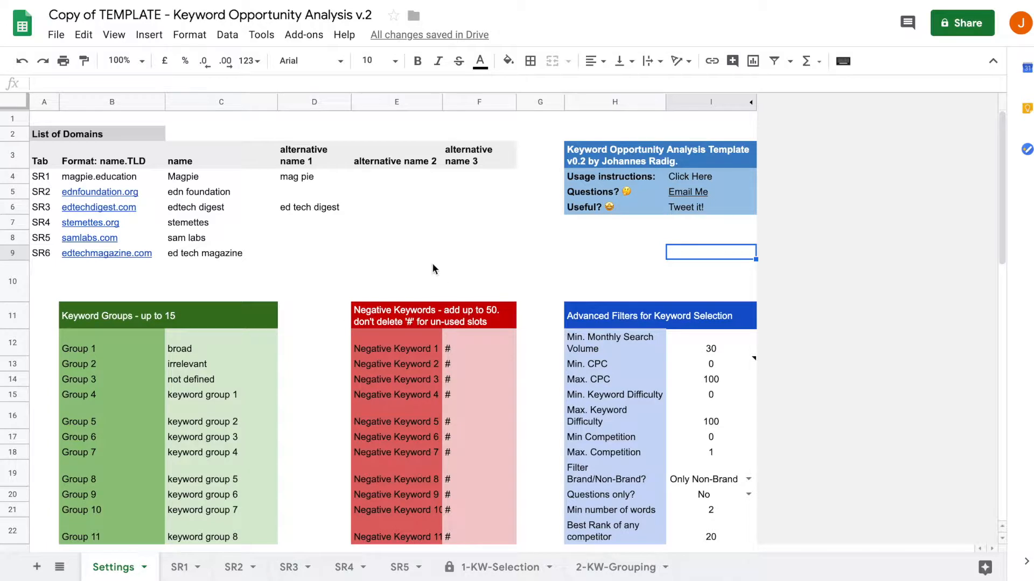
mouse_move(491, 253)
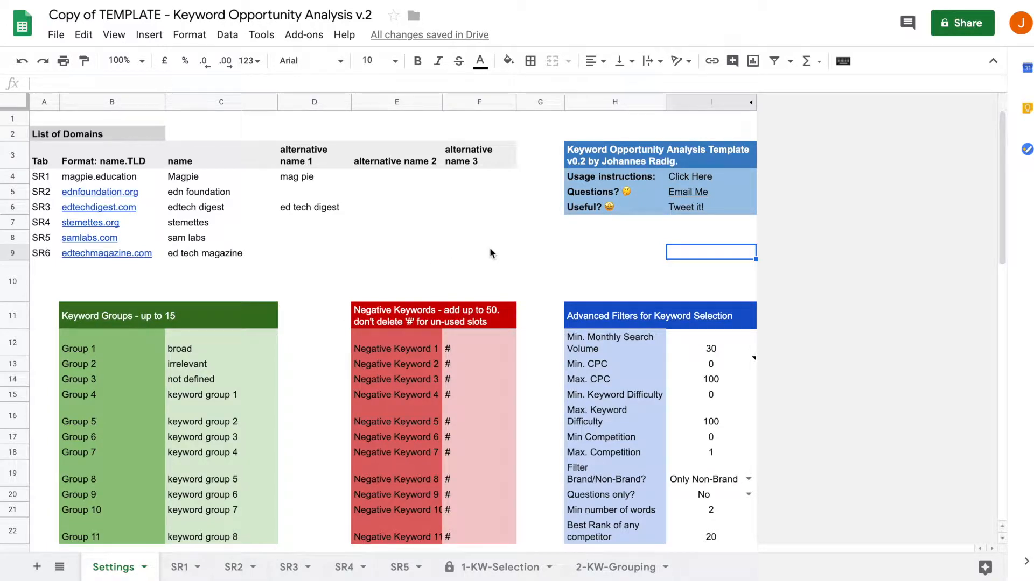
Review the competitor domains and their existing alternative names on the Settings sheet.
click(110, 176)
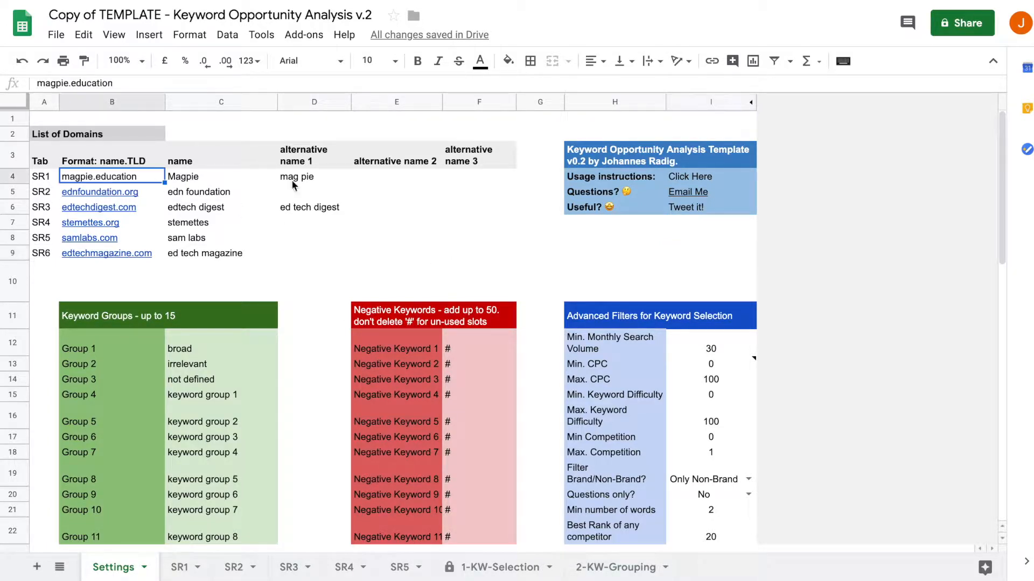
mouse_move(478, 233)
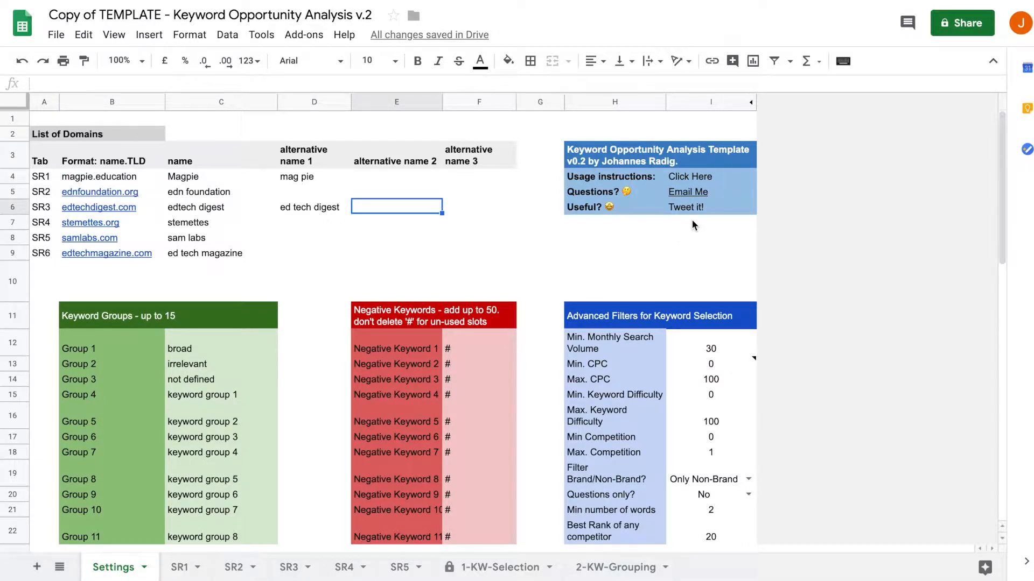
mouse_move(686, 180)
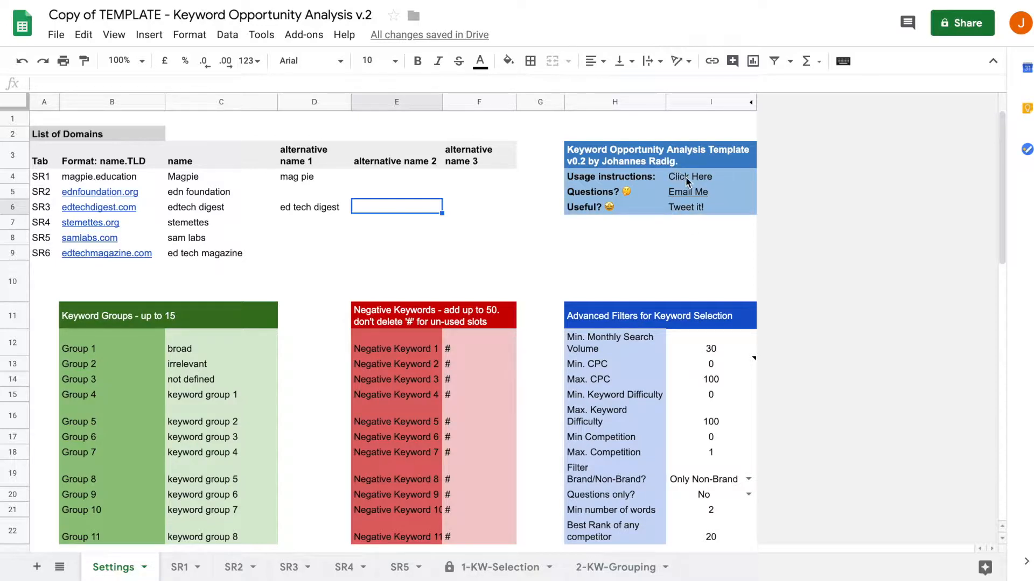
mouse_move(481, 238)
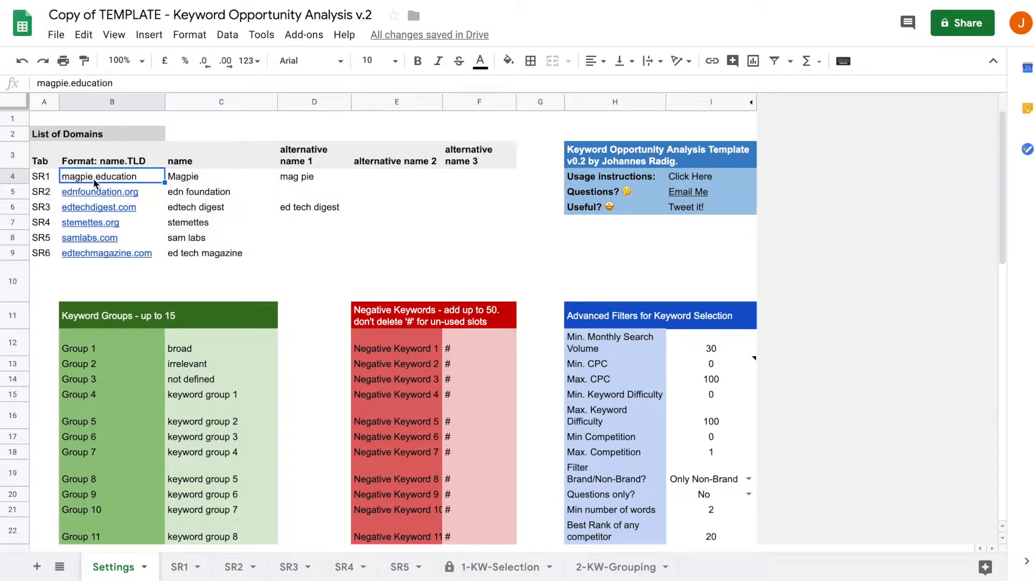
click(112, 191)
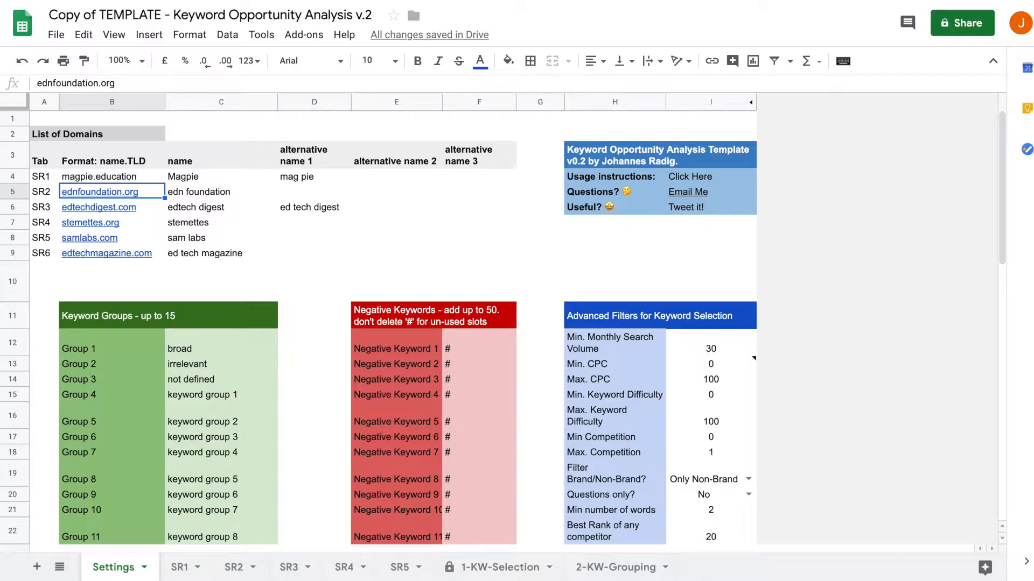
click(111, 176)
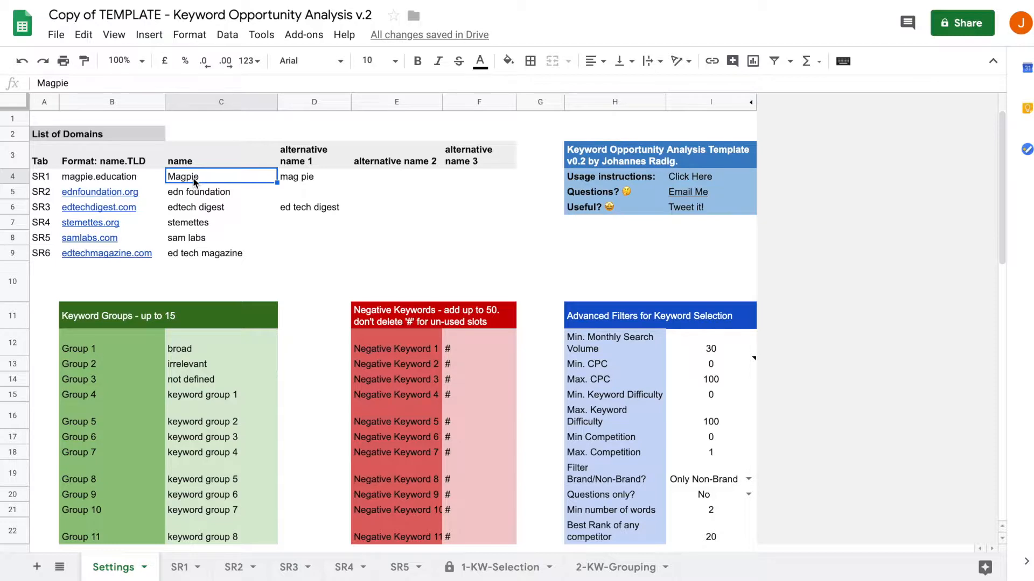
mouse_move(196, 184)
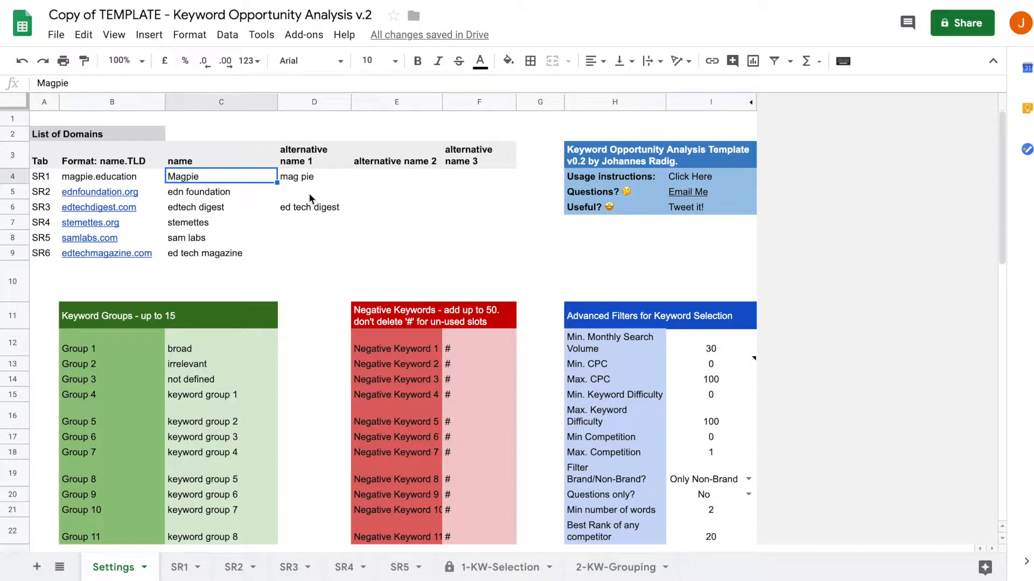
click(314, 191)
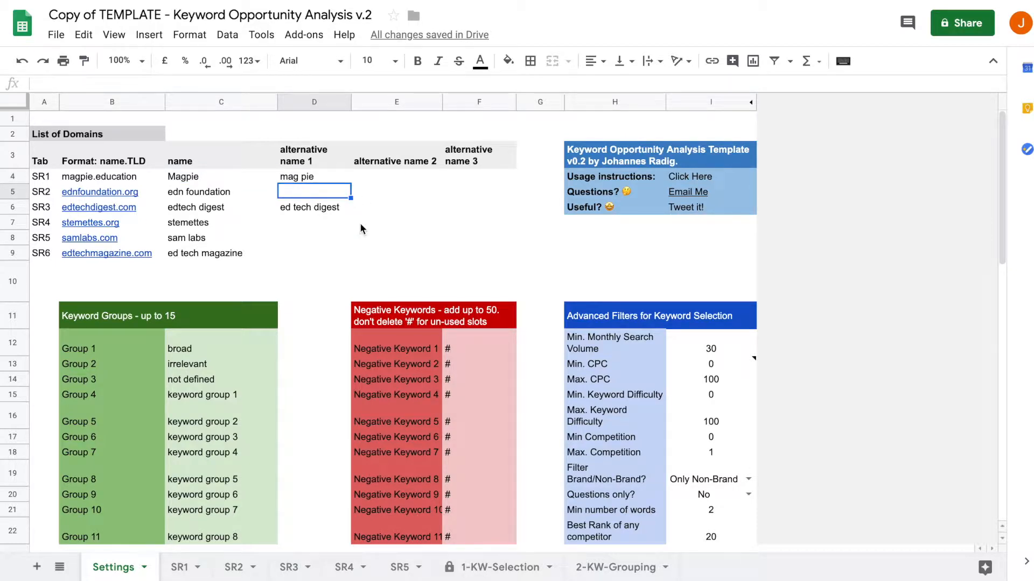
click(191, 176)
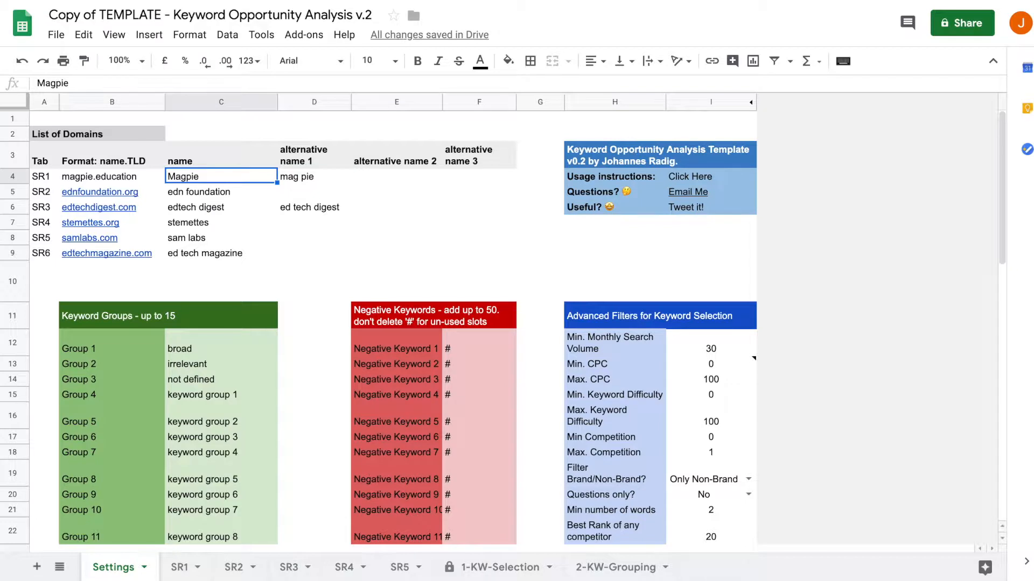
click(314, 175)
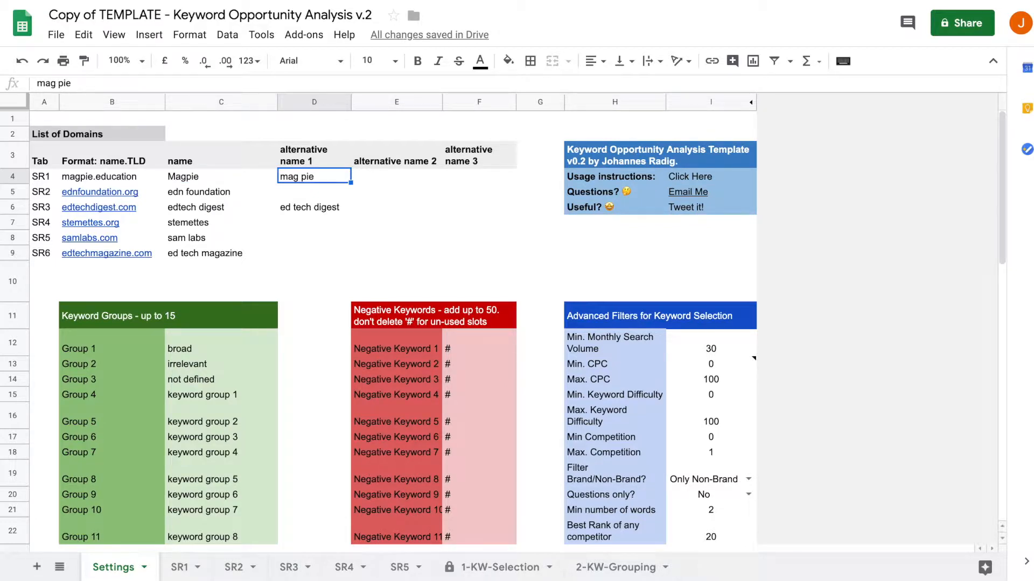
Enter 'samlabs' as alternative name 1 for the samlabs.com domain.
click(221, 191)
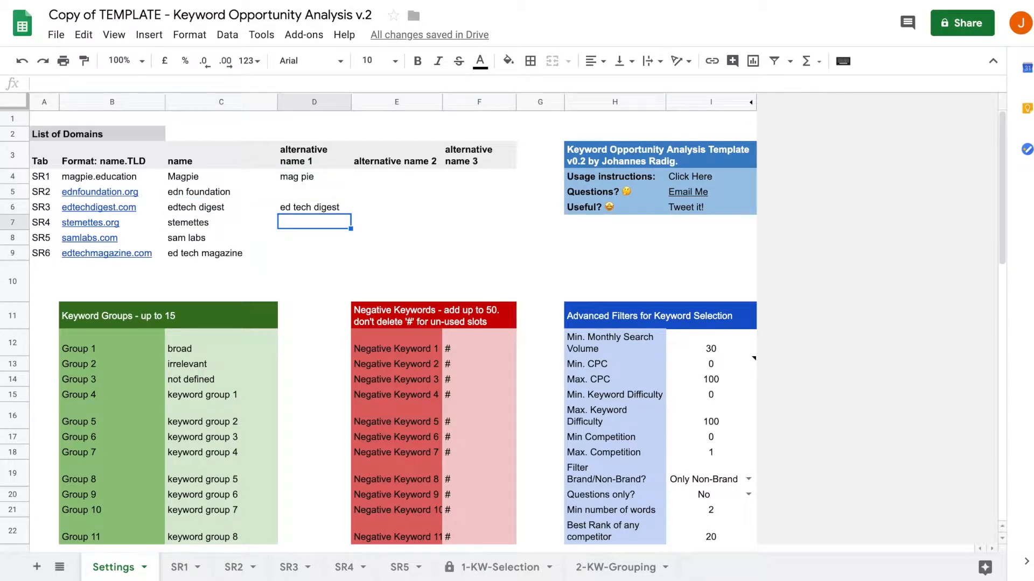
text(samlabs)
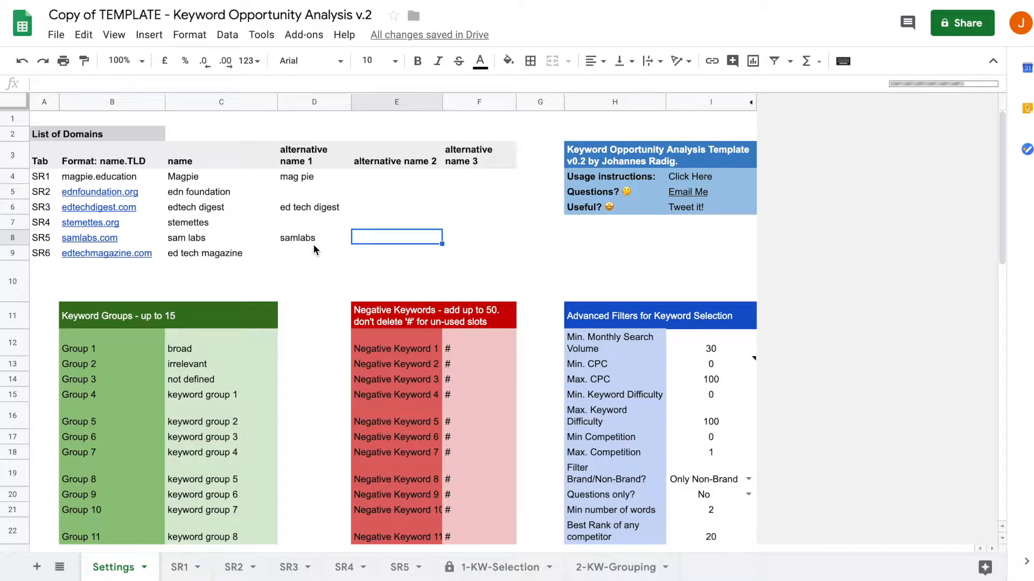
mouse_move(498, 236)
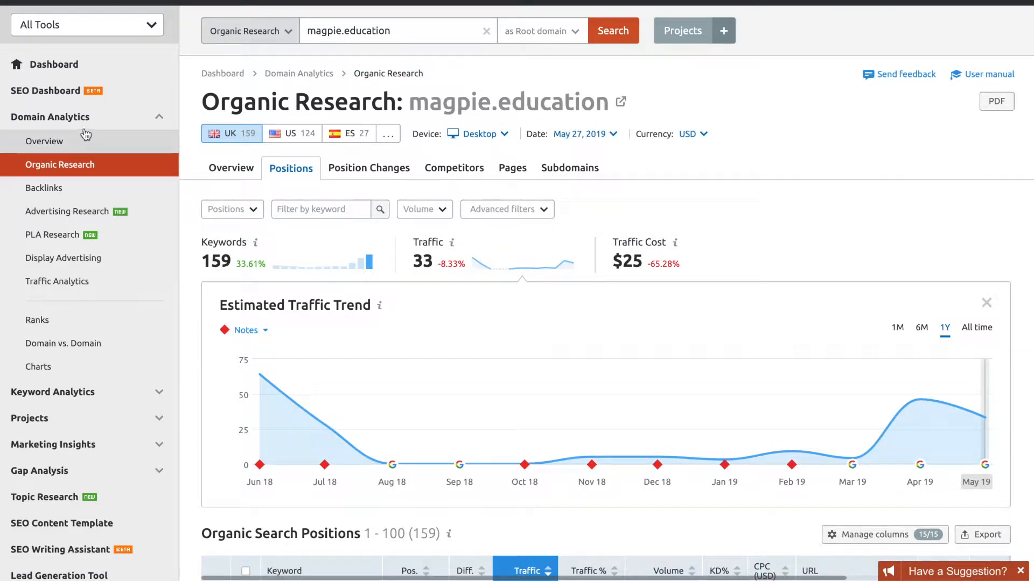
mouse_move(55, 151)
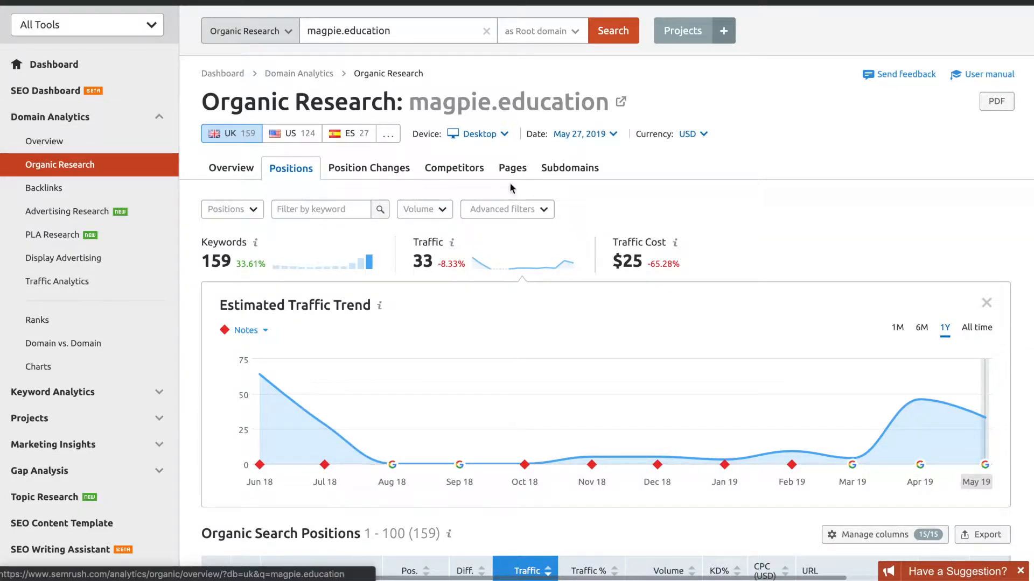
Scroll the Organic Research report down to the Organic Search Positions table.
scroll(down, 3)
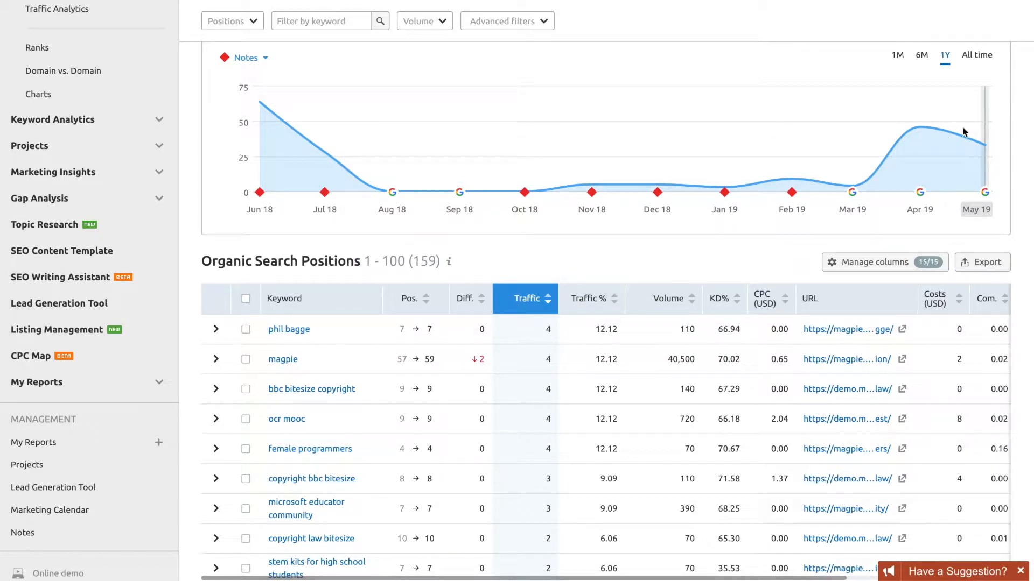
mouse_move(983, 263)
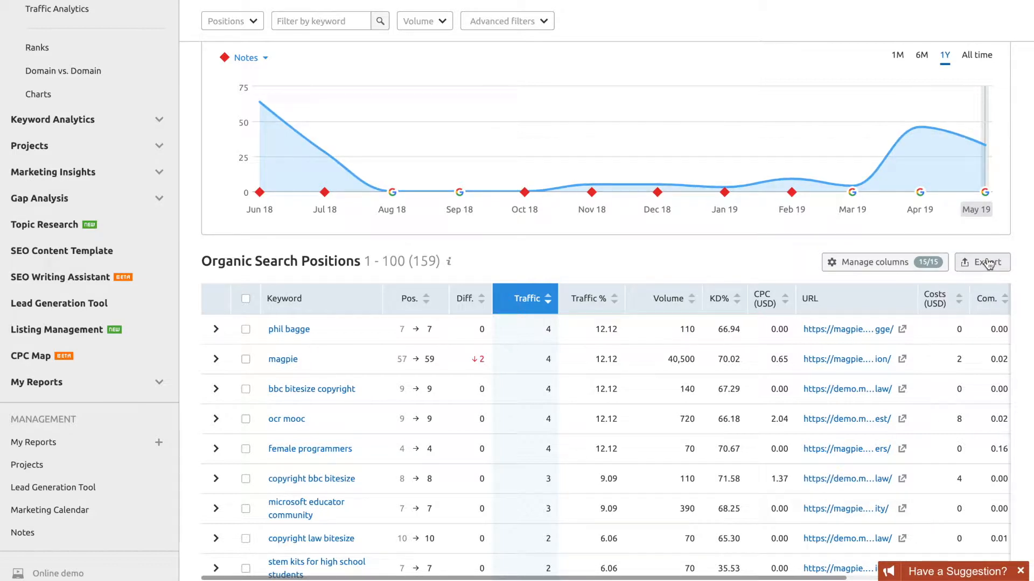
Export all 159 organic keyword positions for magpie.education as a CSV file.
click(982, 263)
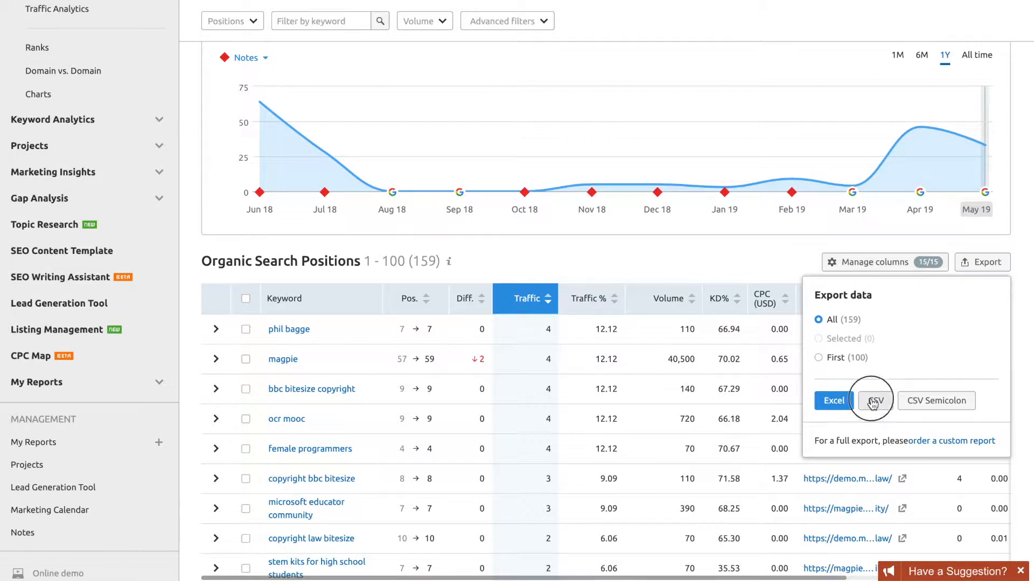
click(871, 401)
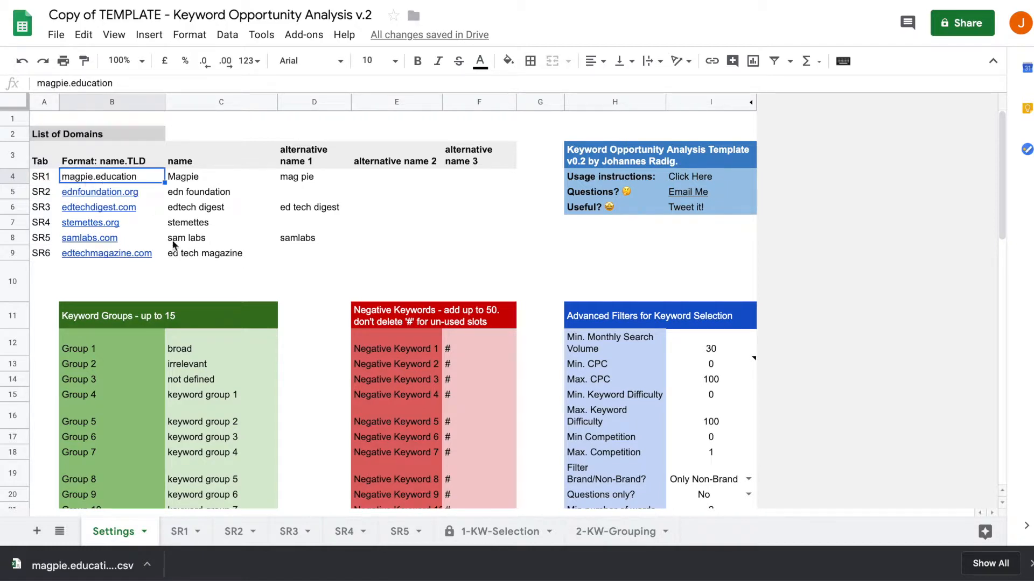
Import the downloaded magpie.education CSV into SR1, replacing the current sheet's contents.
click(180, 531)
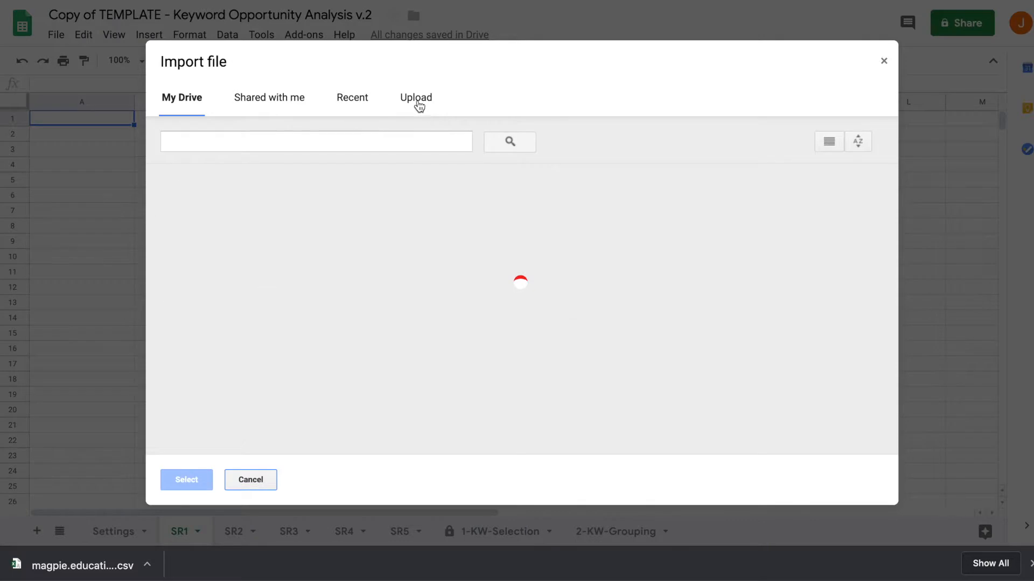
click(415, 98)
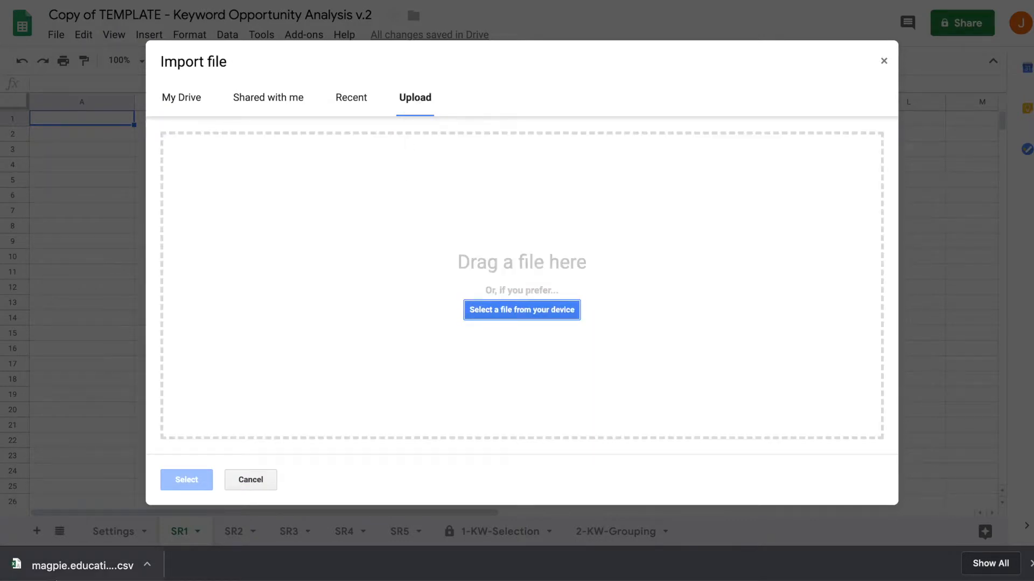
click(521, 310)
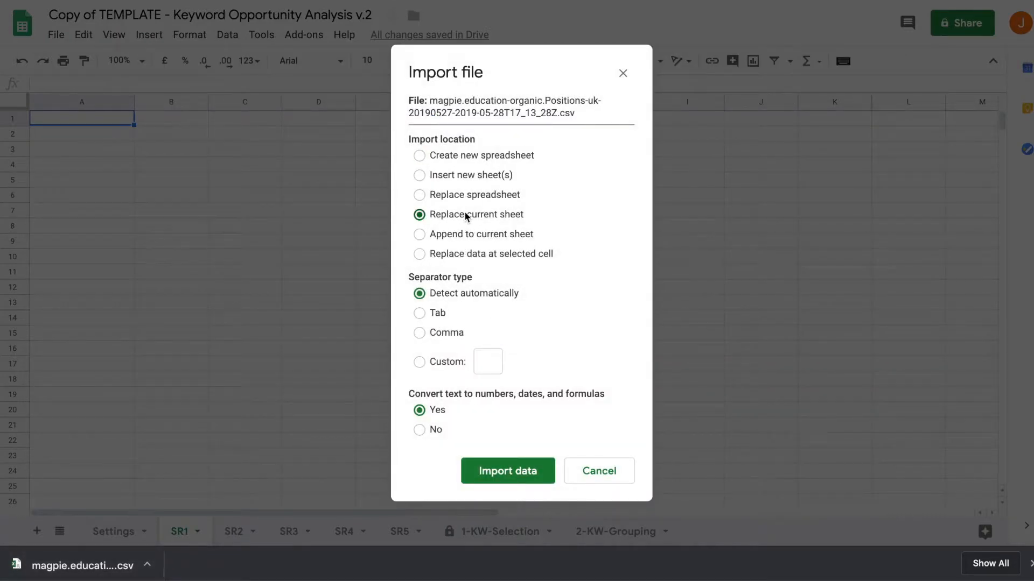
click(507, 471)
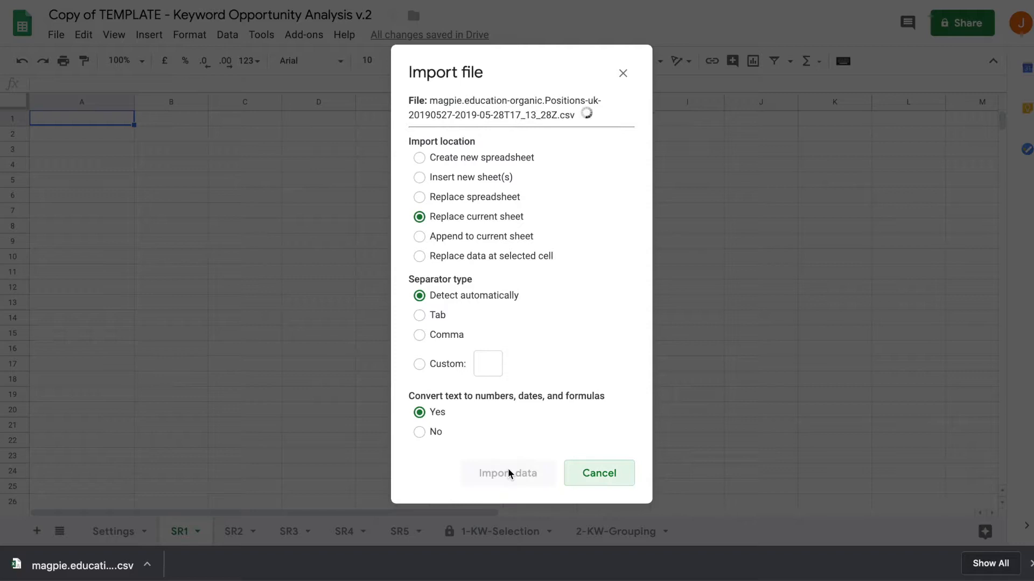
click(507, 473)
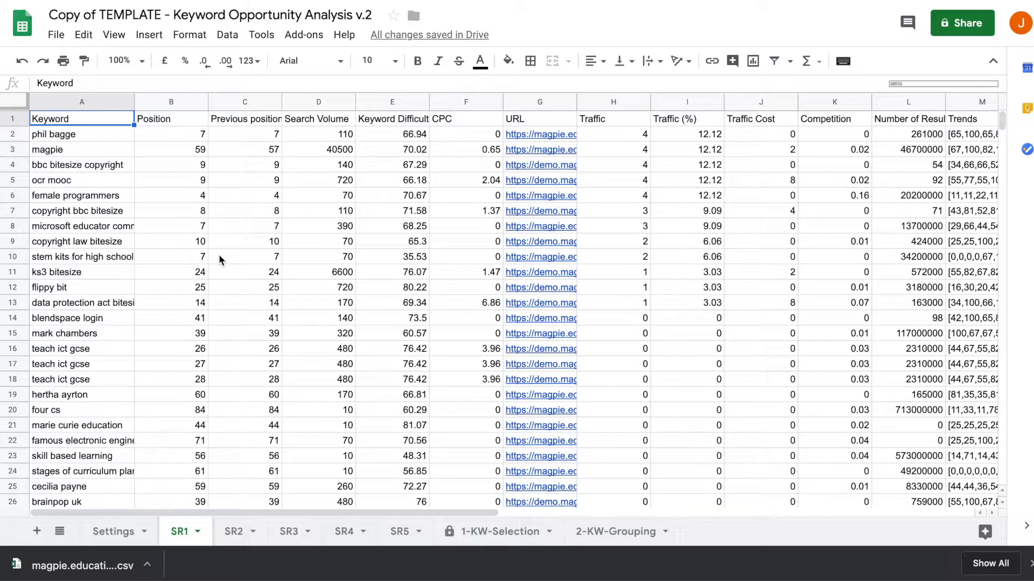
mouse_move(234, 270)
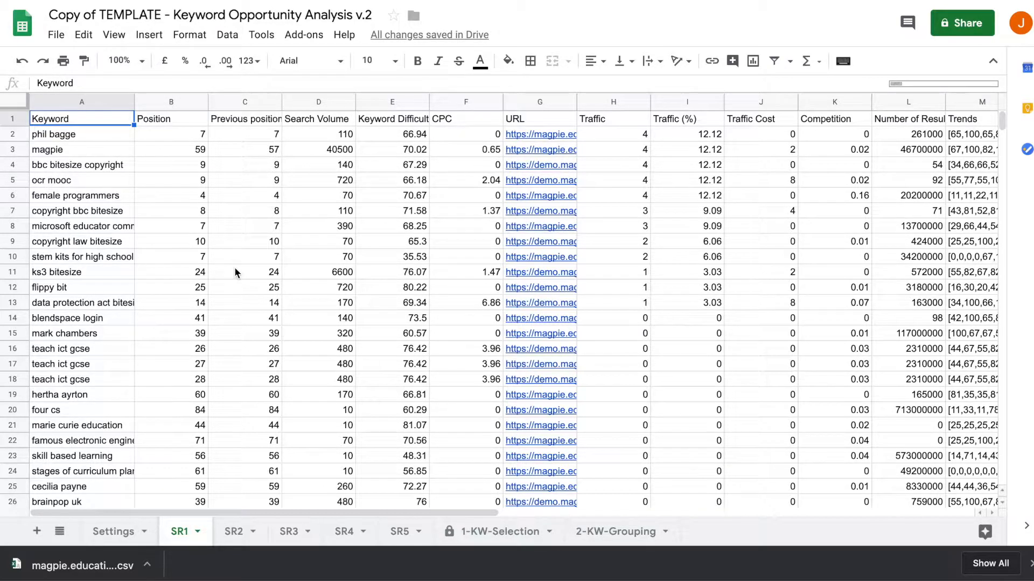
mouse_move(206, 393)
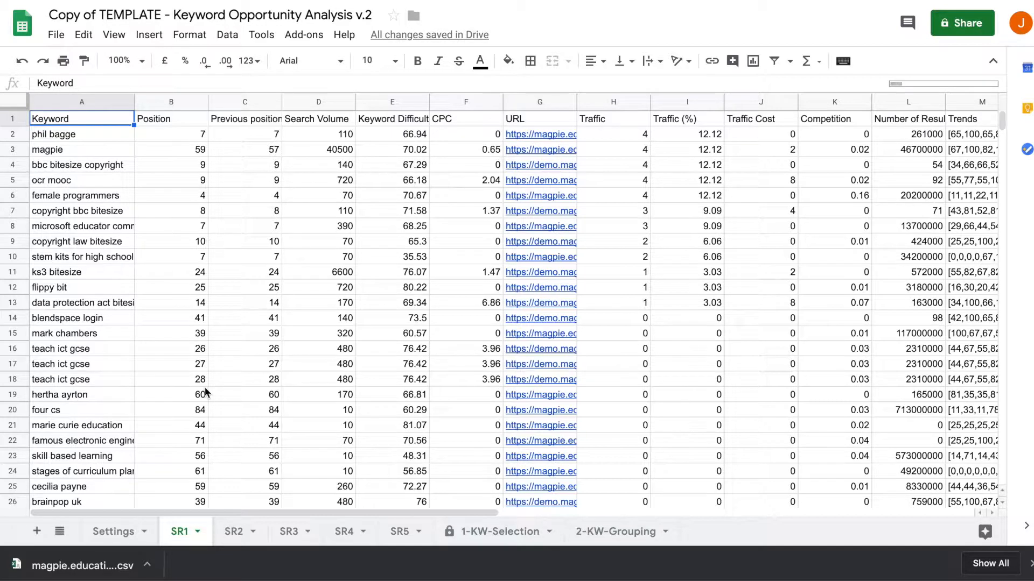
mouse_move(233, 532)
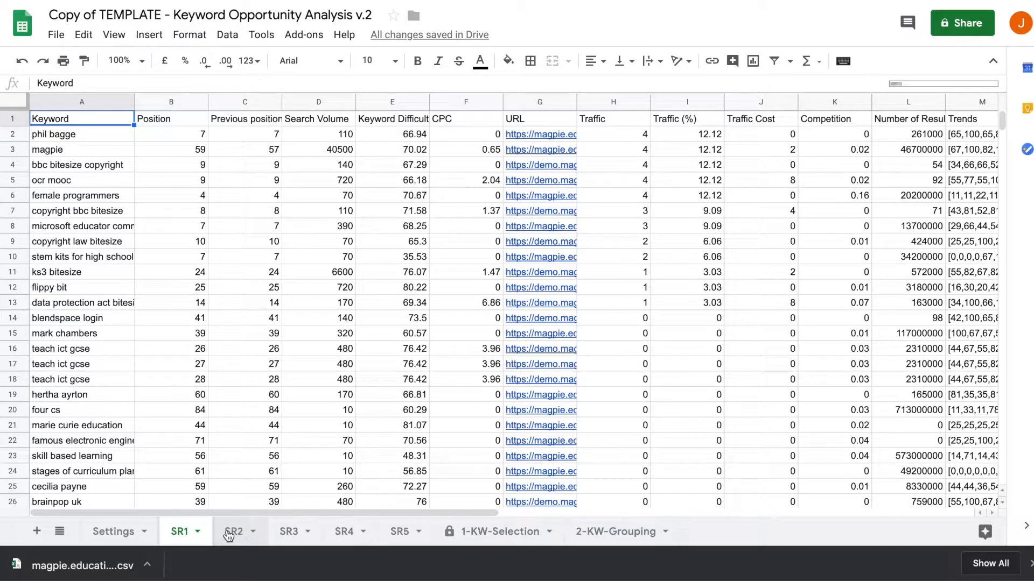
View the SR2 and SR3 sheets already holding other competitors' keyword exports.
click(232, 531)
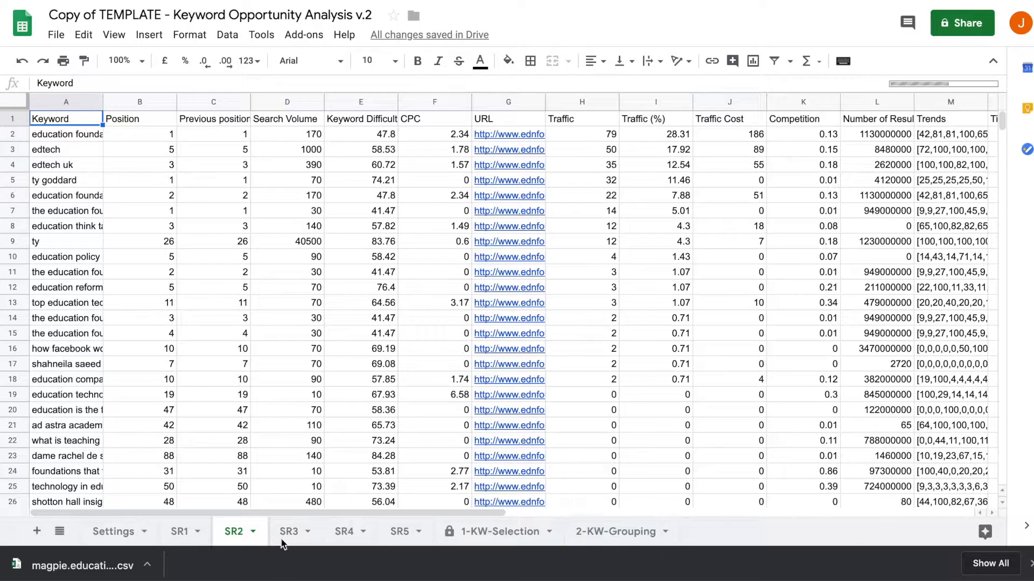
click(288, 530)
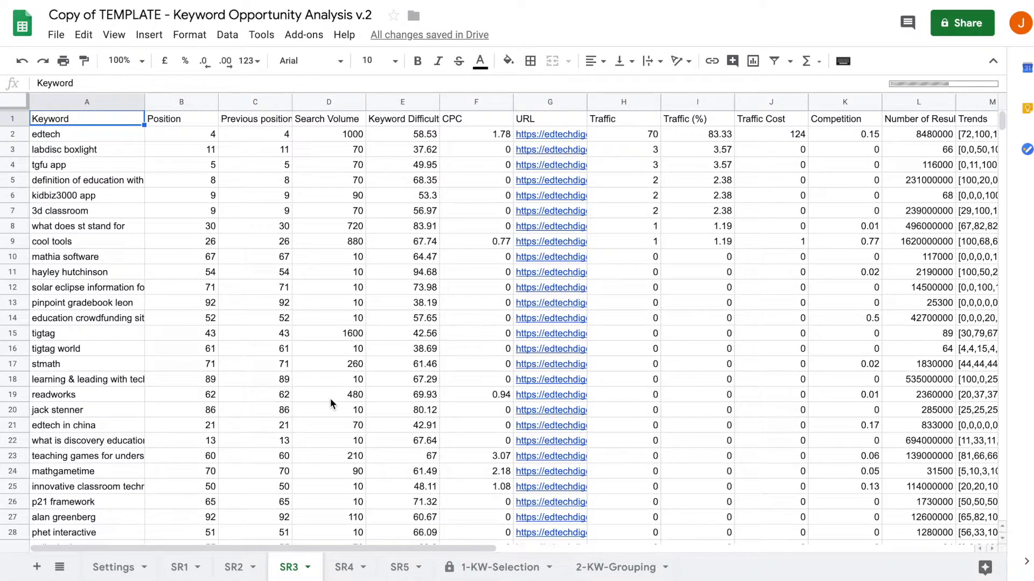
mouse_move(140, 533)
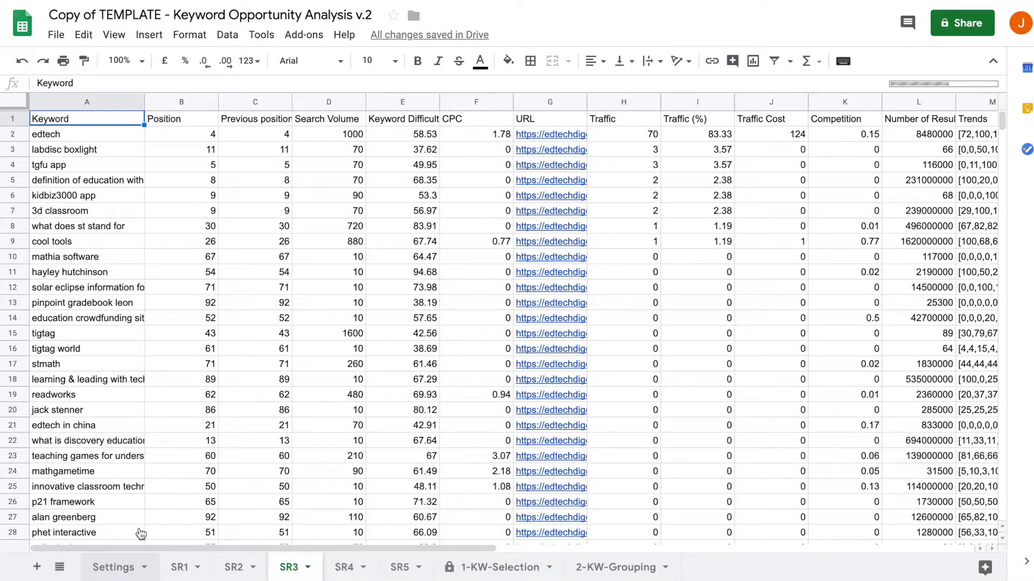
Return to the Settings sheet and begin editing the spreadsheet title.
click(112, 567)
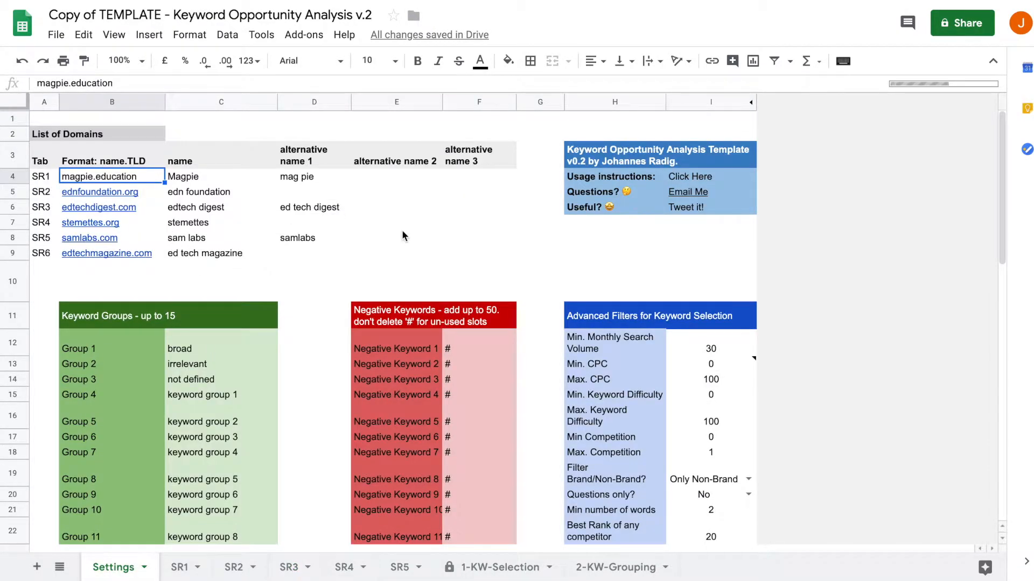
mouse_move(315, 365)
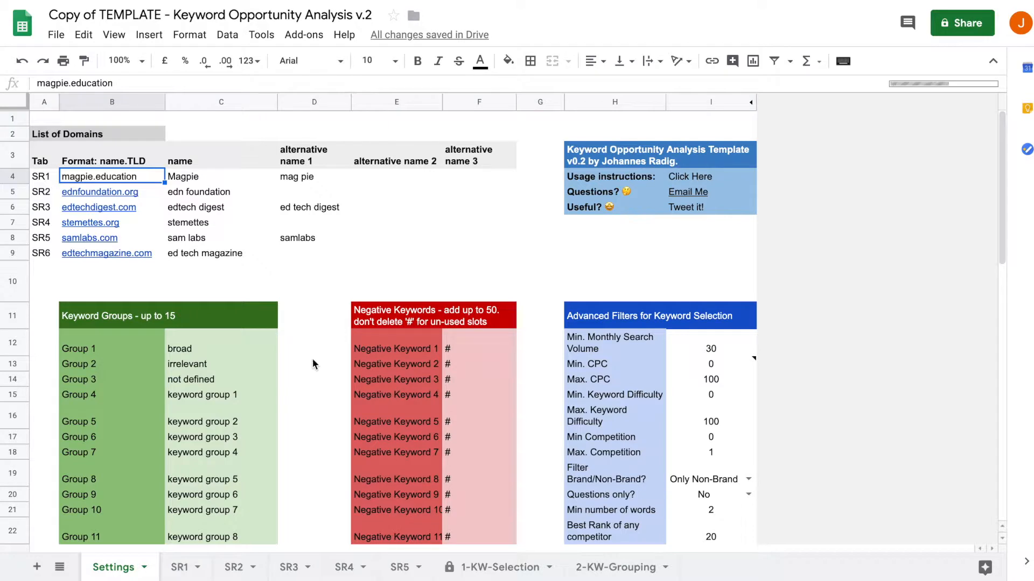
mouse_move(369, 332)
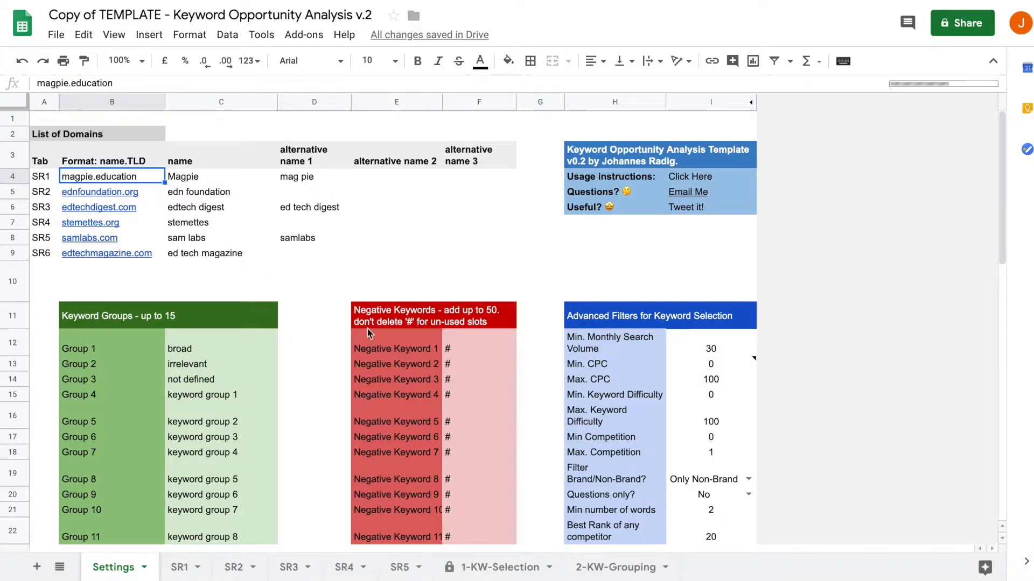
mouse_move(349, 286)
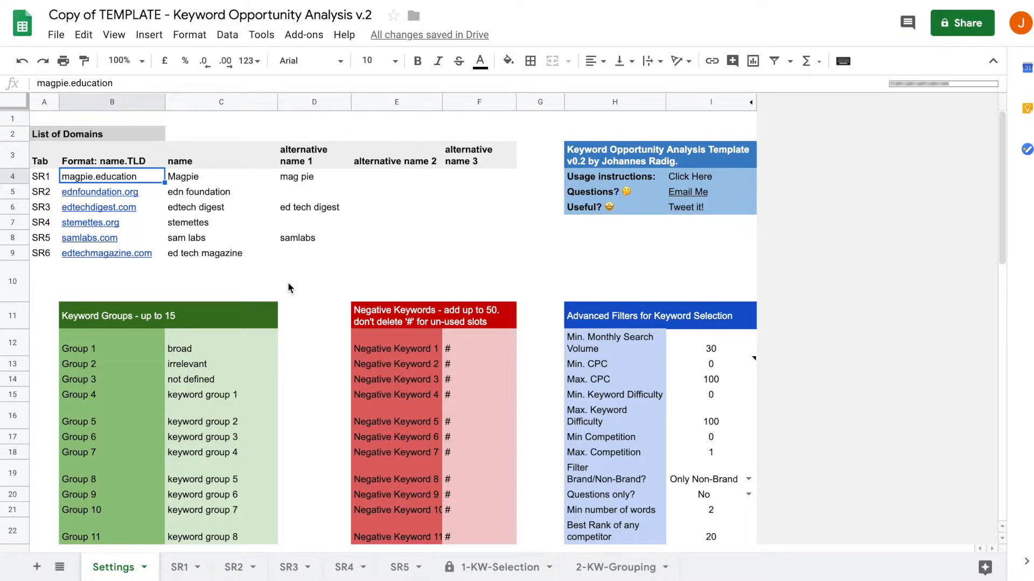
mouse_move(261, 289)
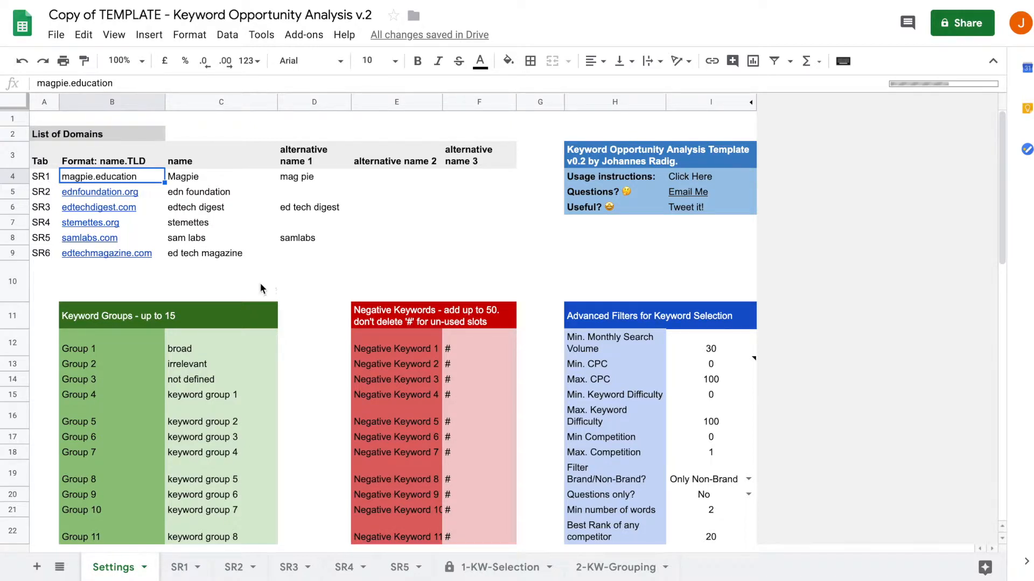
click(198, 14)
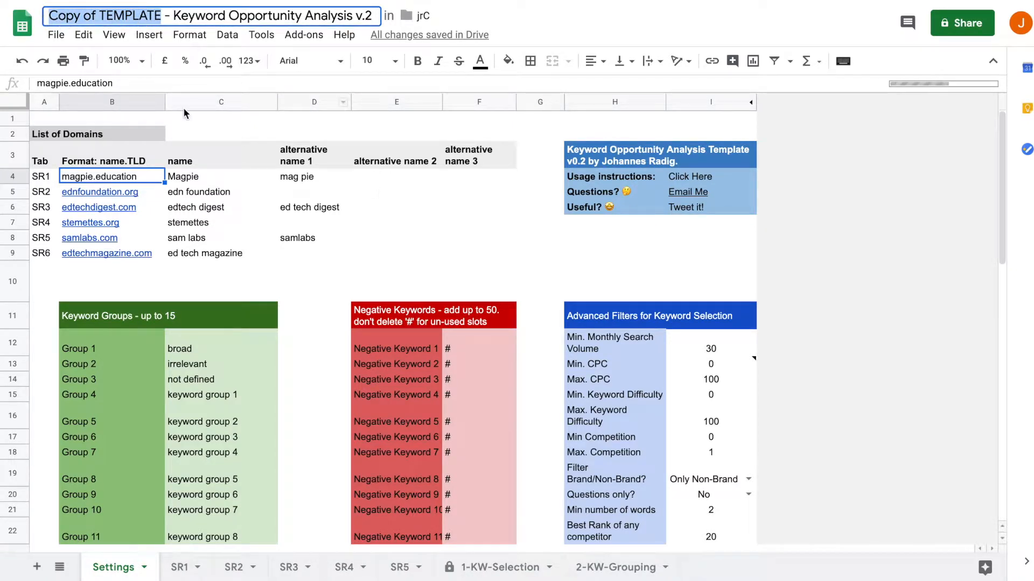
Rename the spreadsheet to 'Magpie - Keyword Opportunity Analysis v.2'.
click(55, 35)
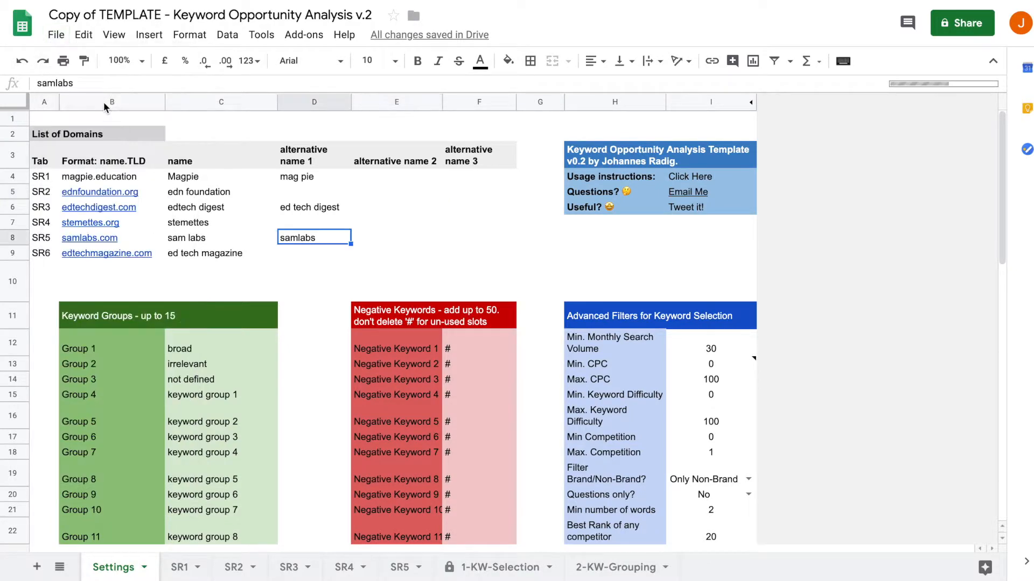
click(198, 14)
text(Magpie)
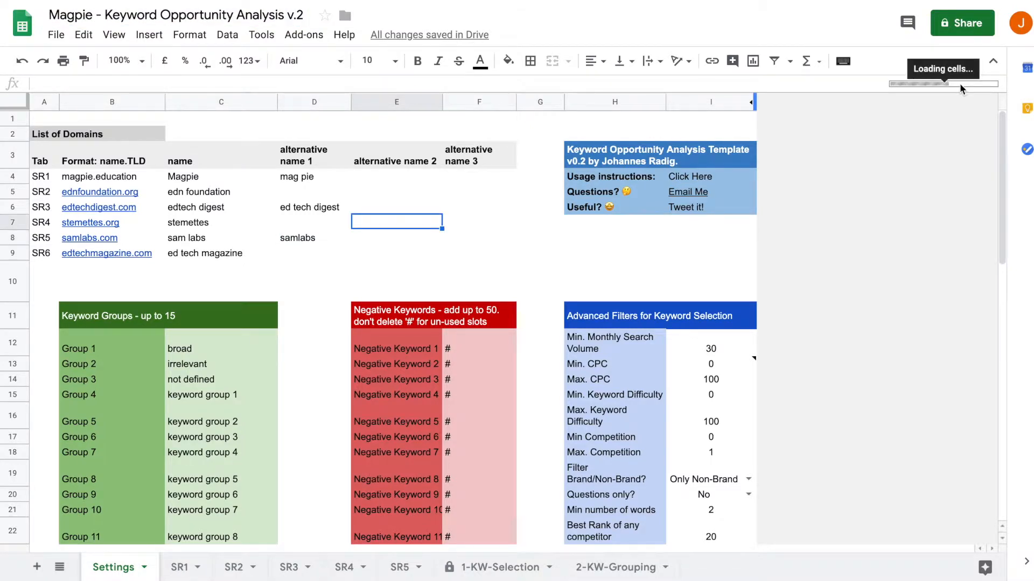
scroll(down, 3)
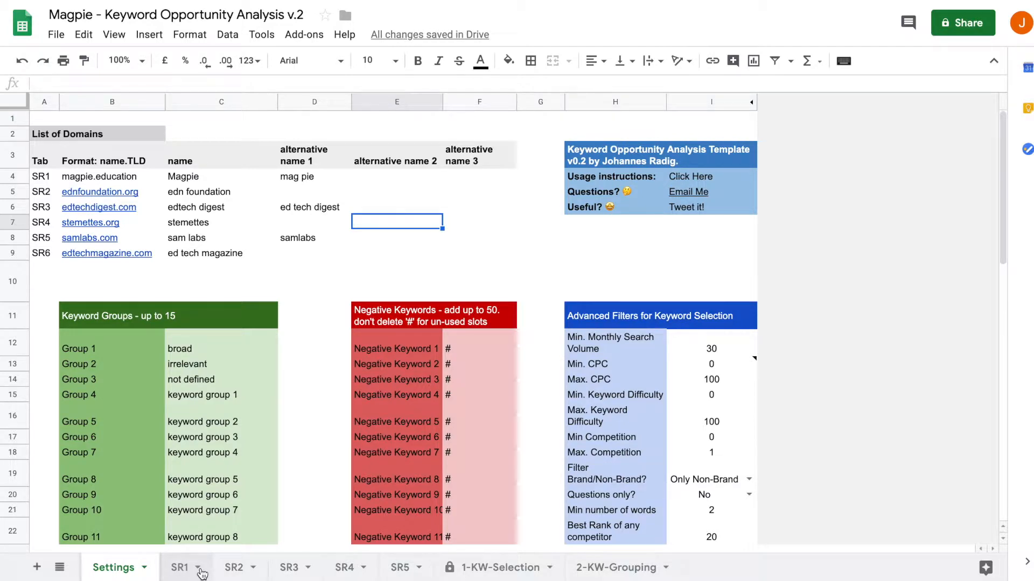
Hide the SR1 to SR5 competitor data sheets, leaving Settings and the two KW sheets.
right_click(180, 568)
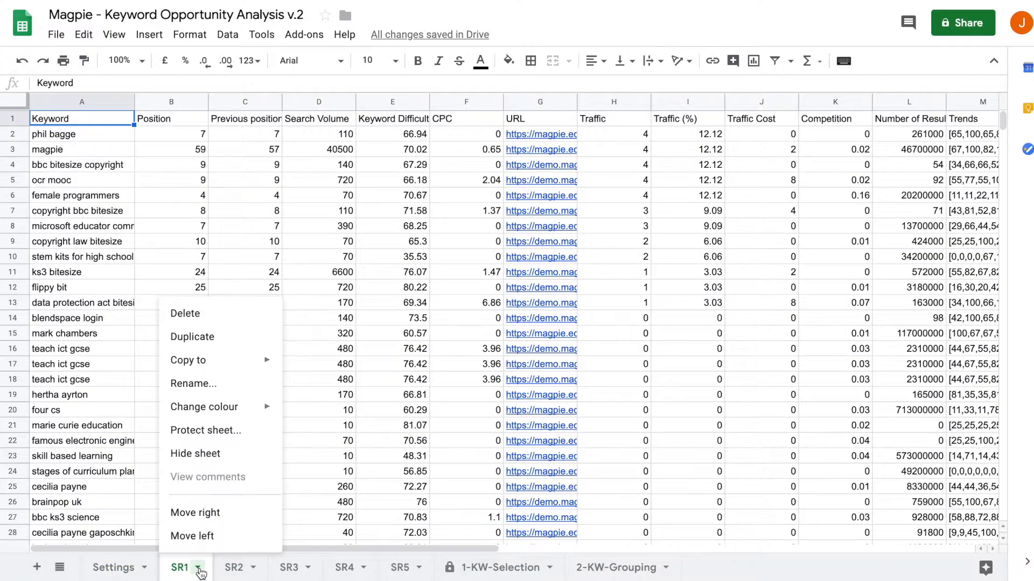
mouse_move(195, 454)
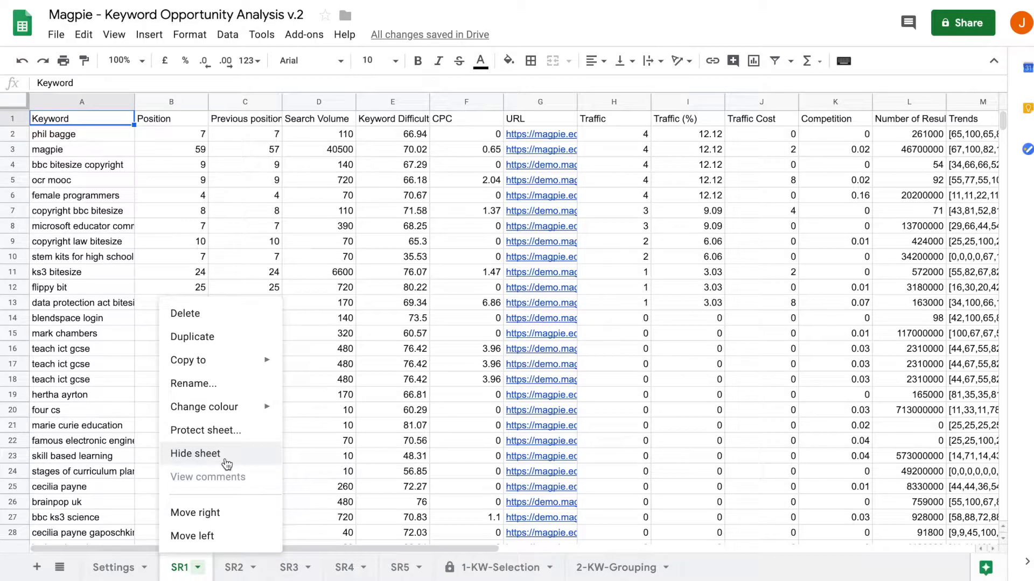
click(195, 453)
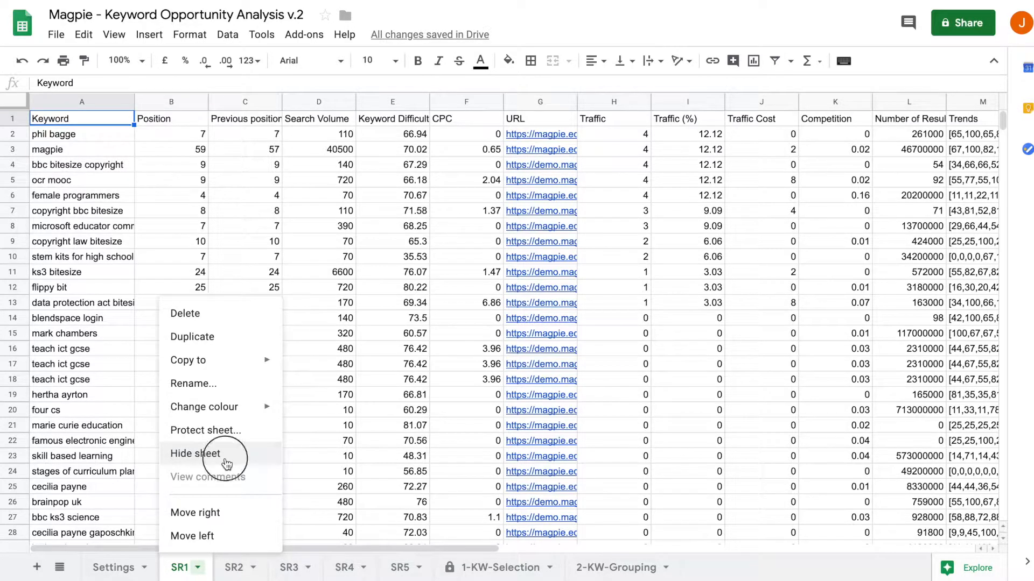
click(195, 454)
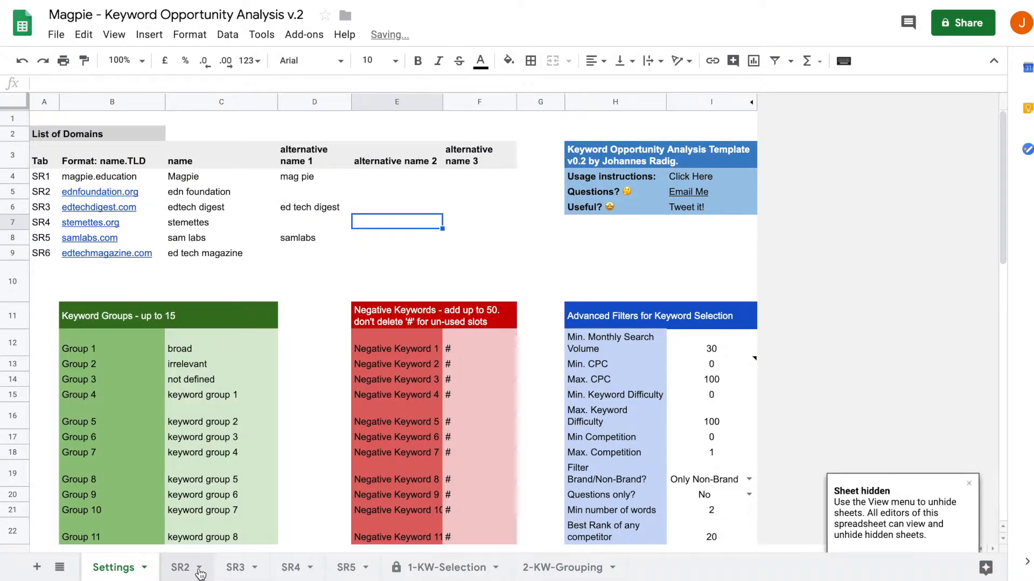
click(201, 567)
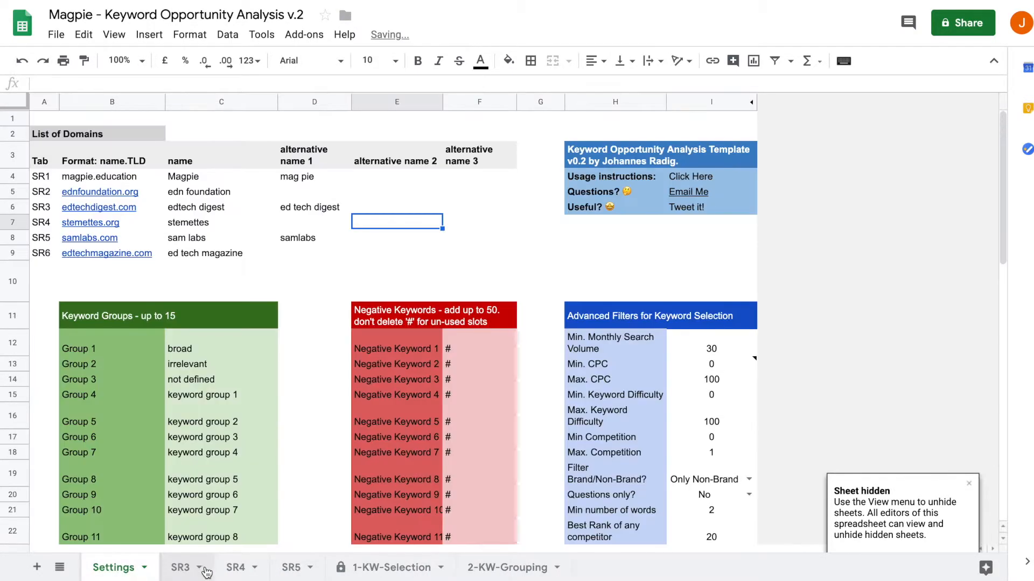
right_click(177, 567)
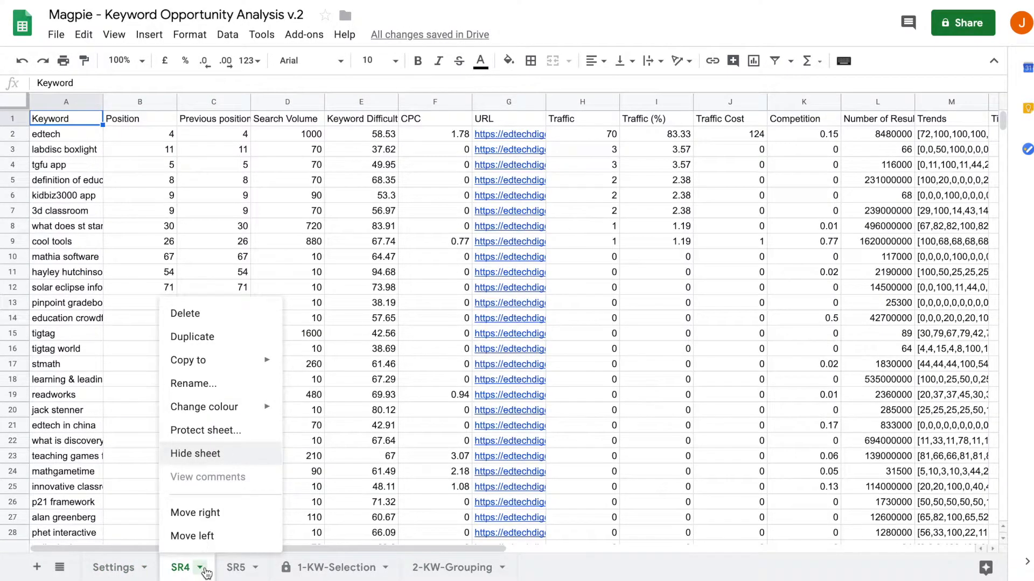
click(195, 453)
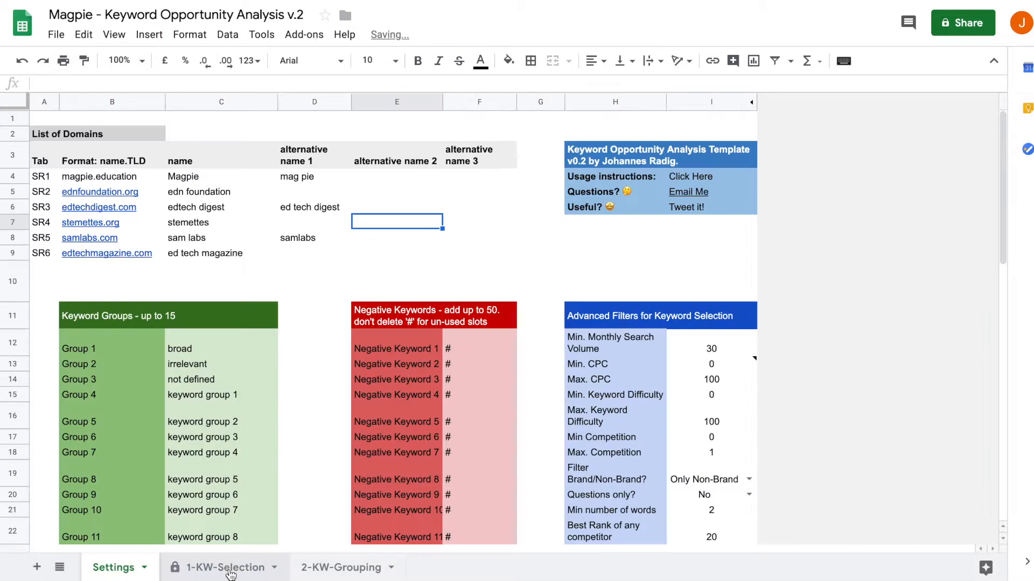
View the 1-KW-Selection sheet and inspect the 'ocr mooc' keyword row.
click(221, 568)
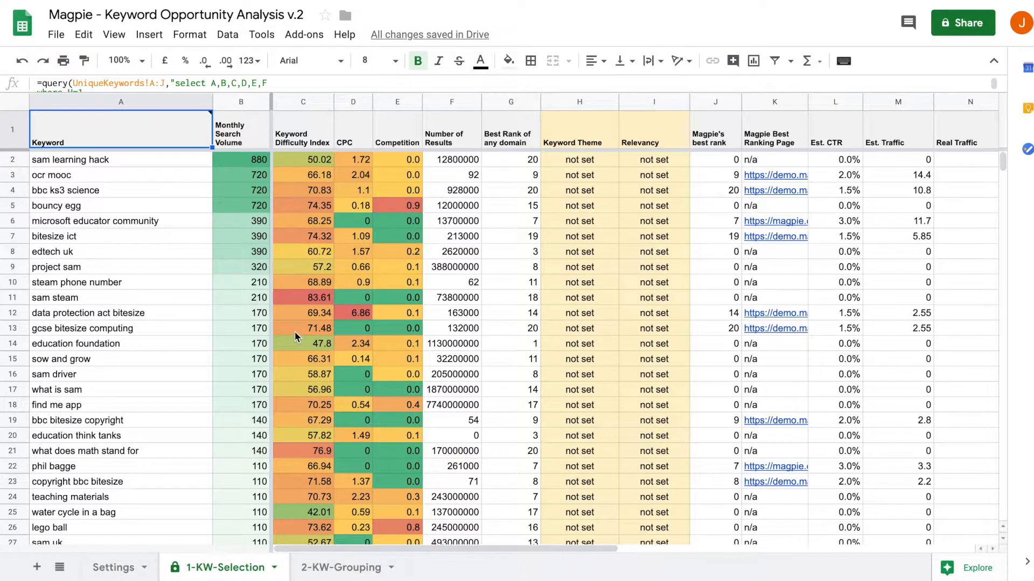
mouse_move(473, 271)
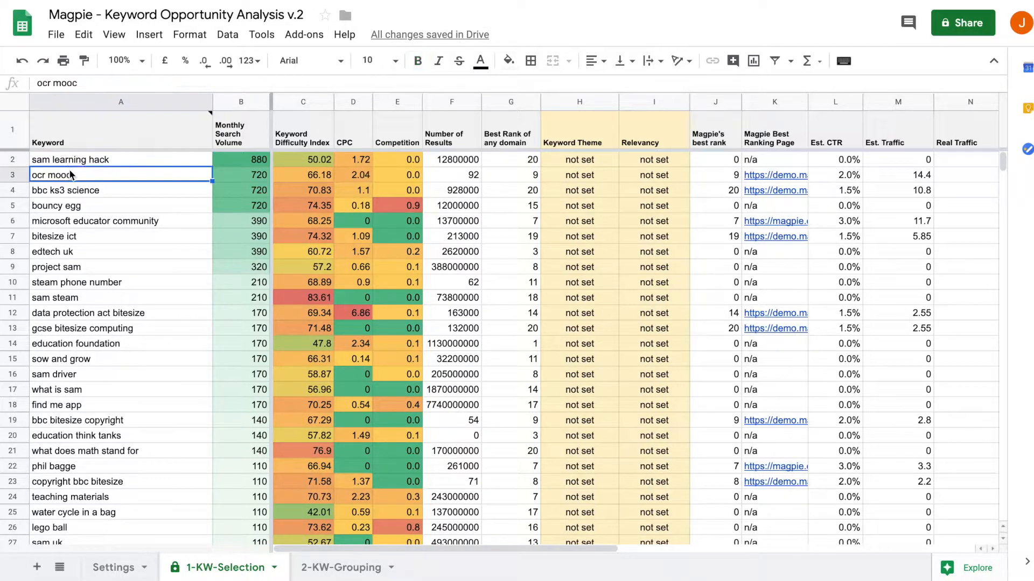
click(240, 160)
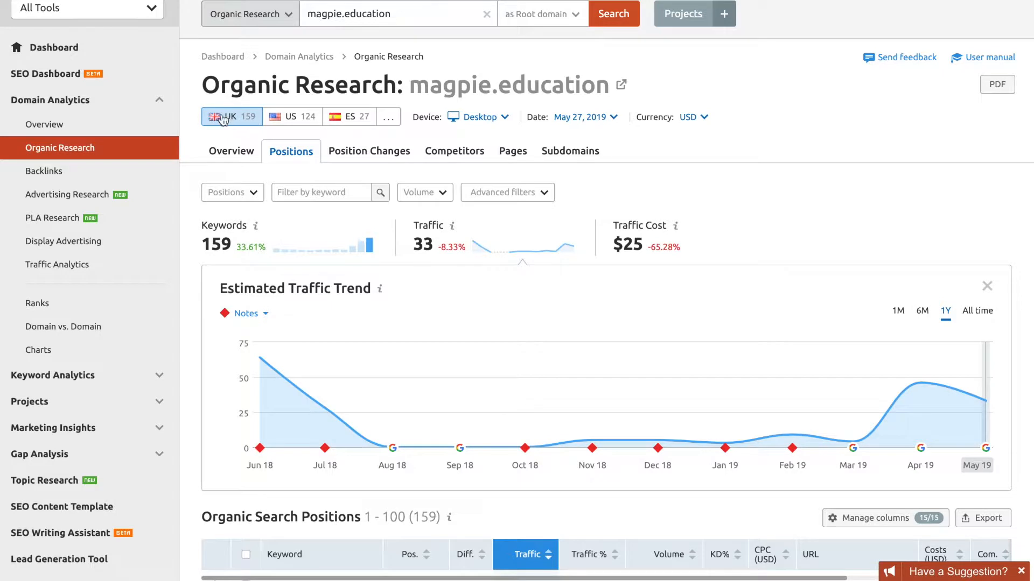
mouse_move(230, 120)
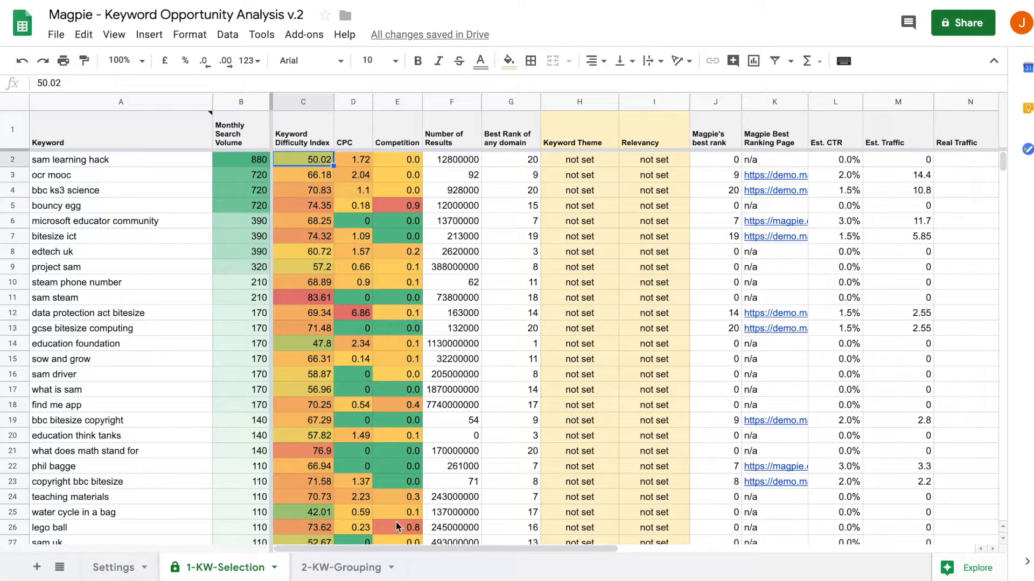
mouse_move(413, 339)
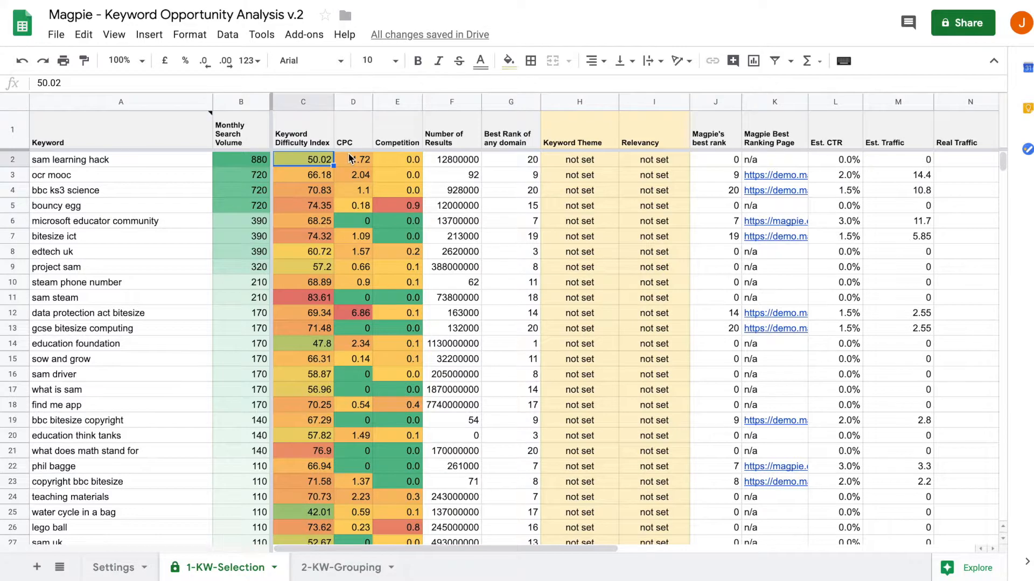
click(353, 159)
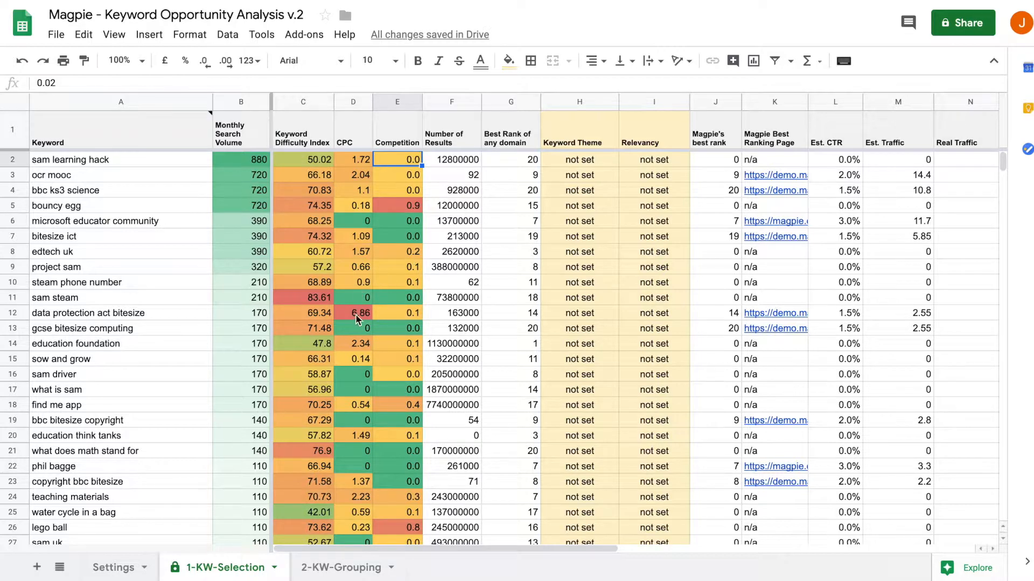
click(354, 298)
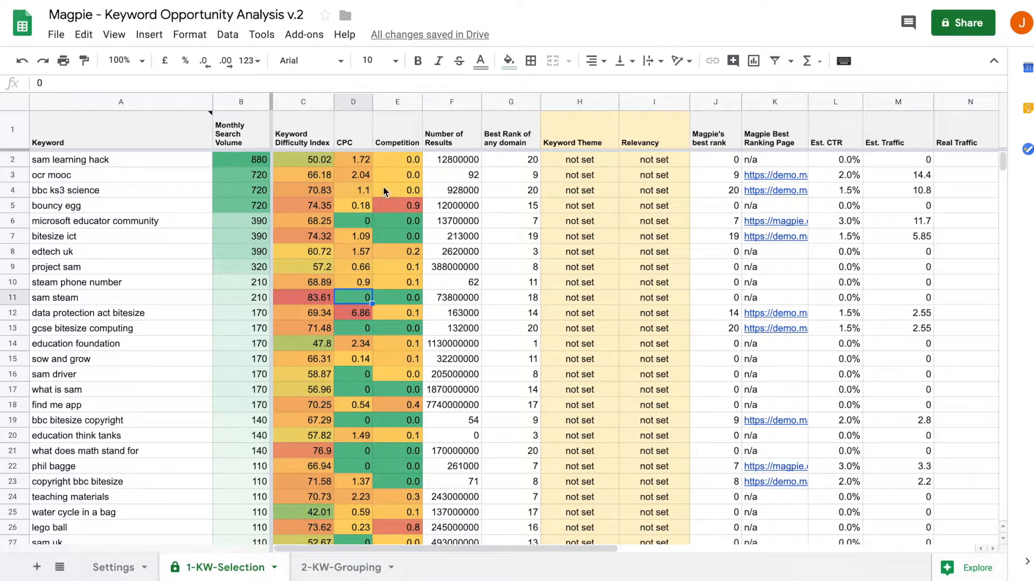
click(397, 159)
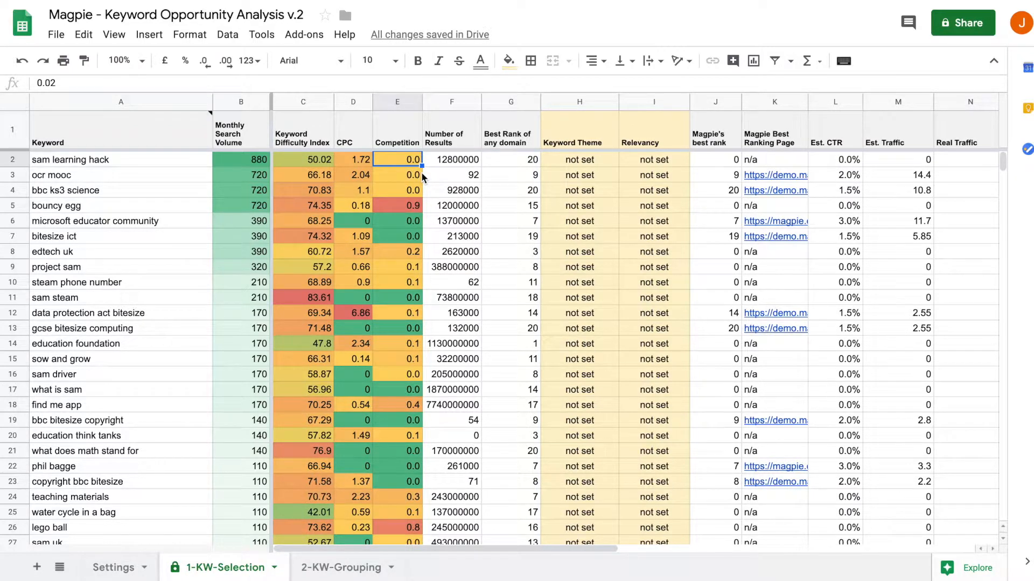
click(451, 160)
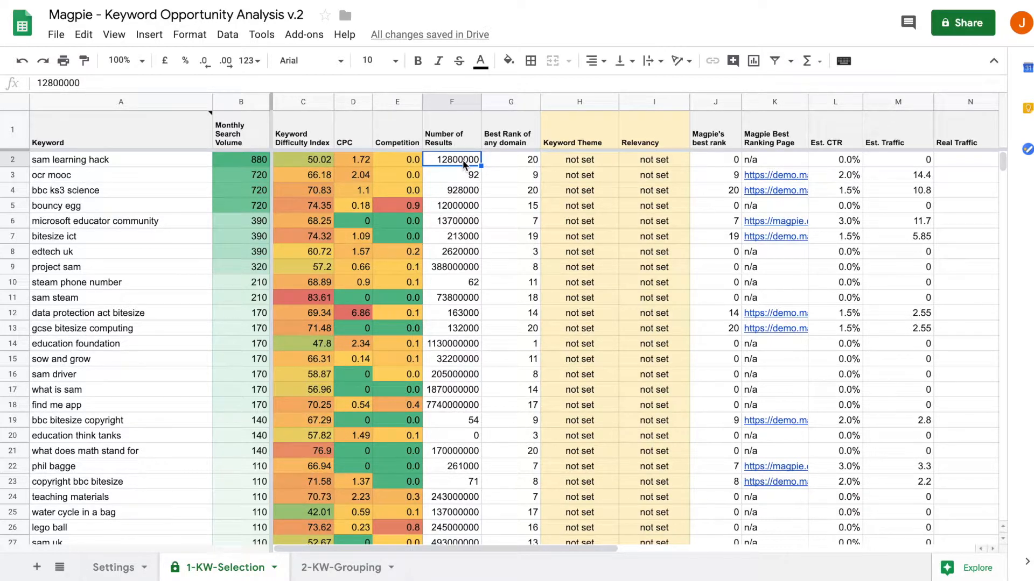
mouse_move(465, 441)
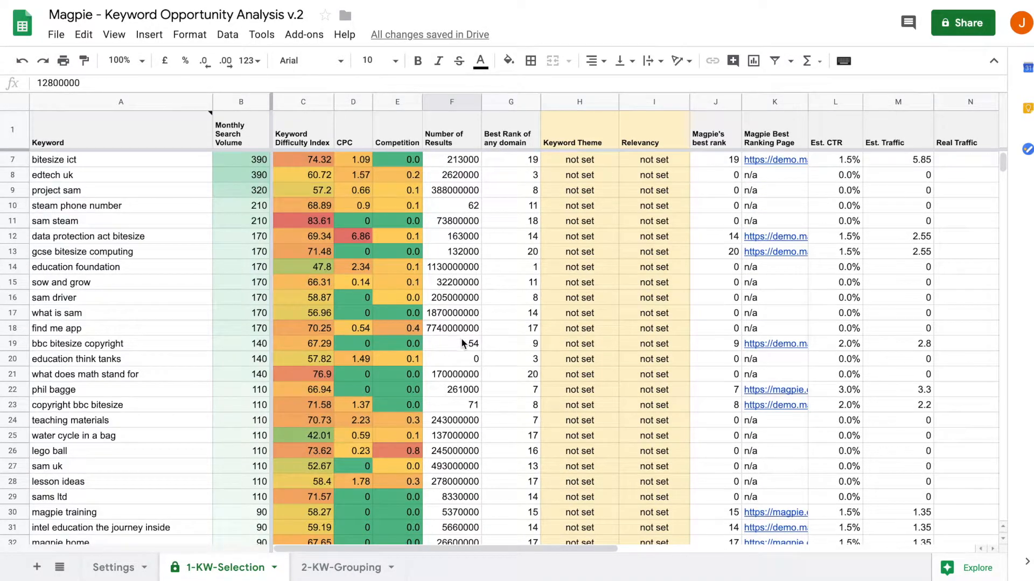
click(451, 358)
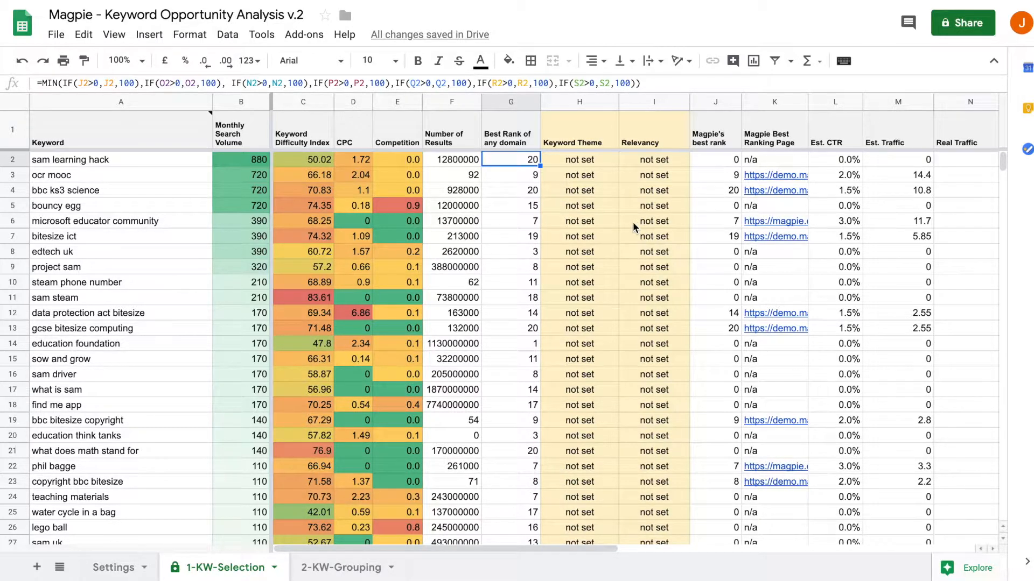
click(579, 160)
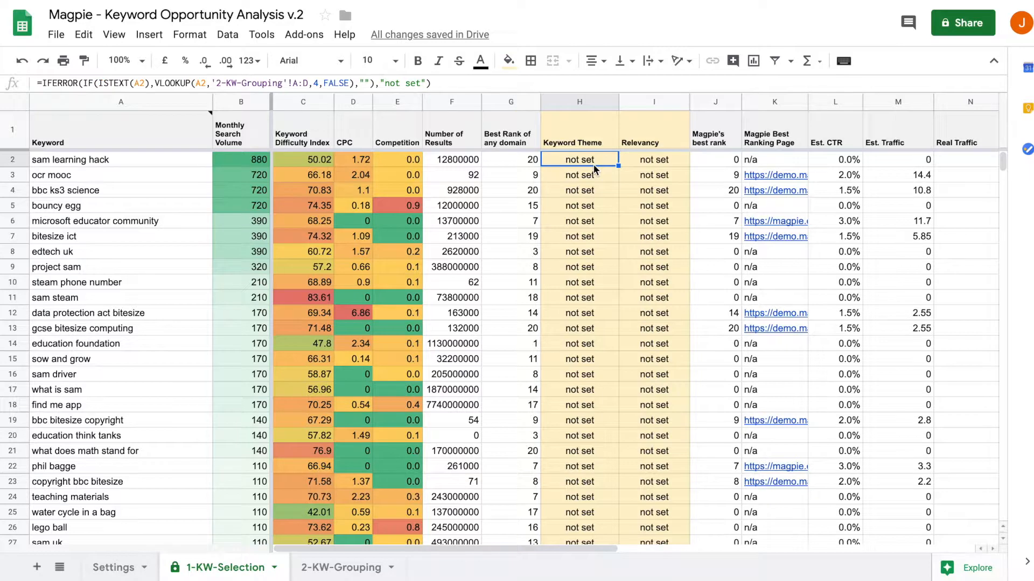
click(654, 159)
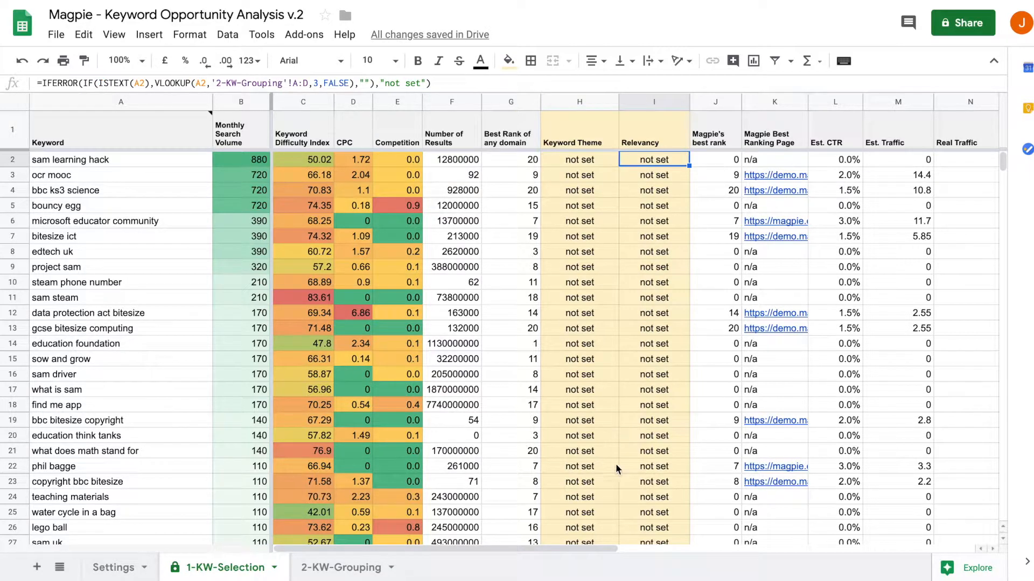
scroll(right, 3)
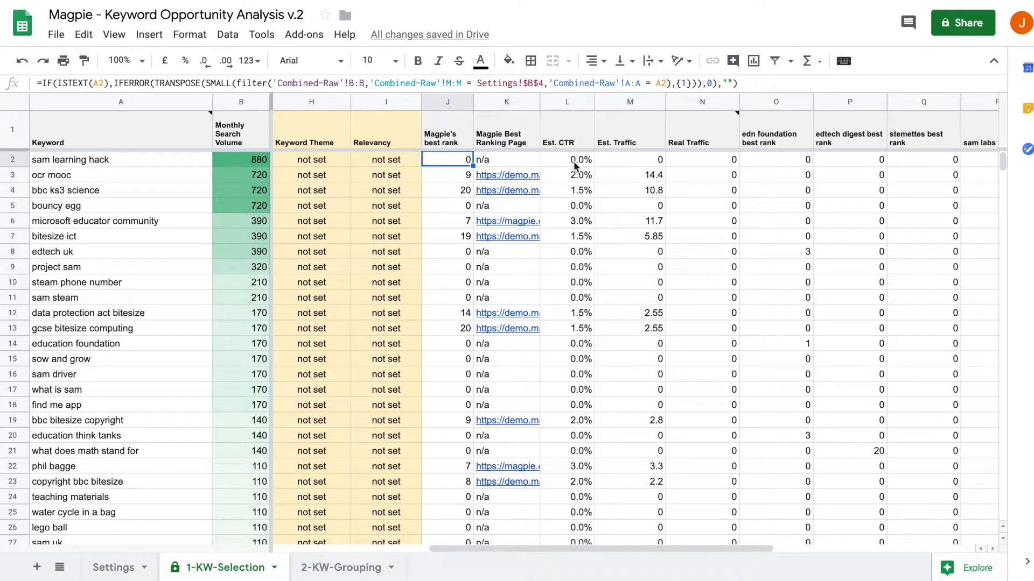
mouse_move(572, 167)
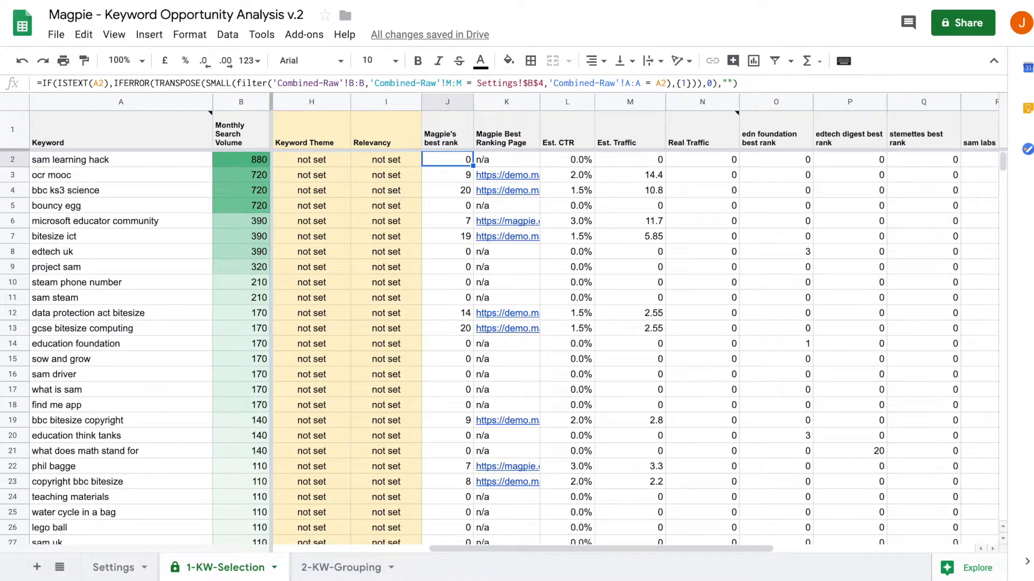
click(445, 129)
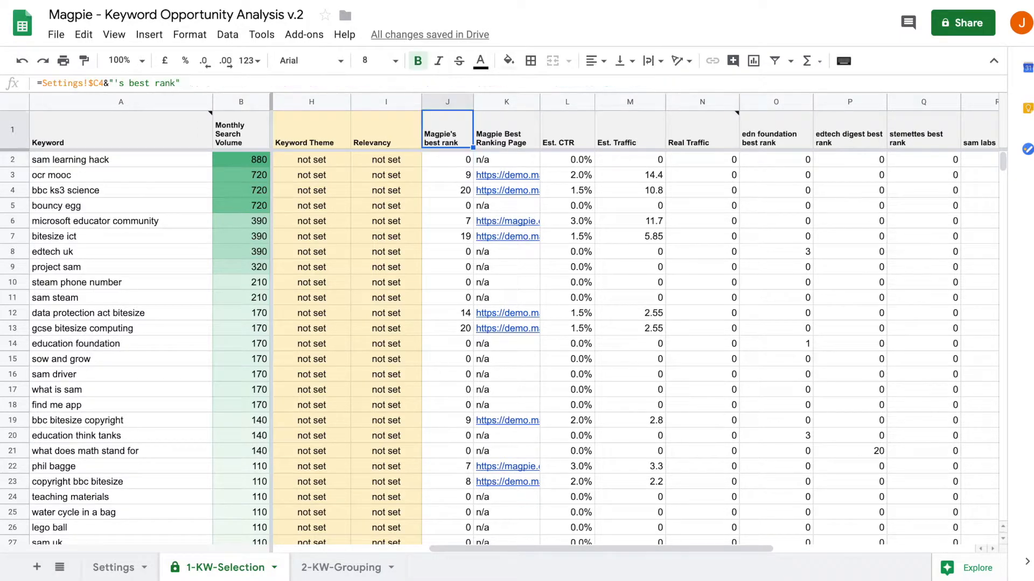
click(447, 159)
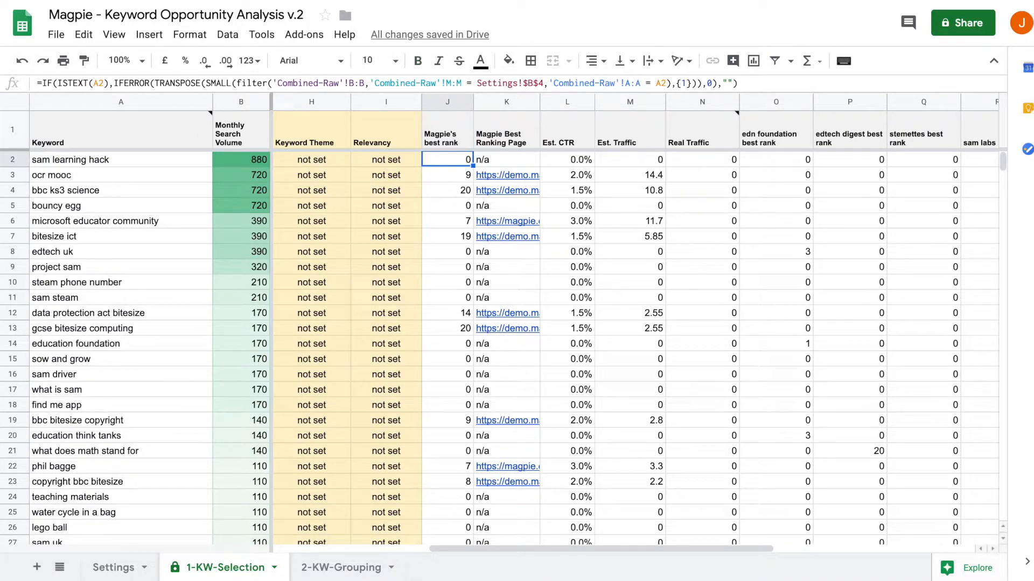
click(565, 159)
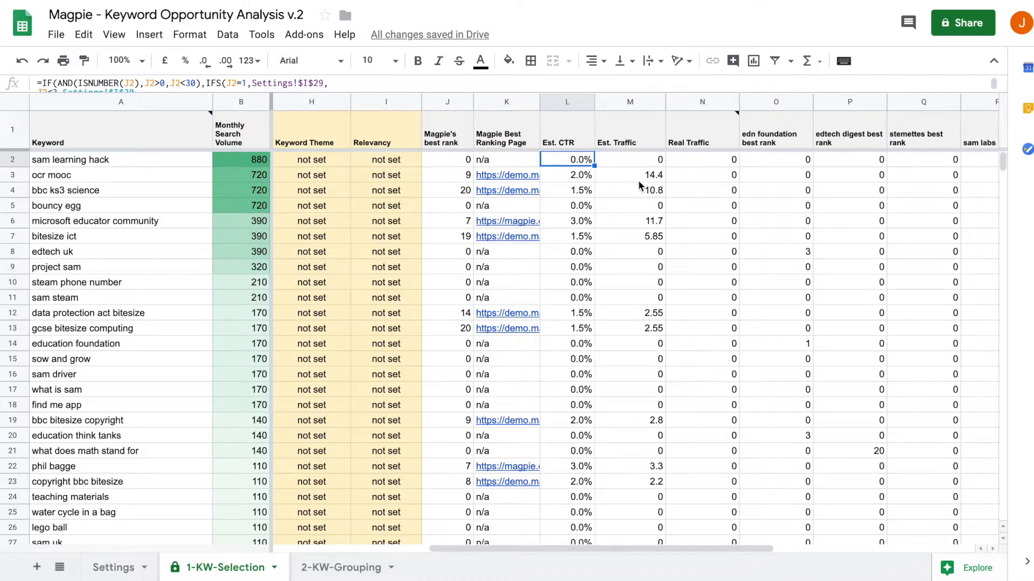
click(447, 160)
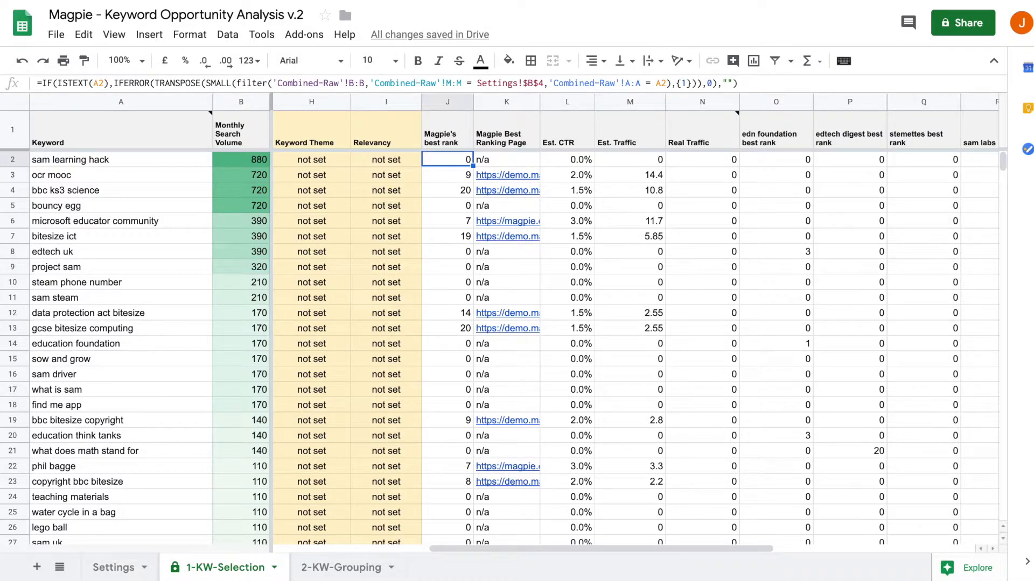
click(566, 174)
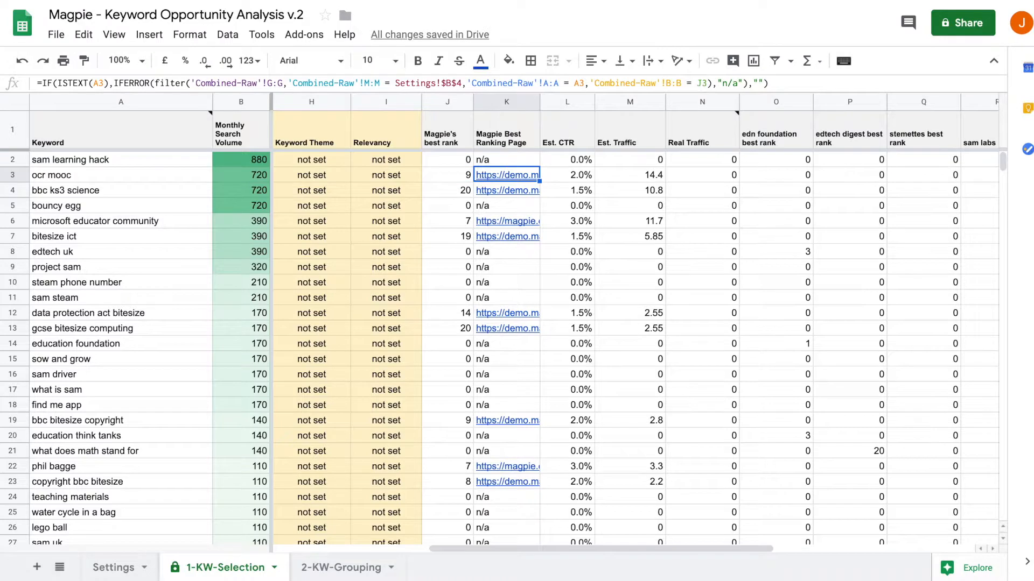
click(565, 175)
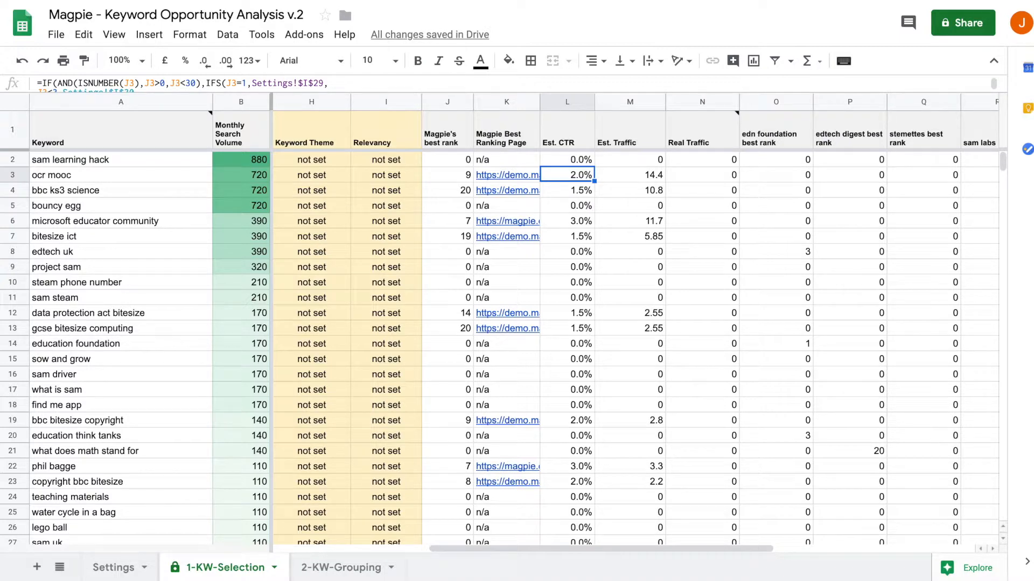
click(629, 174)
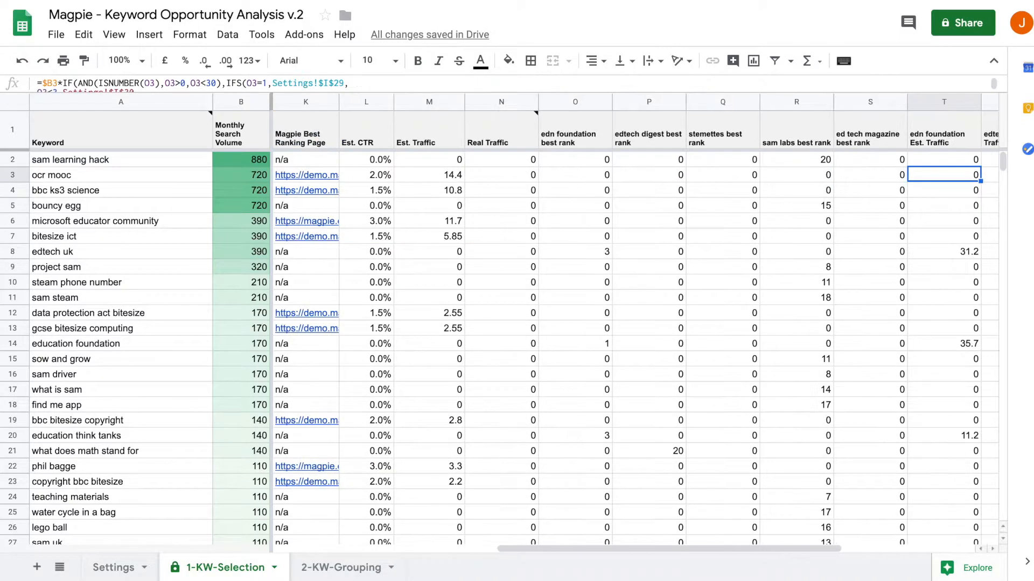
scroll(right, 3)
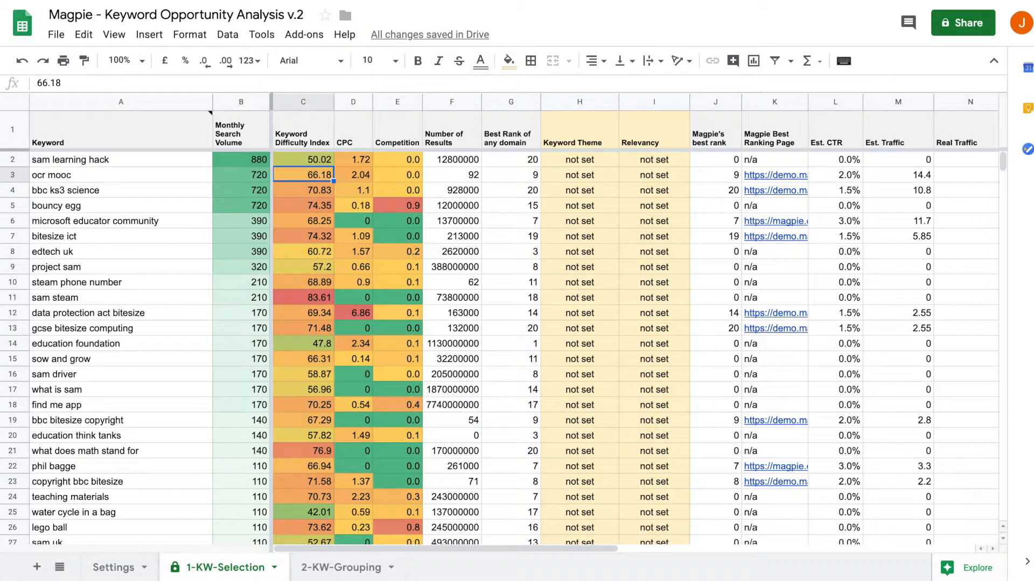
click(240, 174)
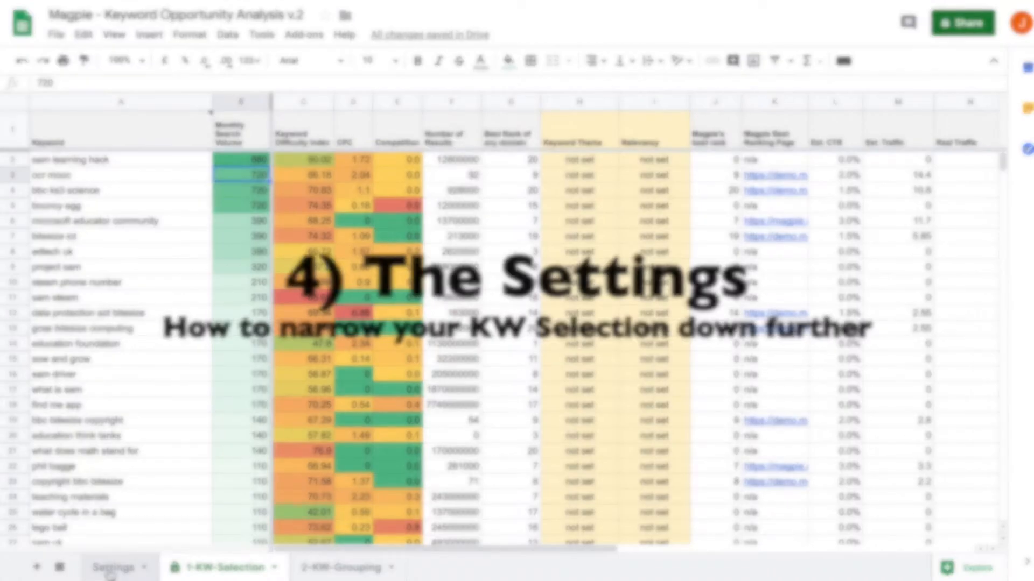
Check the 81 selected keywords count on Settings against the 1-KW-Selection list ending at row 82.
click(115, 567)
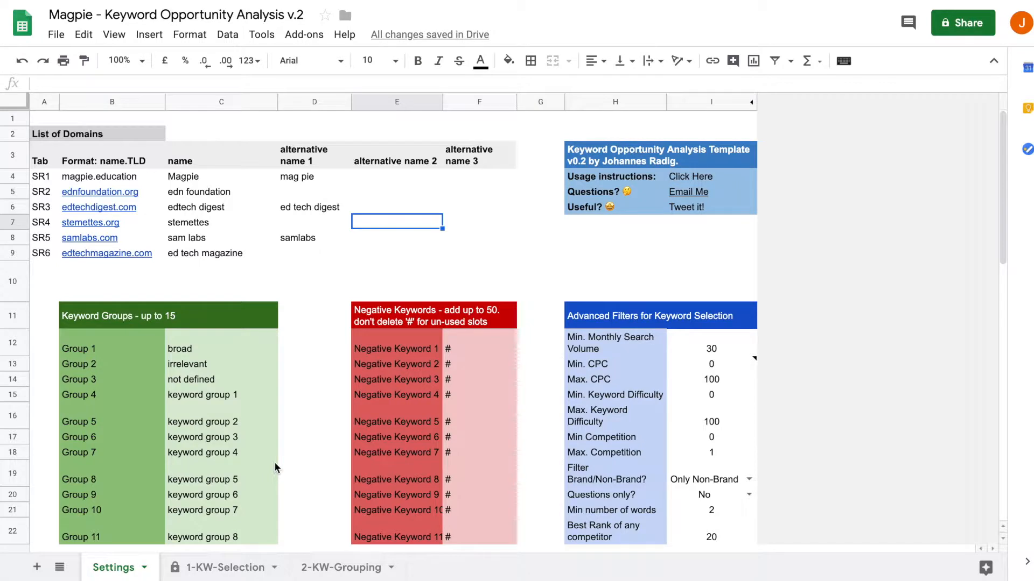
scroll(down, 3)
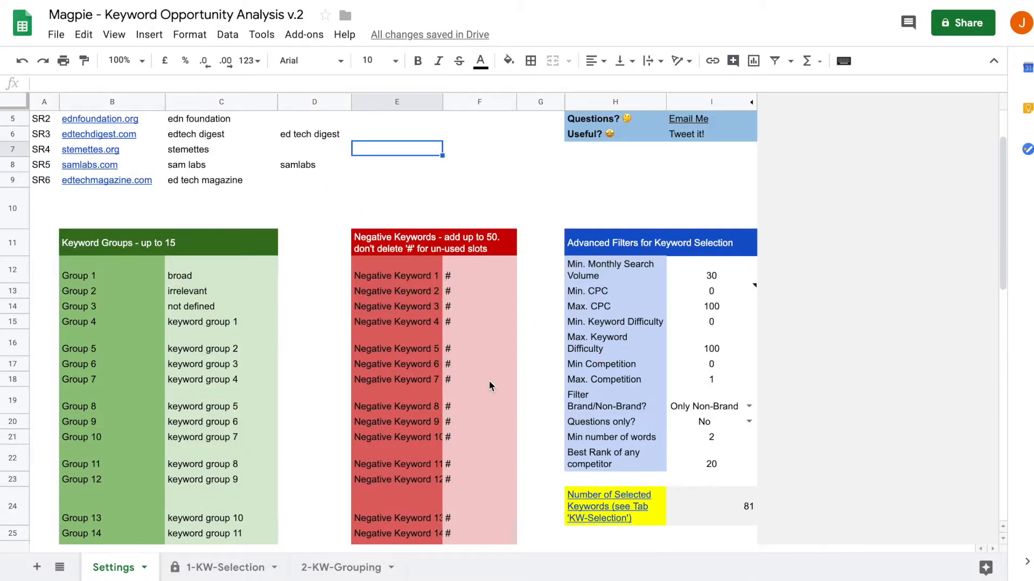
click(223, 567)
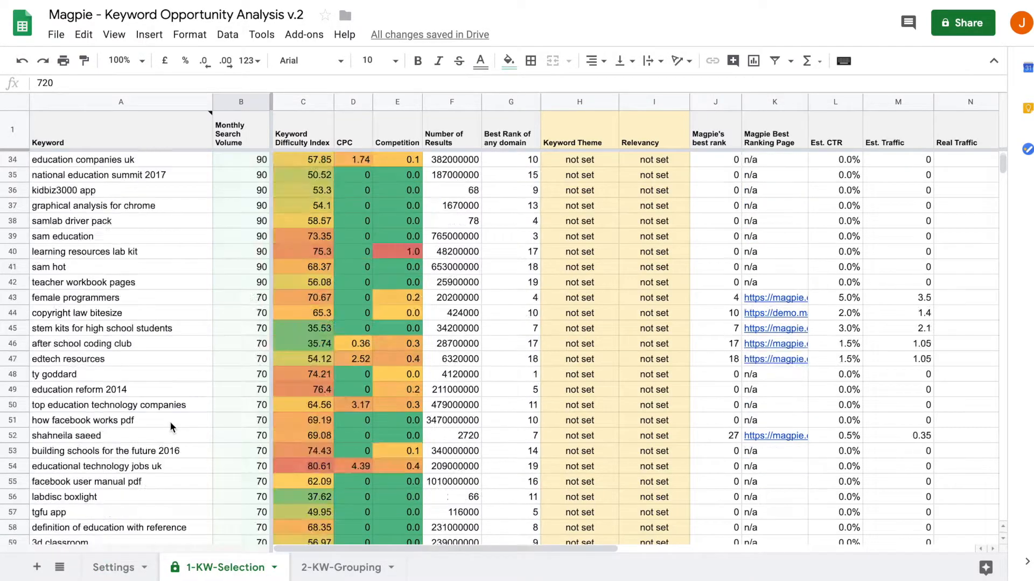
scroll(down, 3)
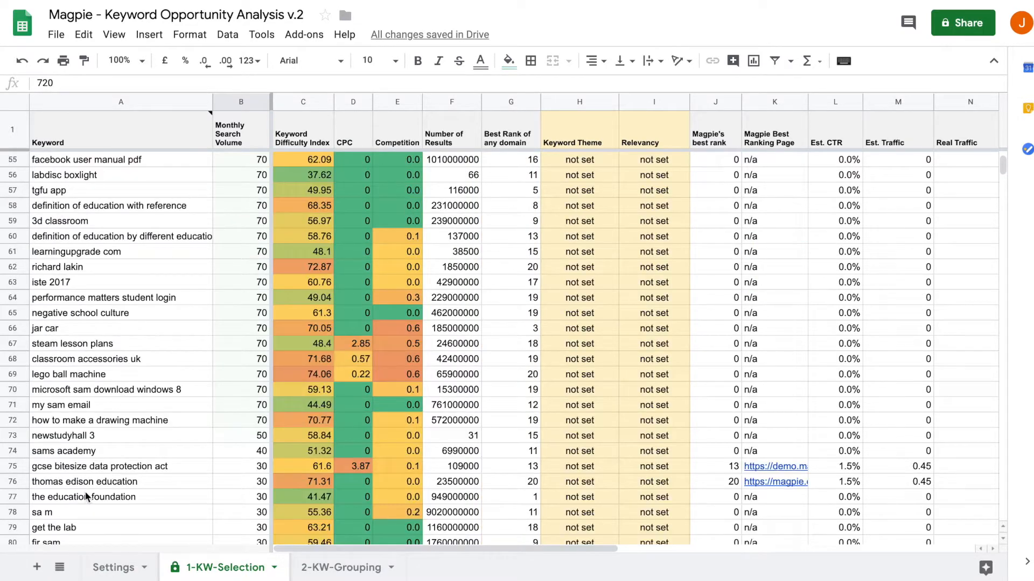
text(kaleidoscope materials)
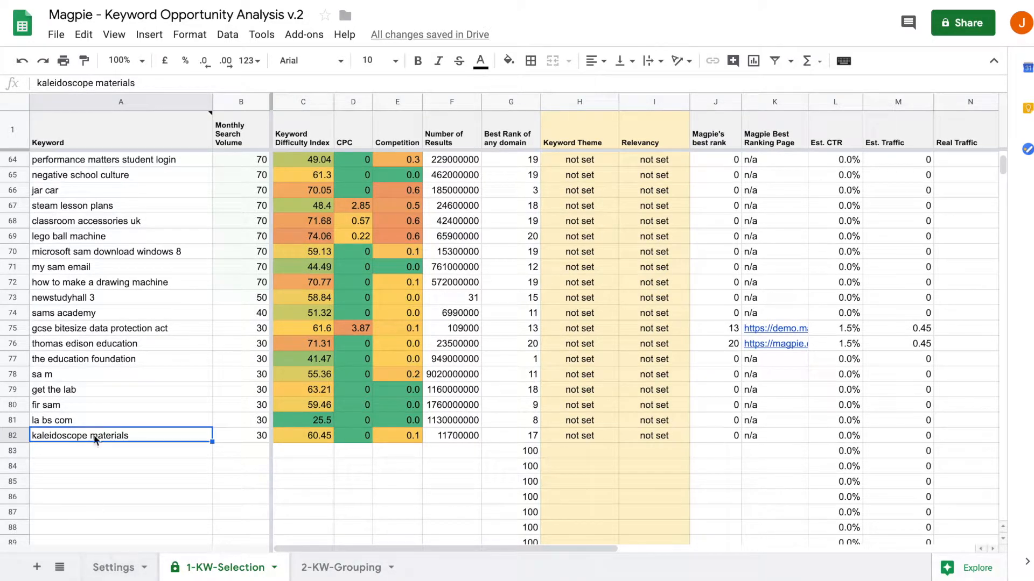
click(113, 567)
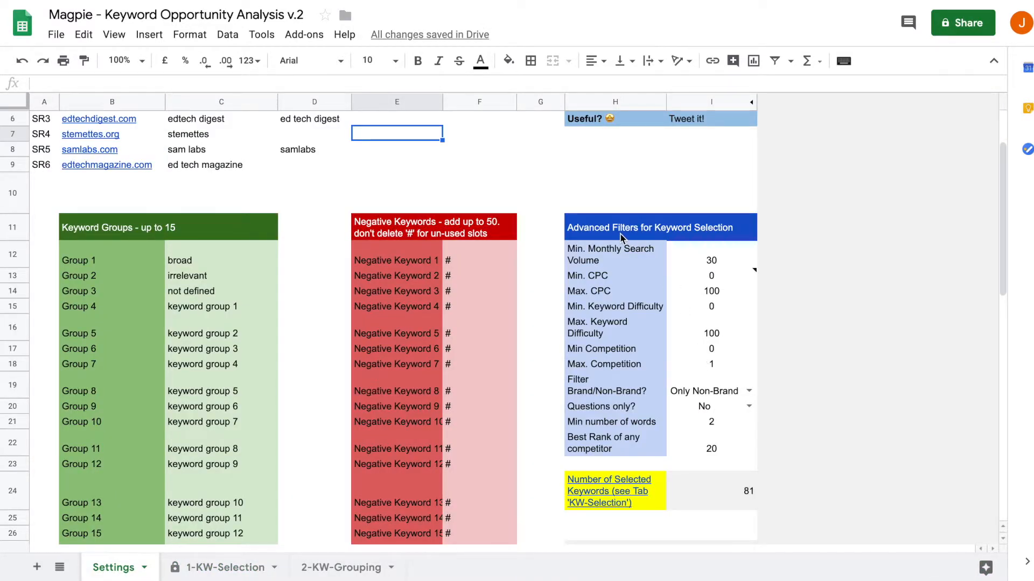
scroll(down, 3)
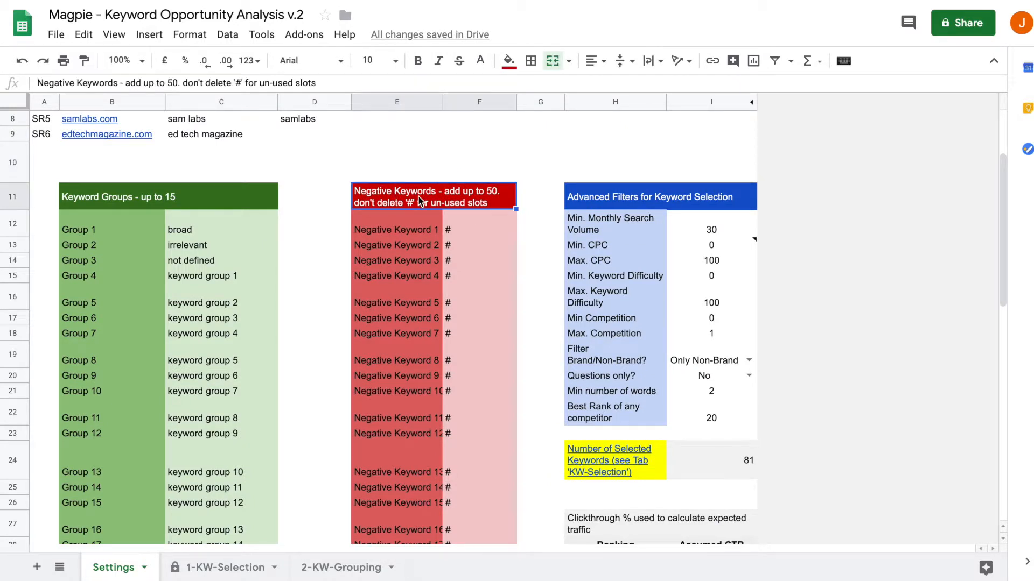
mouse_move(613, 195)
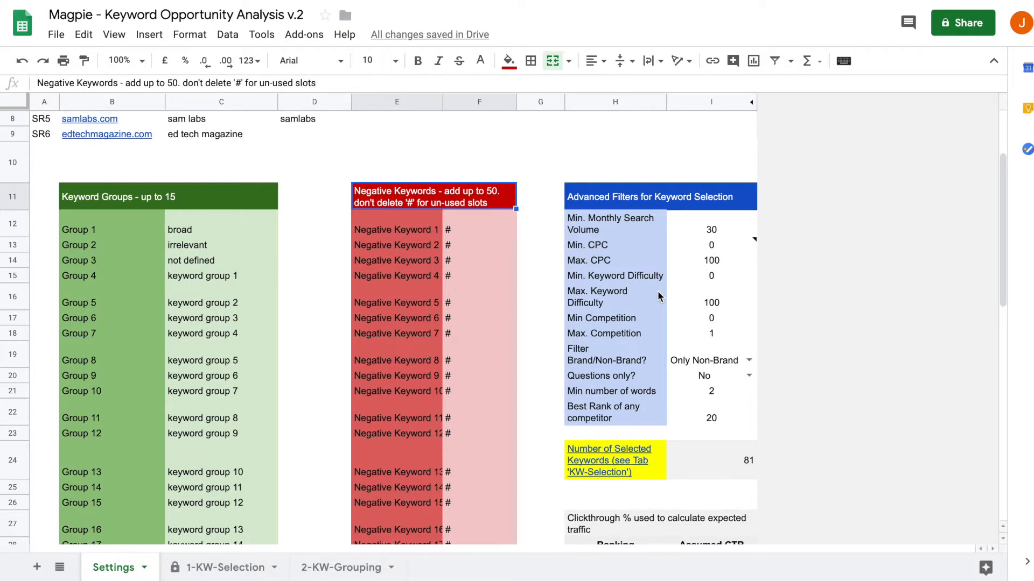
click(216, 567)
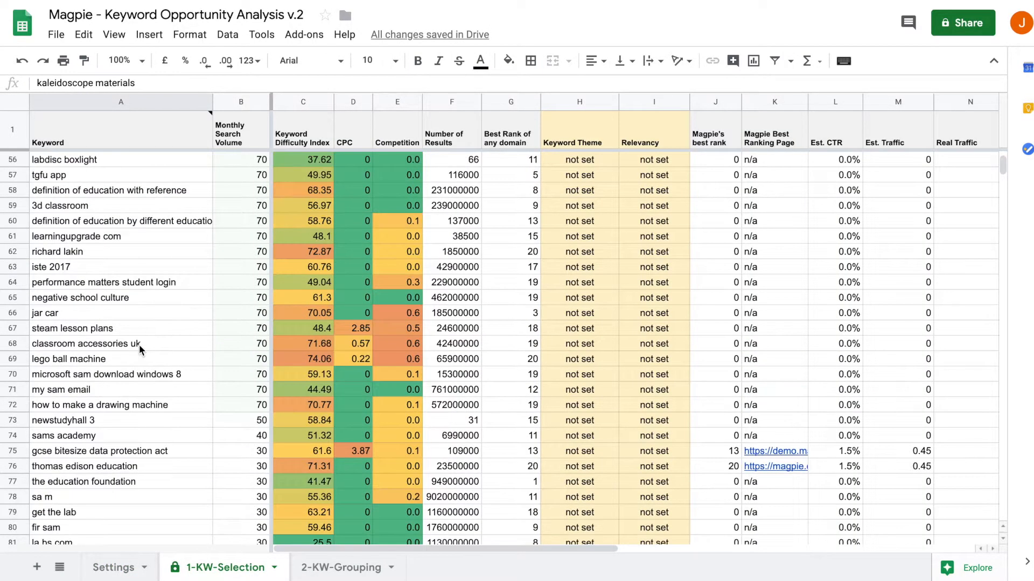
scroll(up, 3)
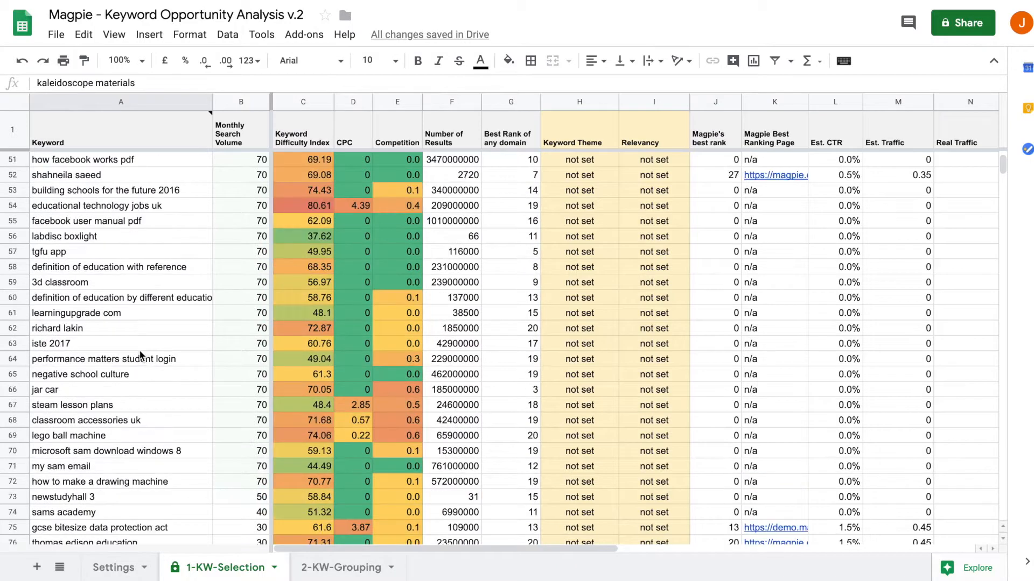
click(86, 221)
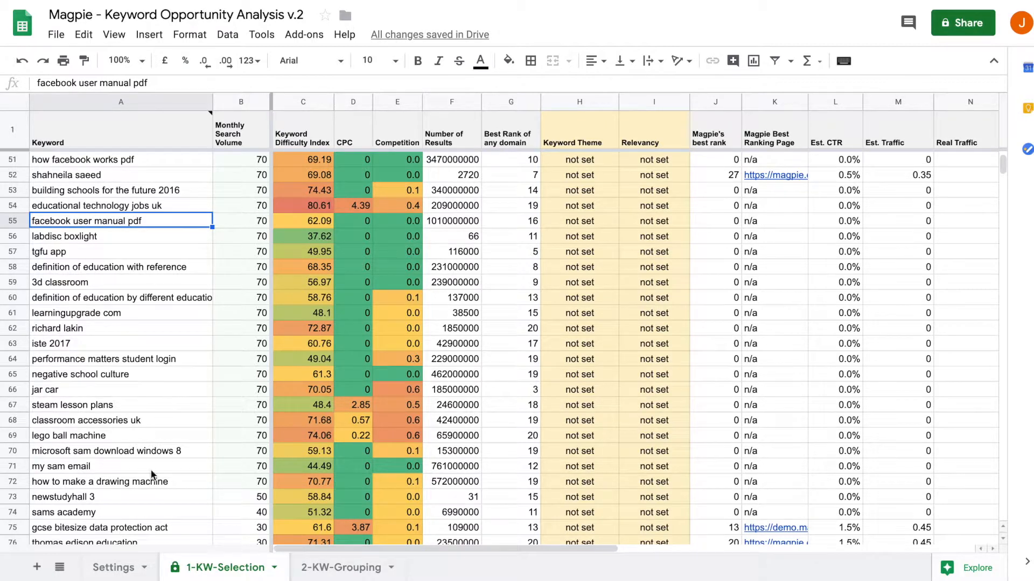
click(113, 568)
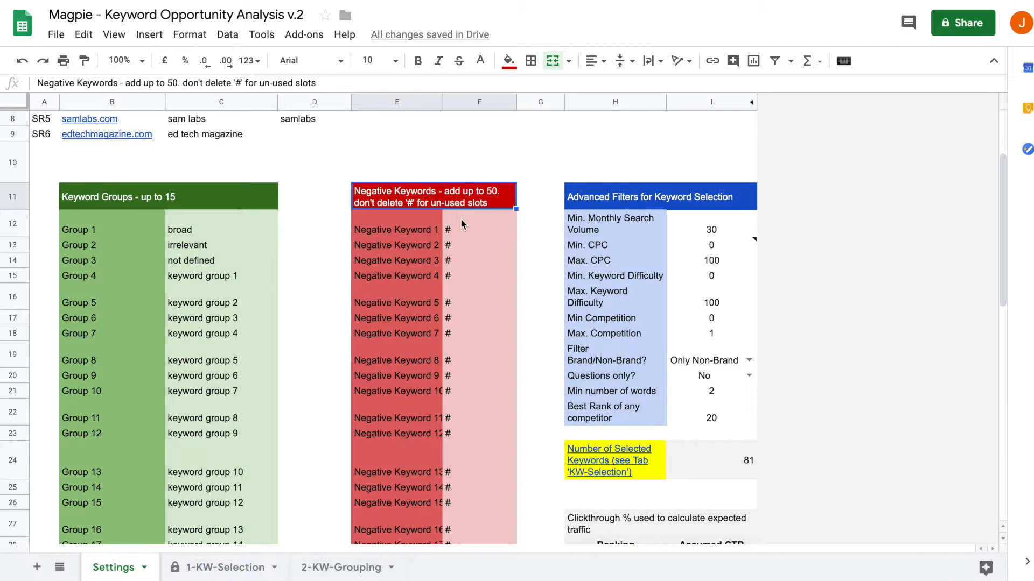
Enter 'facebook' as Negative Keyword 1 on the Settings sheet.
text(facebook)
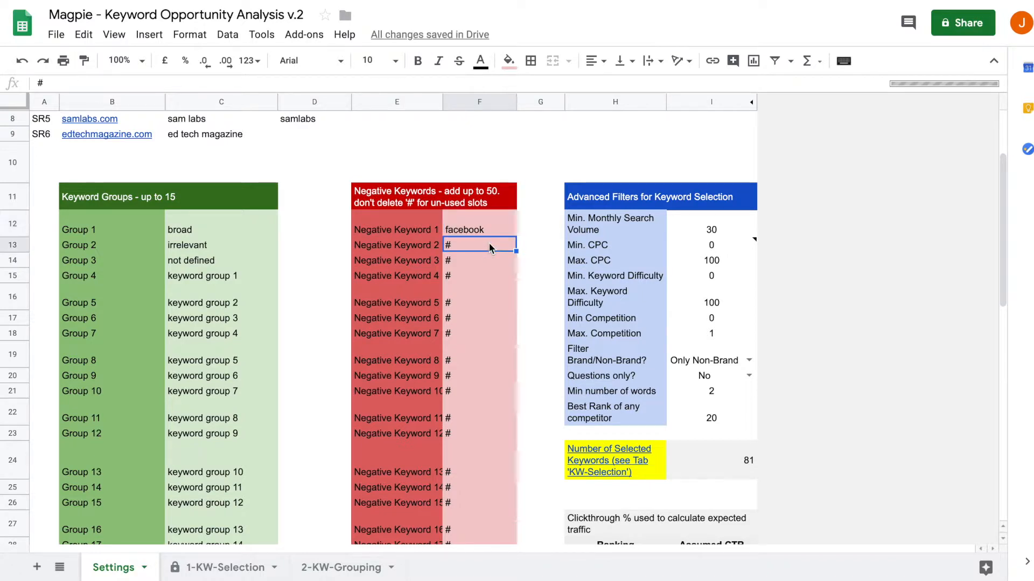
scroll(down, 3)
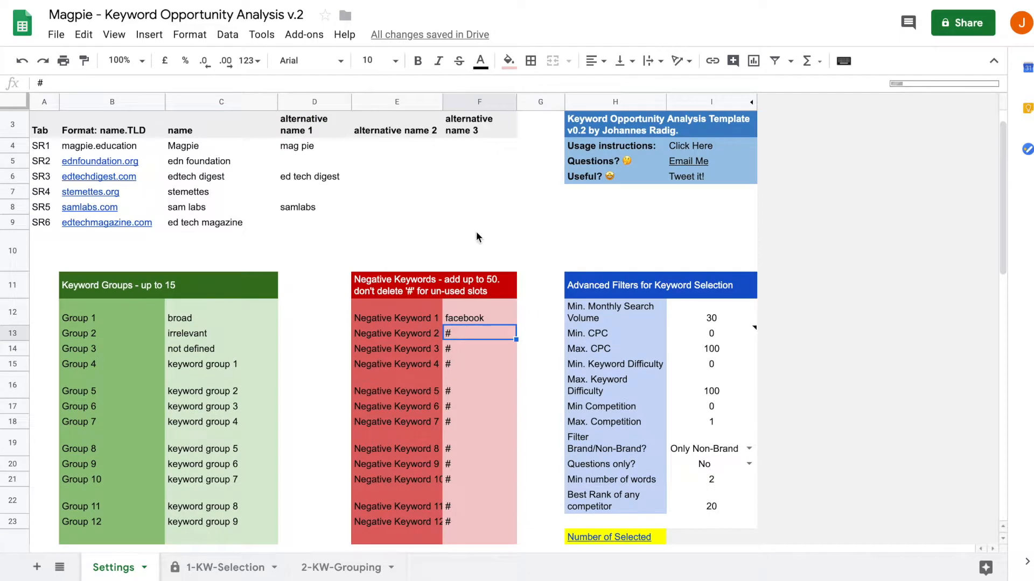
mouse_move(410, 303)
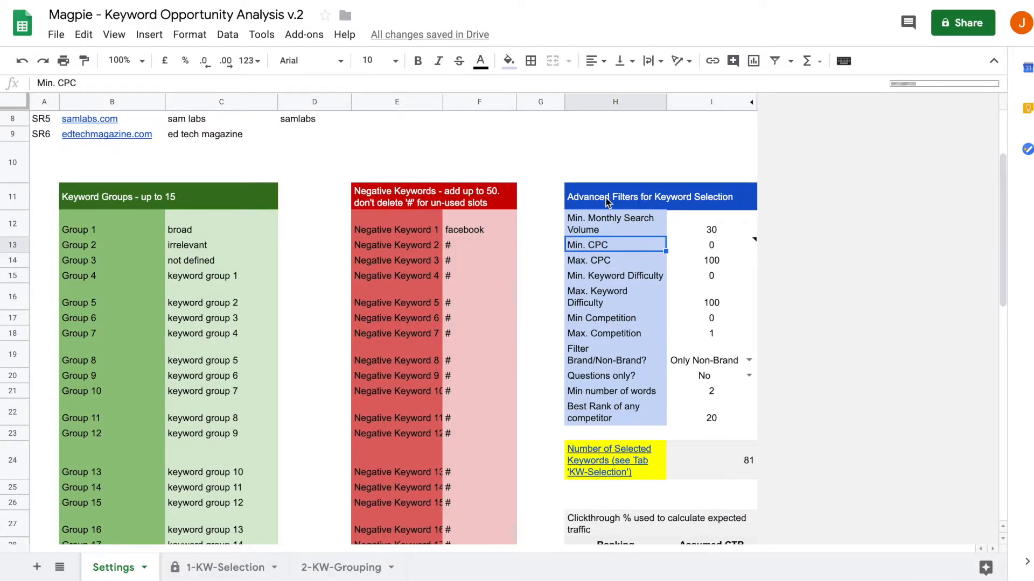
click(659, 196)
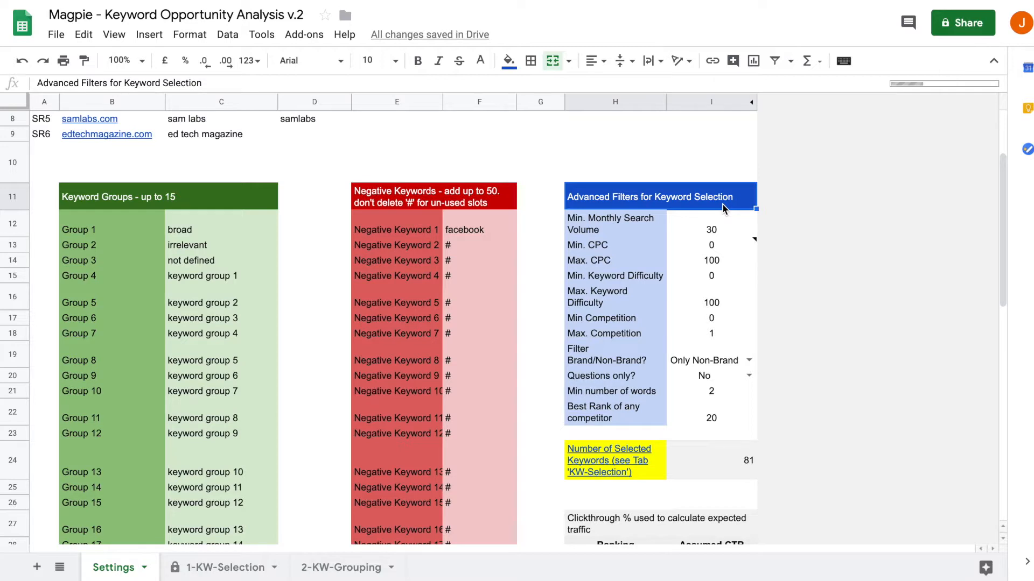
mouse_move(729, 217)
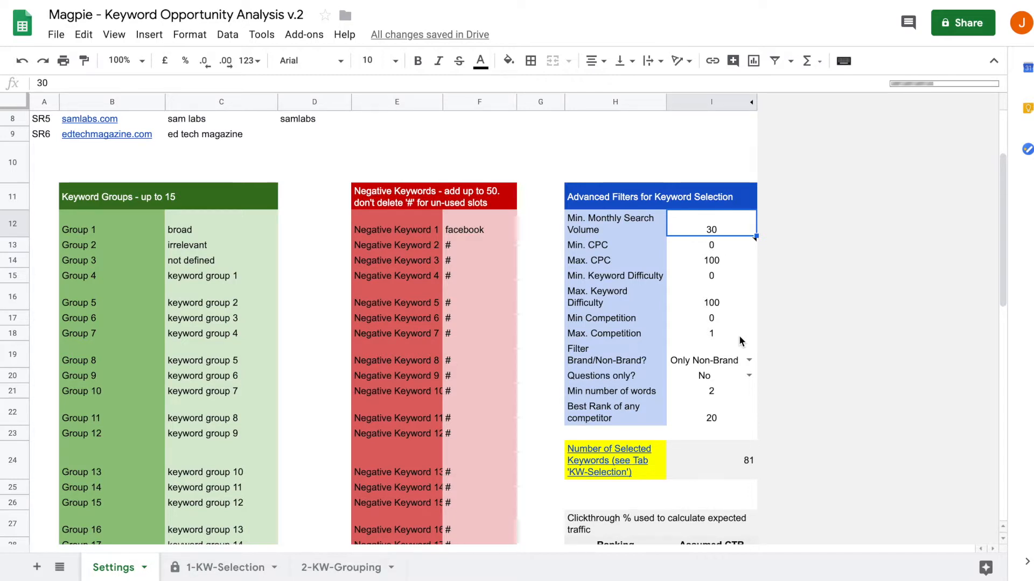
Set Min. Monthly Search Volume to 100, then review the CPC and keyword difficulty filters.
text(100)
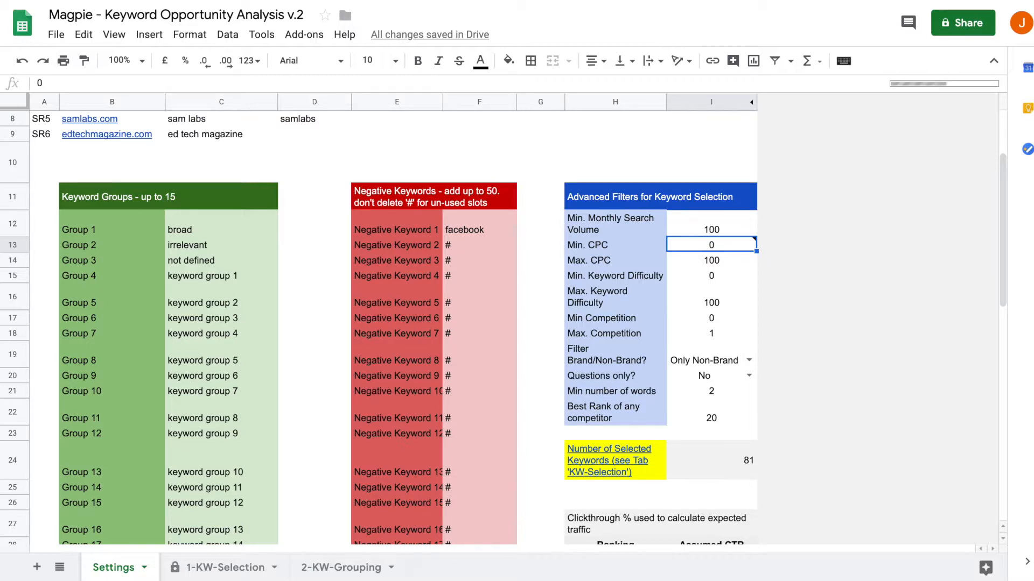
click(615, 260)
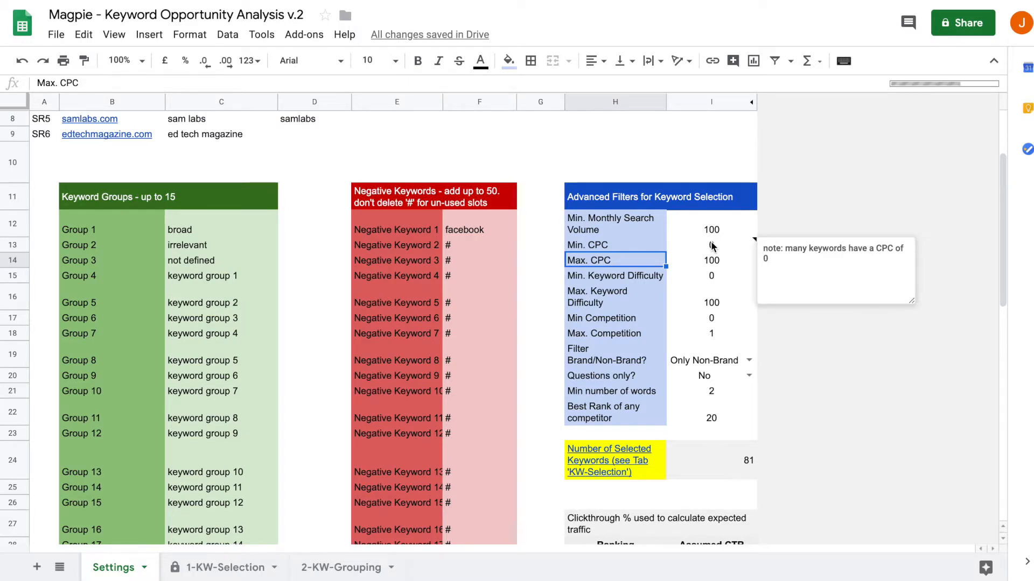
click(711, 245)
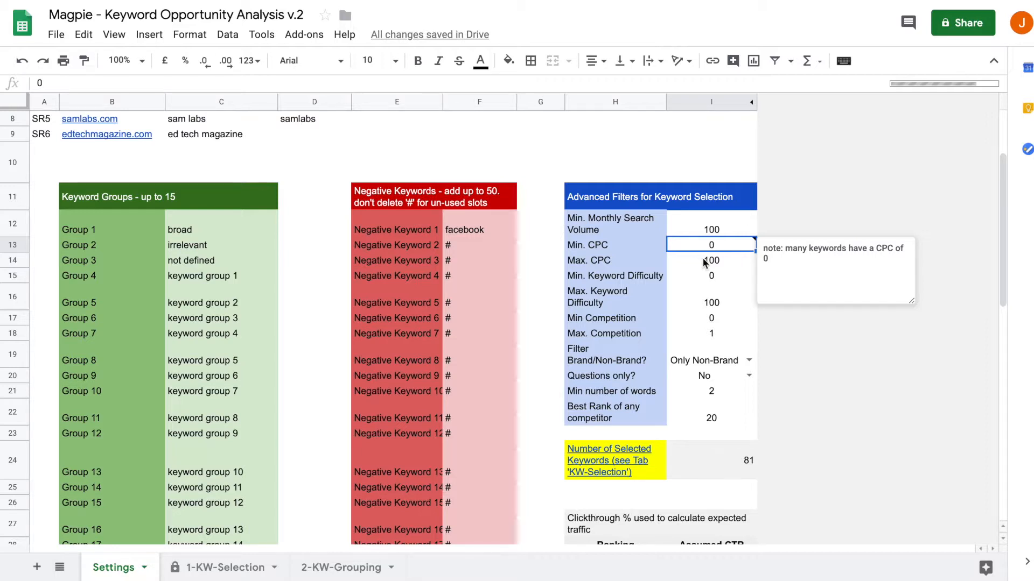
click(615, 276)
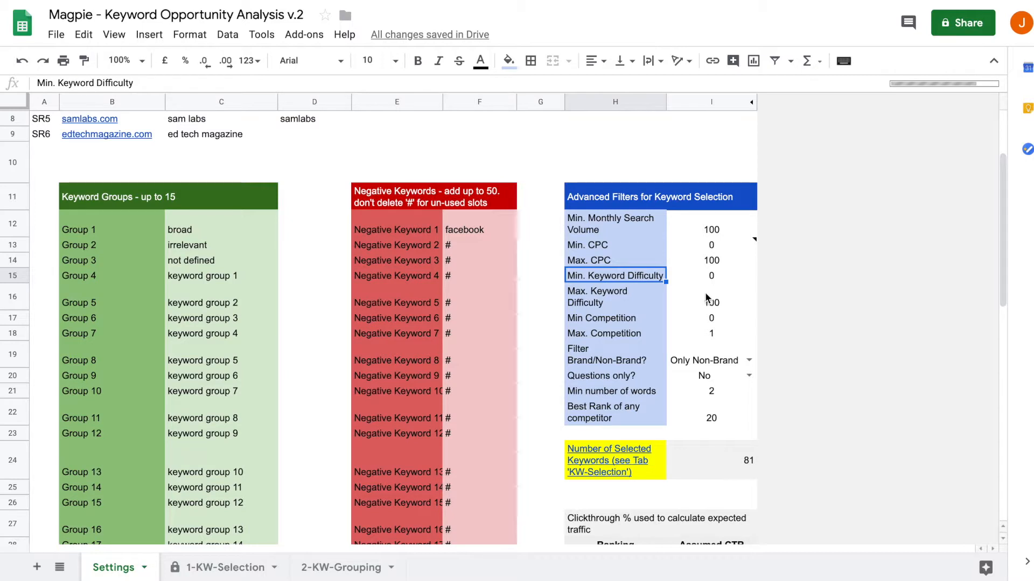
Set Max. Keyword Difficulty to 70, then review the competition and brand filters.
click(711, 302)
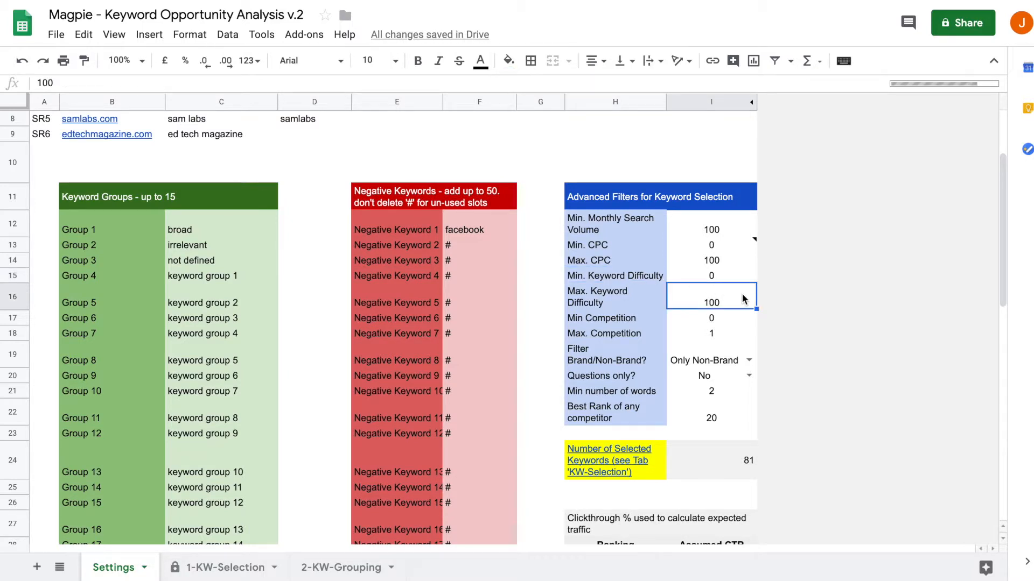
mouse_move(817, 303)
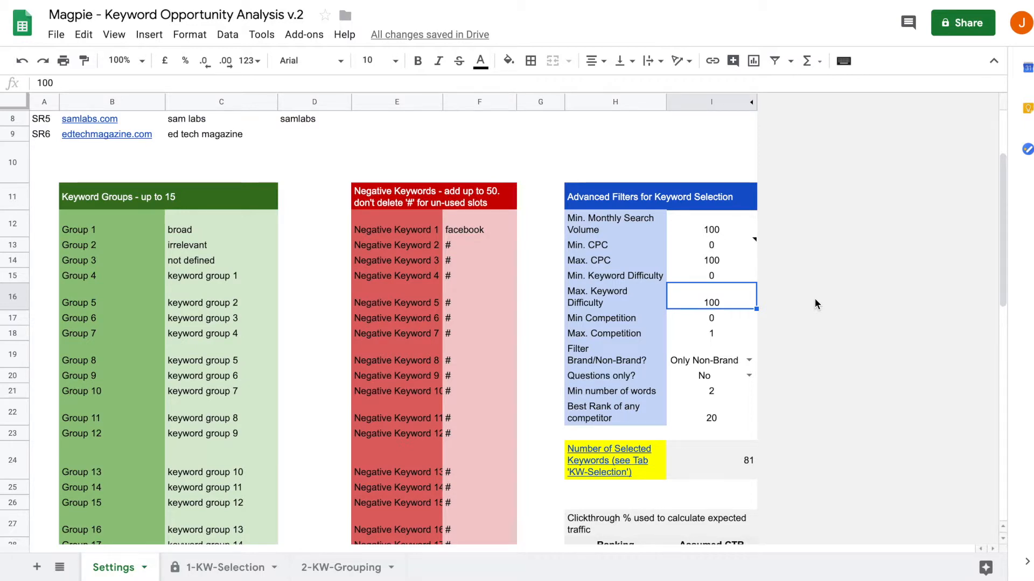
text(70)
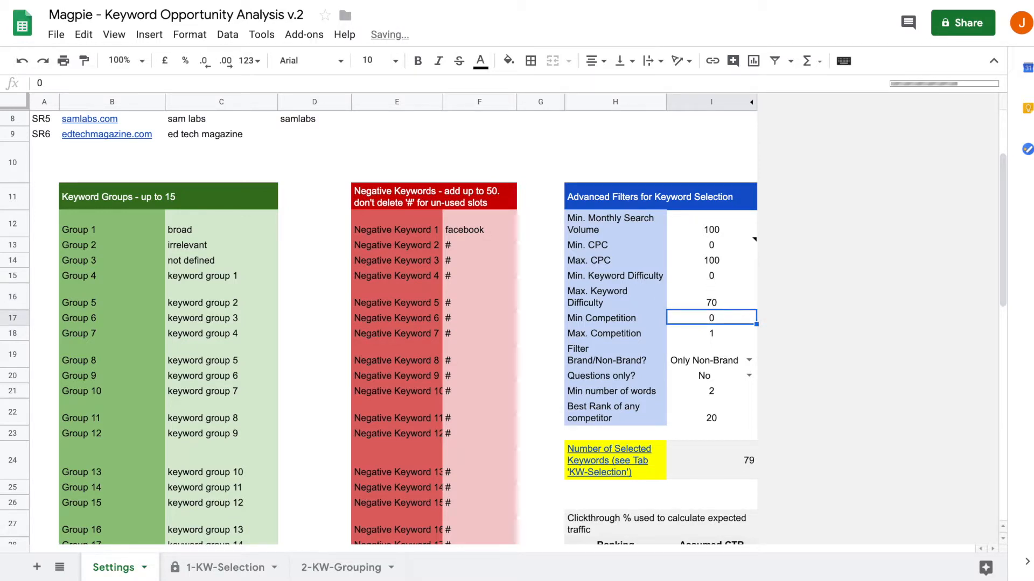
click(615, 318)
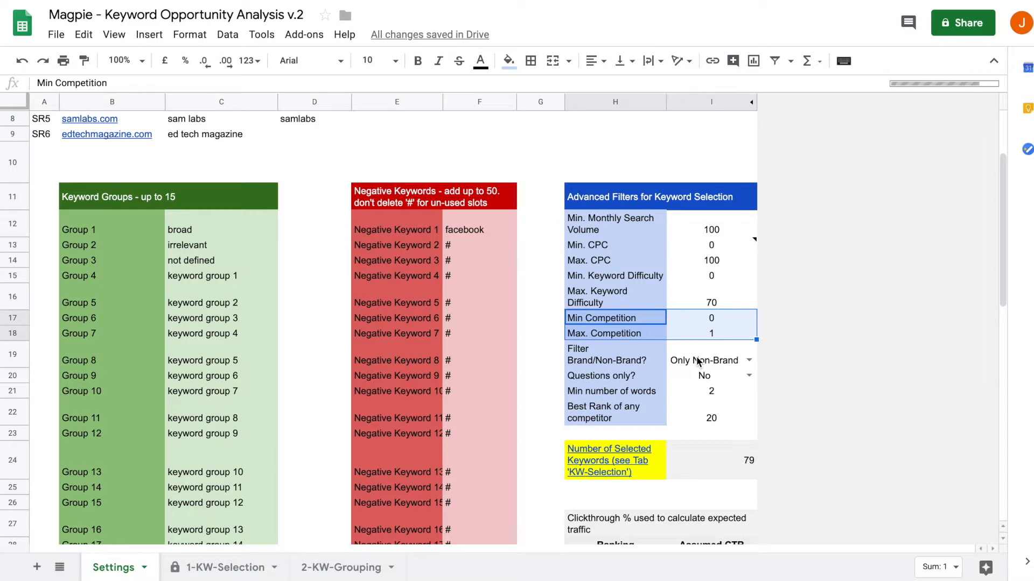
click(613, 354)
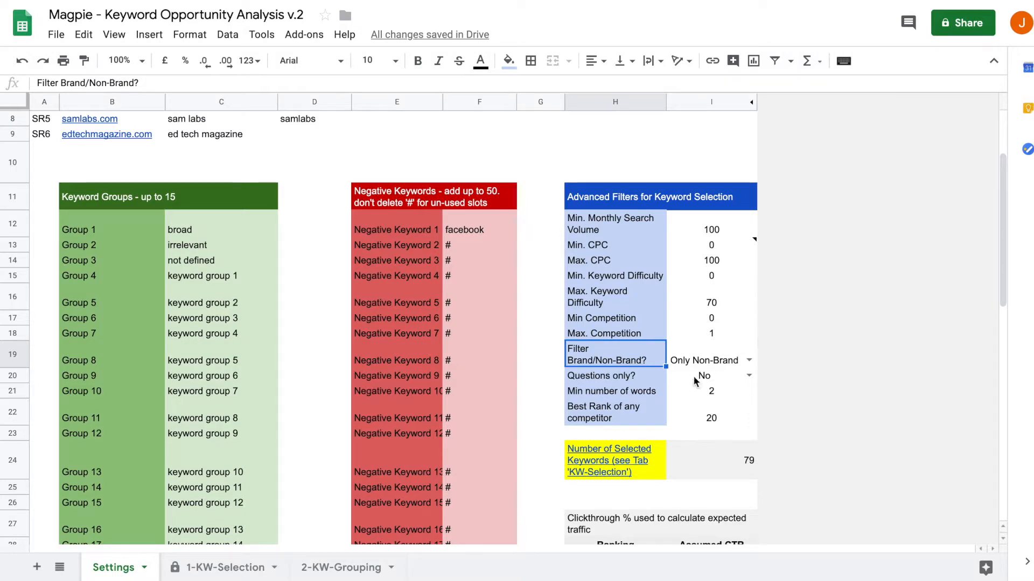
click(706, 361)
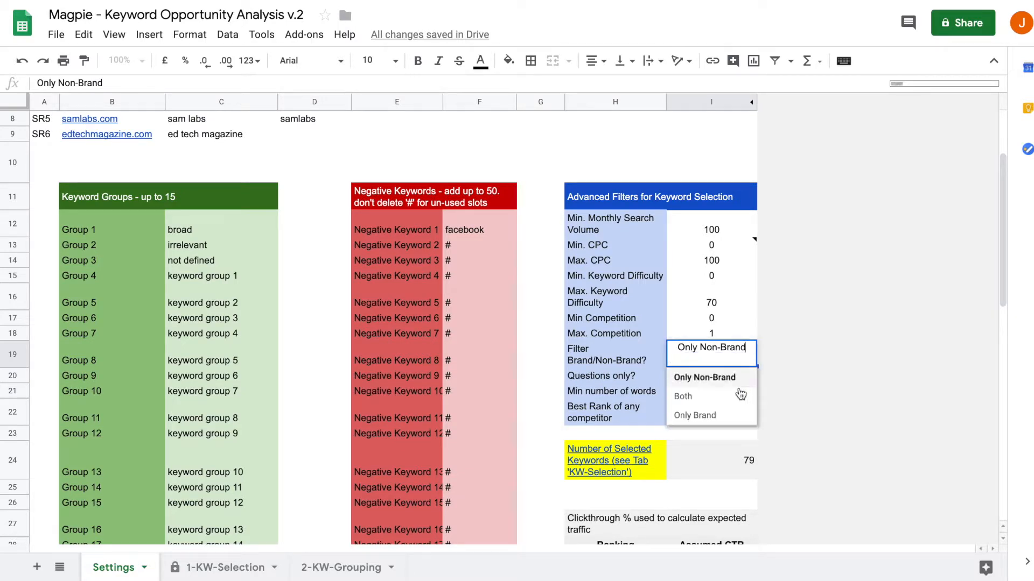
mouse_move(710, 401)
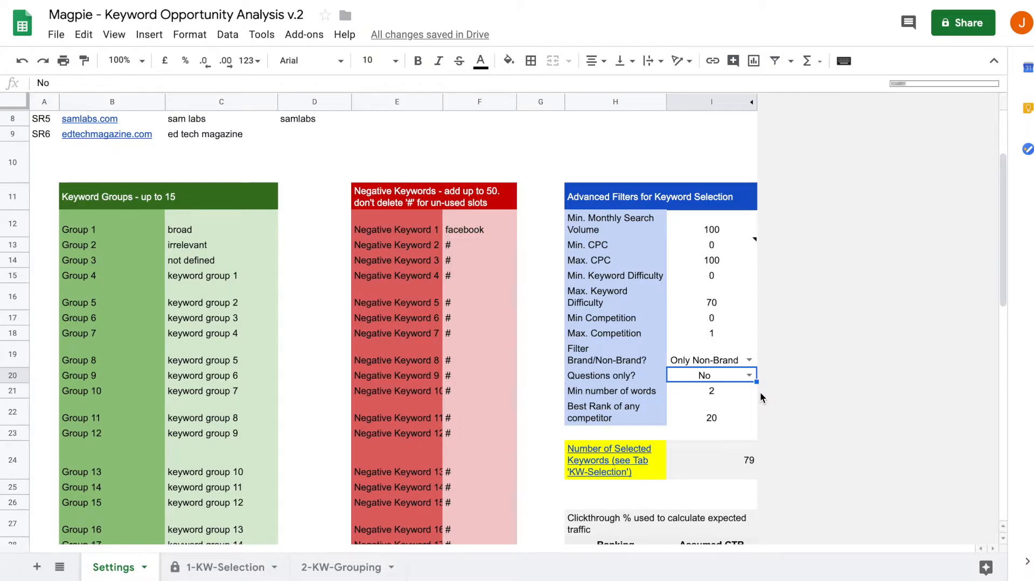
mouse_move(761, 388)
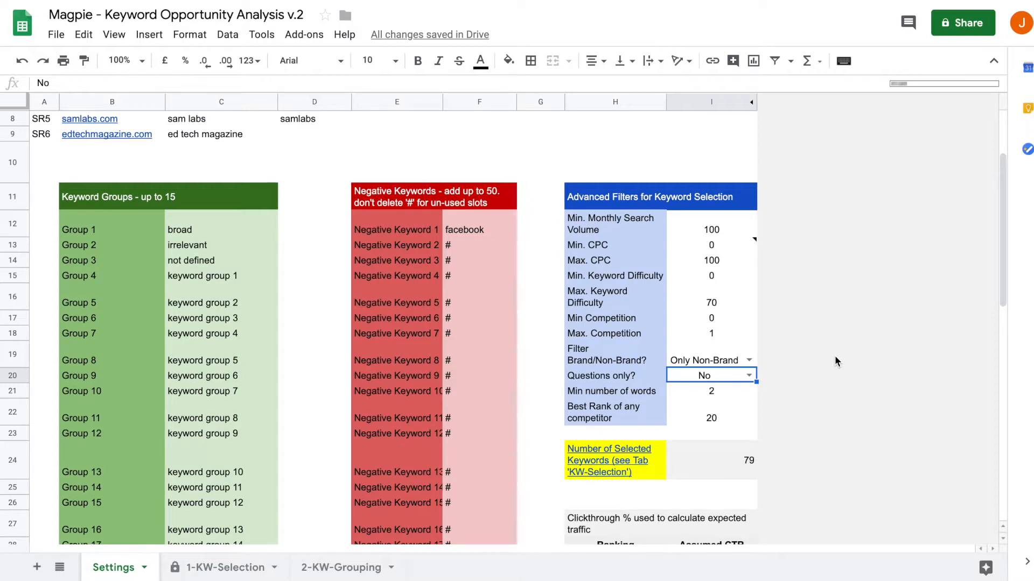
mouse_move(809, 397)
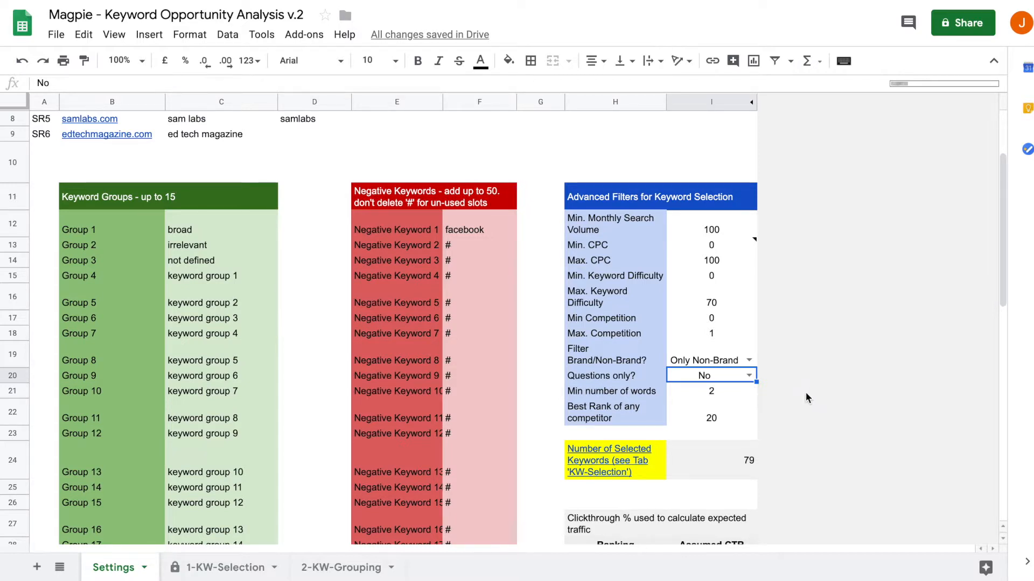
mouse_move(696, 413)
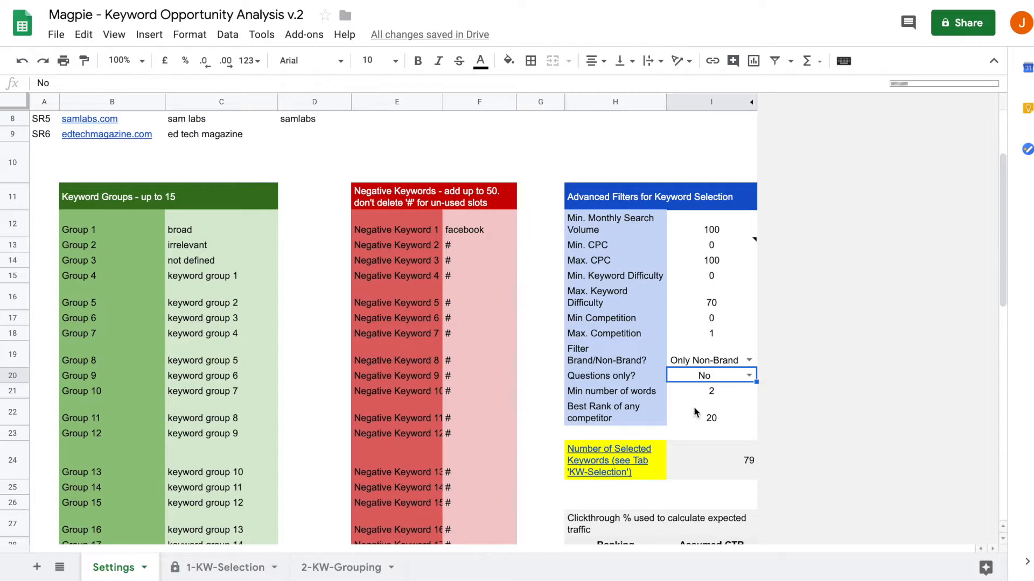
click(710, 390)
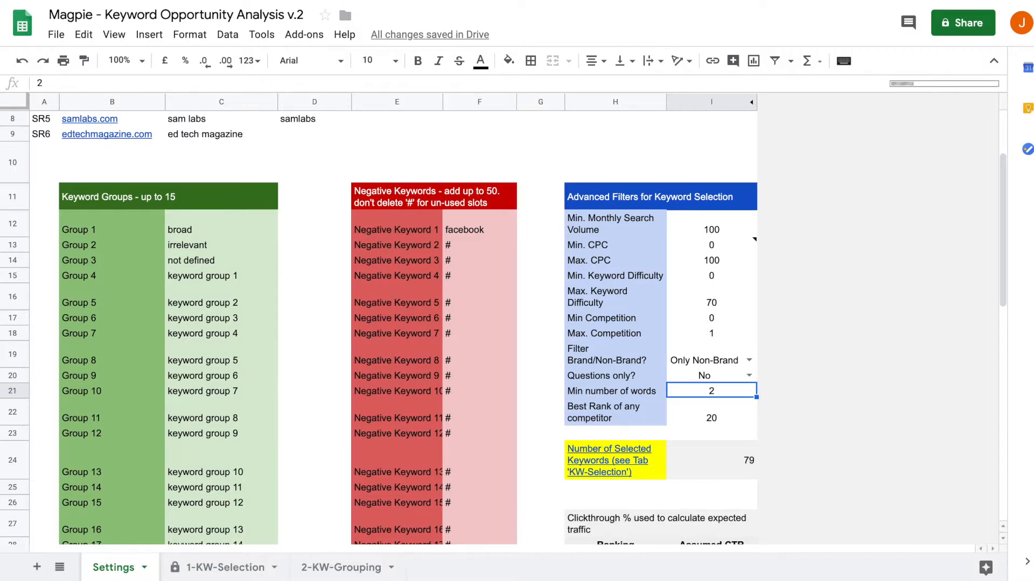
click(711, 418)
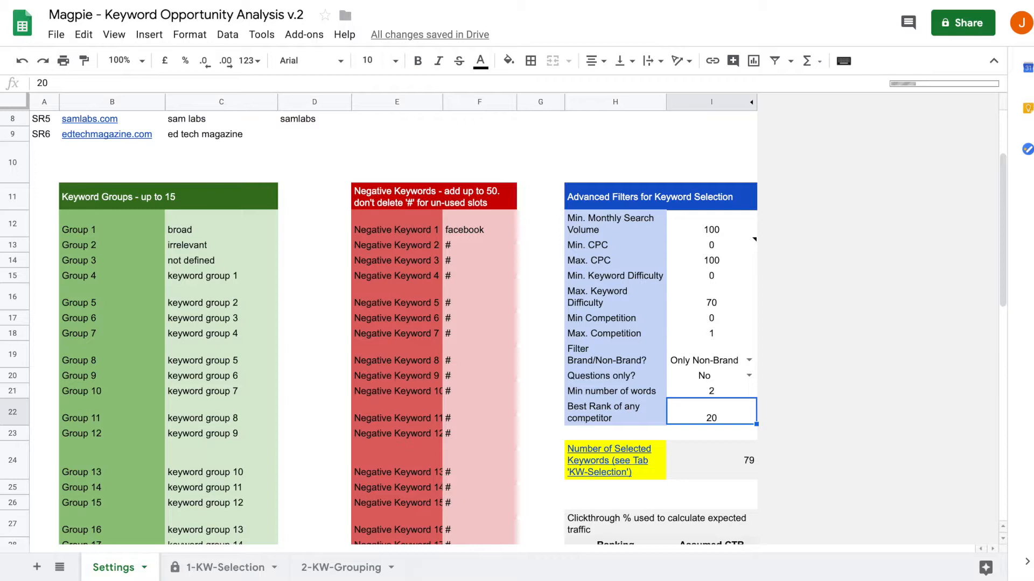
mouse_move(704, 434)
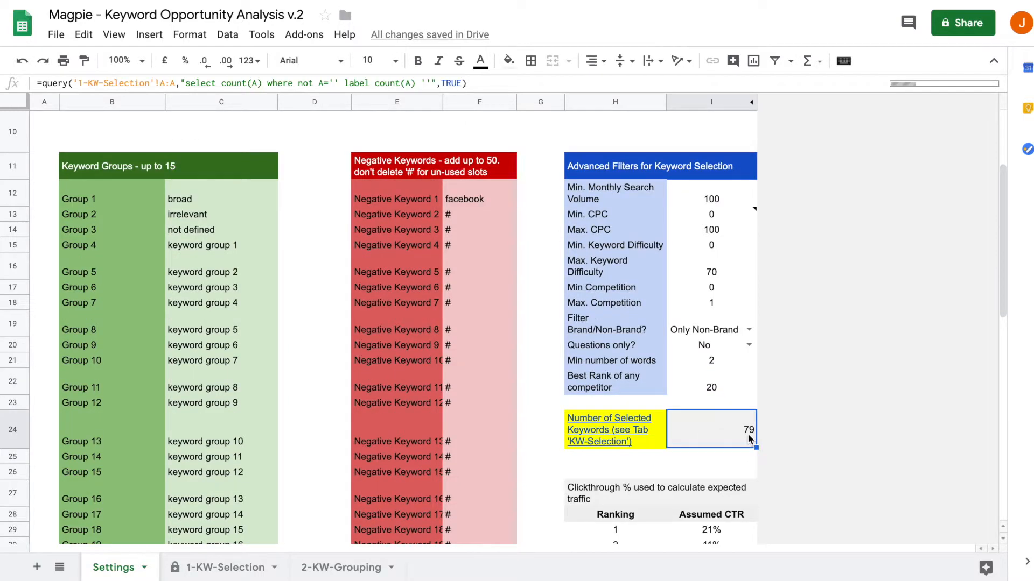
mouse_move(462, 211)
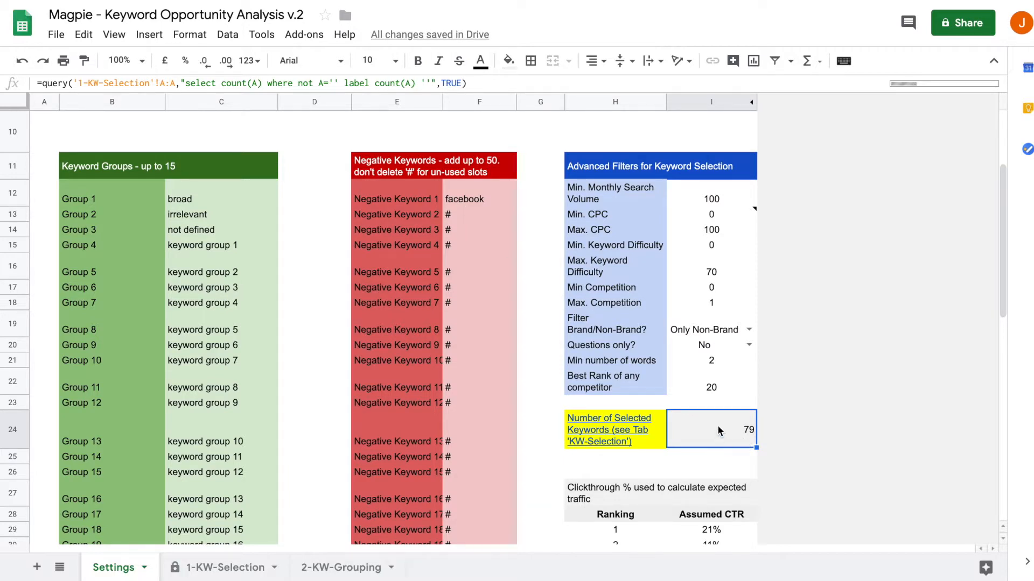
scroll(down, 3)
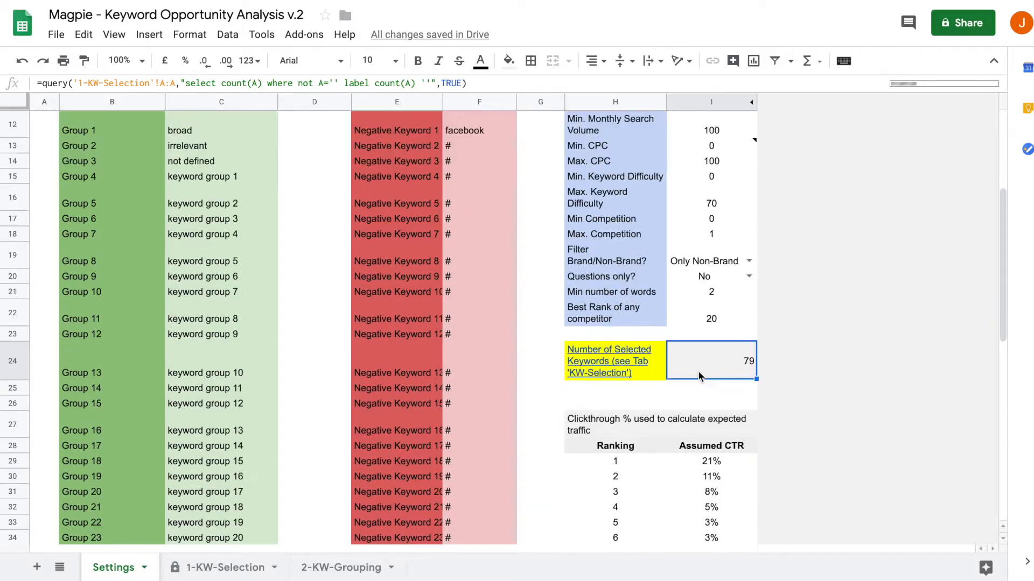
mouse_move(713, 369)
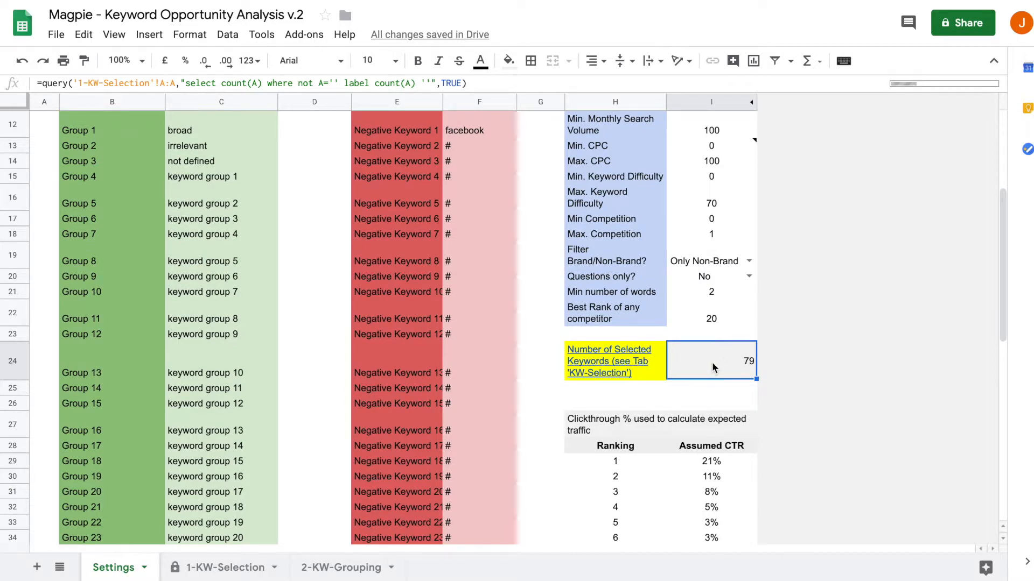
mouse_move(711, 374)
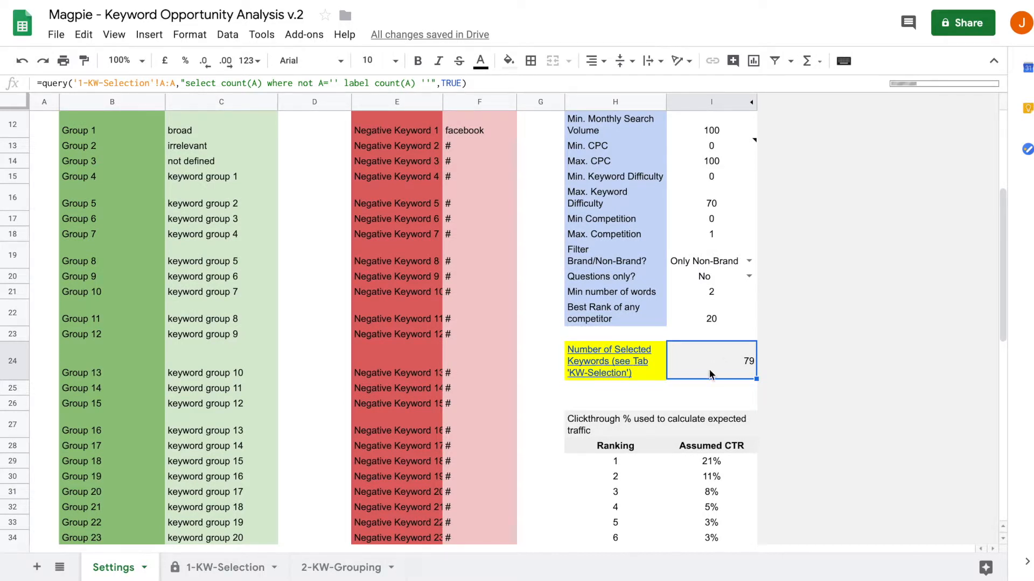
scroll(down, 3)
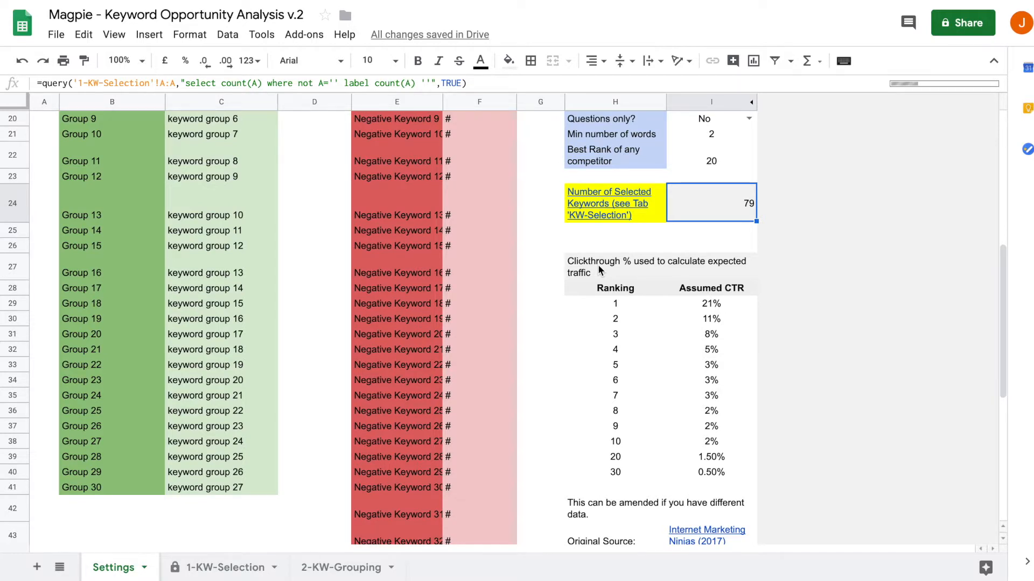
mouse_move(586, 265)
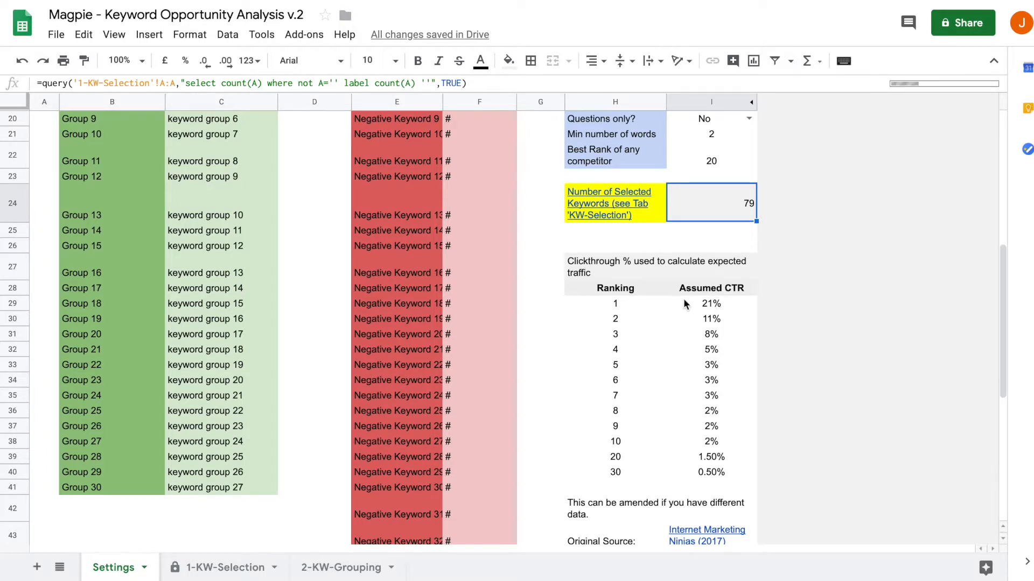
mouse_move(664, 354)
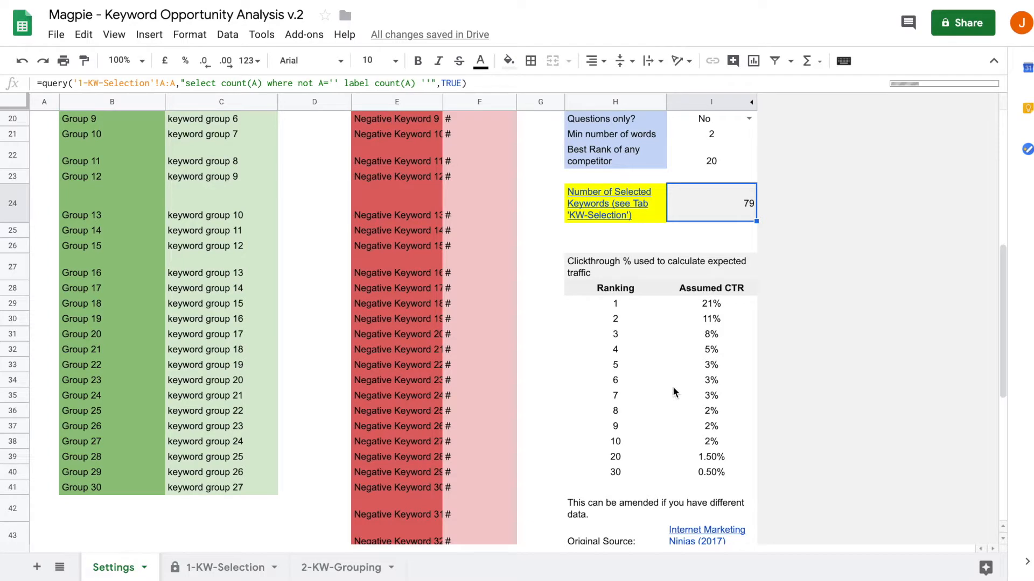
mouse_move(638, 523)
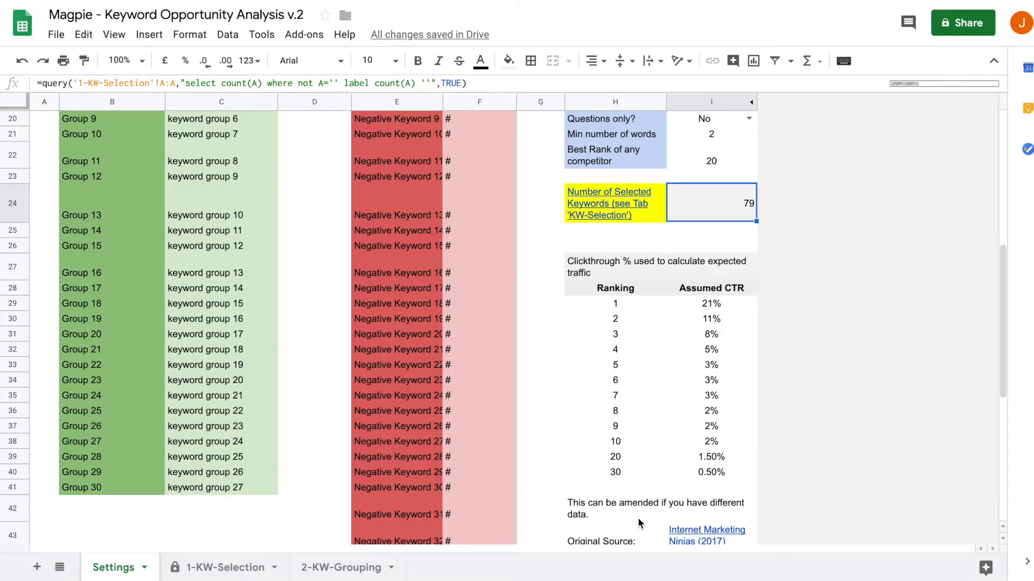
mouse_move(625, 513)
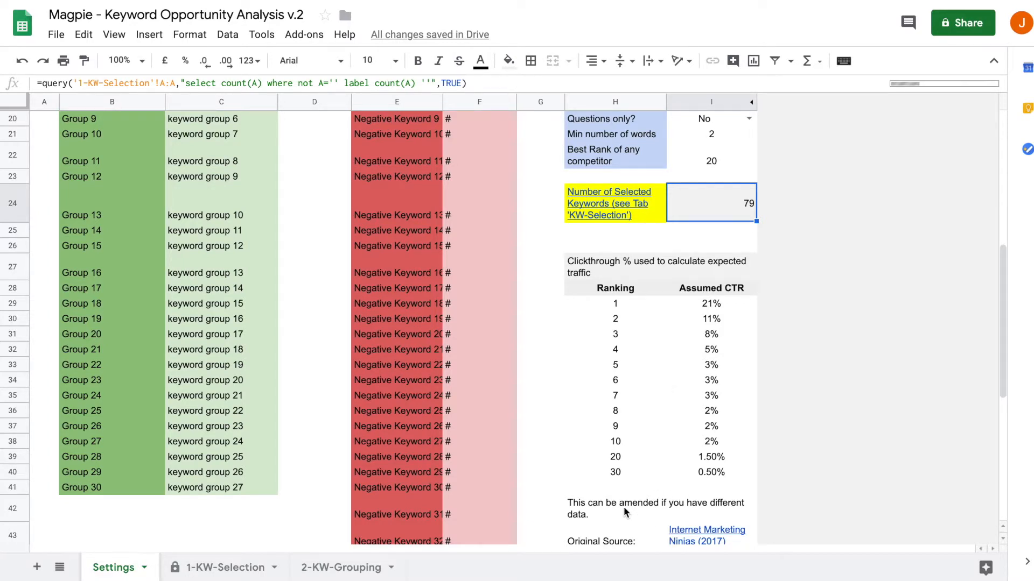
mouse_move(711, 398)
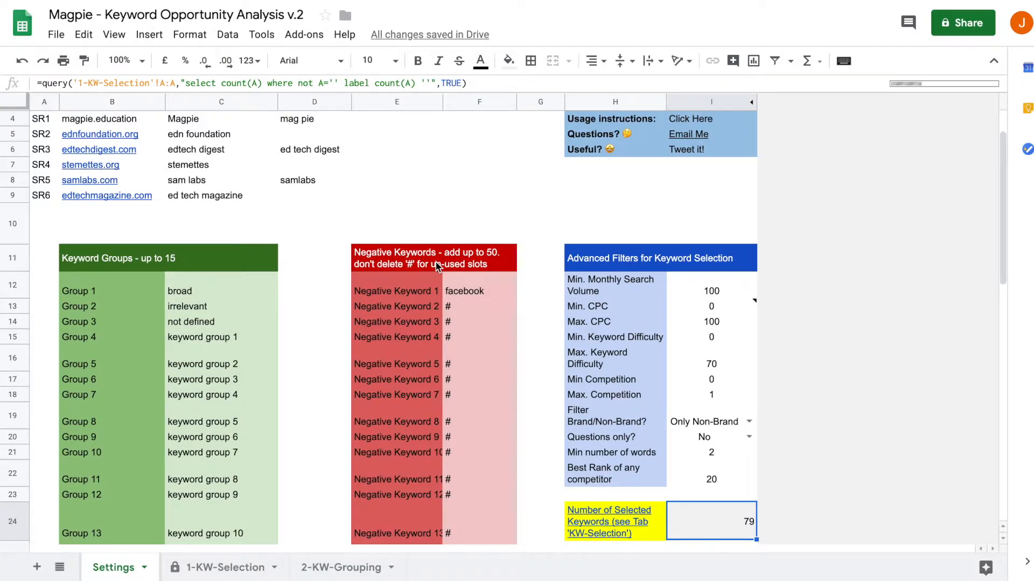
mouse_move(424, 269)
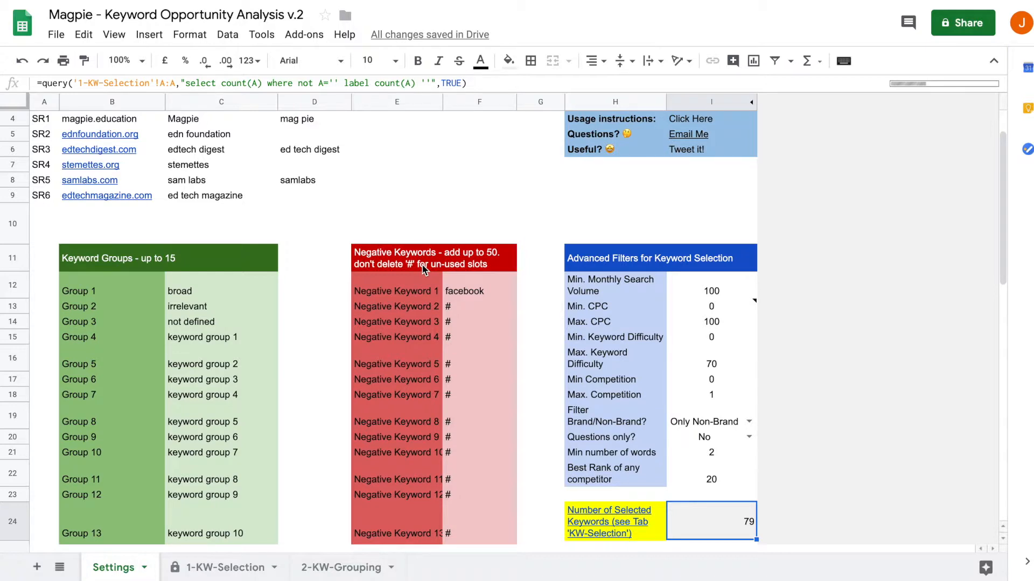
mouse_move(445, 259)
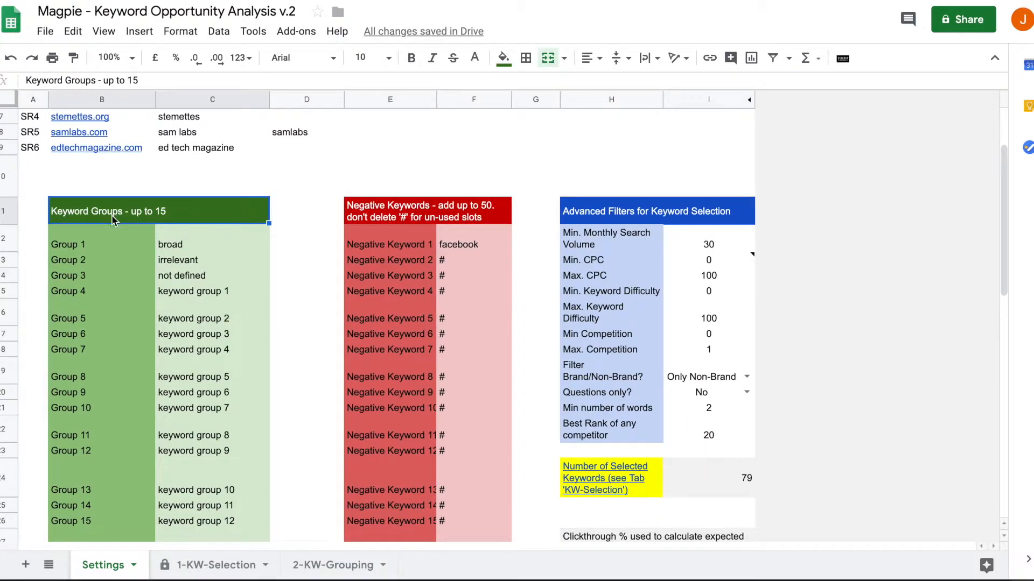
mouse_move(301, 277)
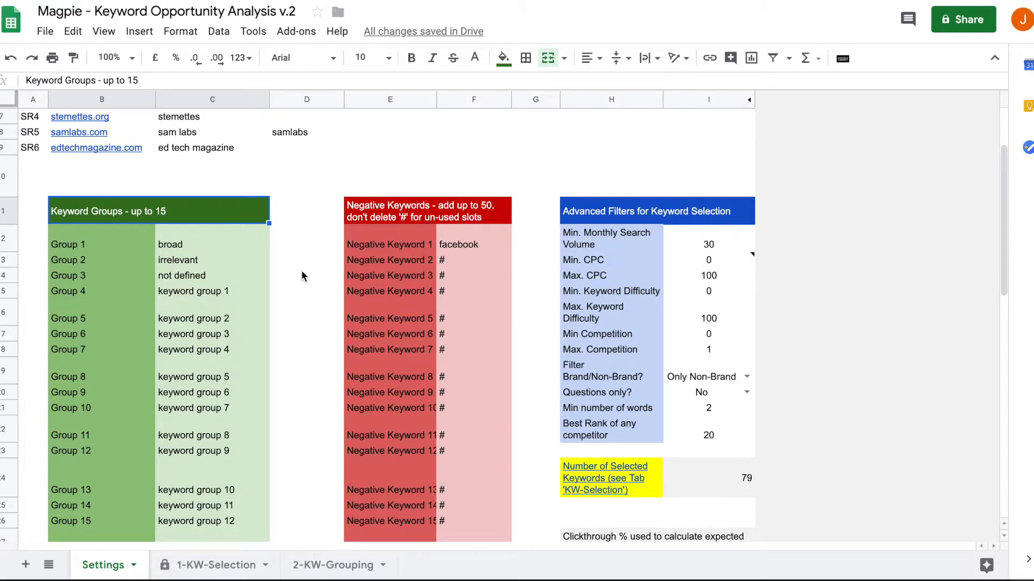
Name Group 3 'mooc' and Group 4 'education topics' after checking broad and irrelevant groups.
click(193, 260)
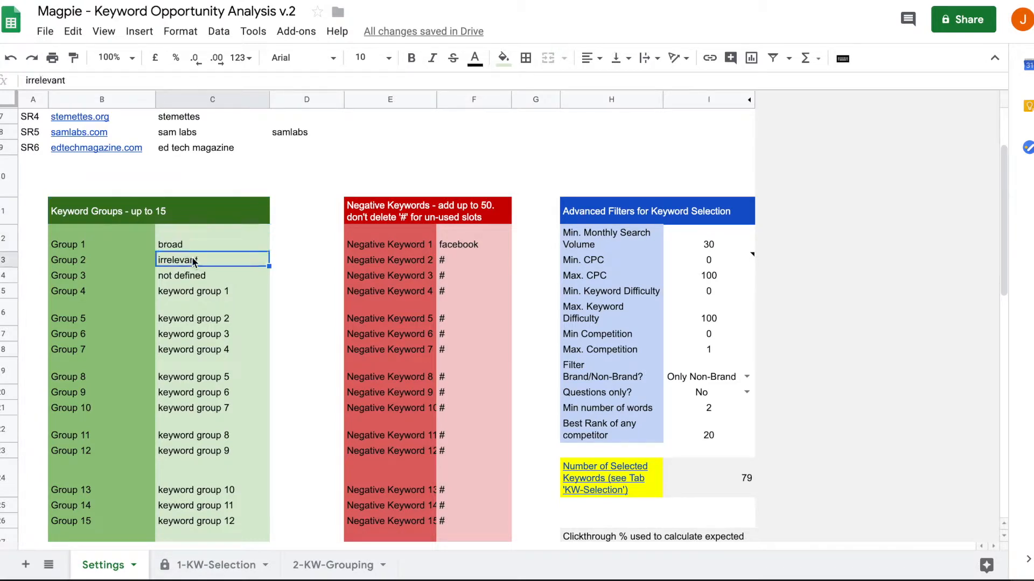
click(211, 245)
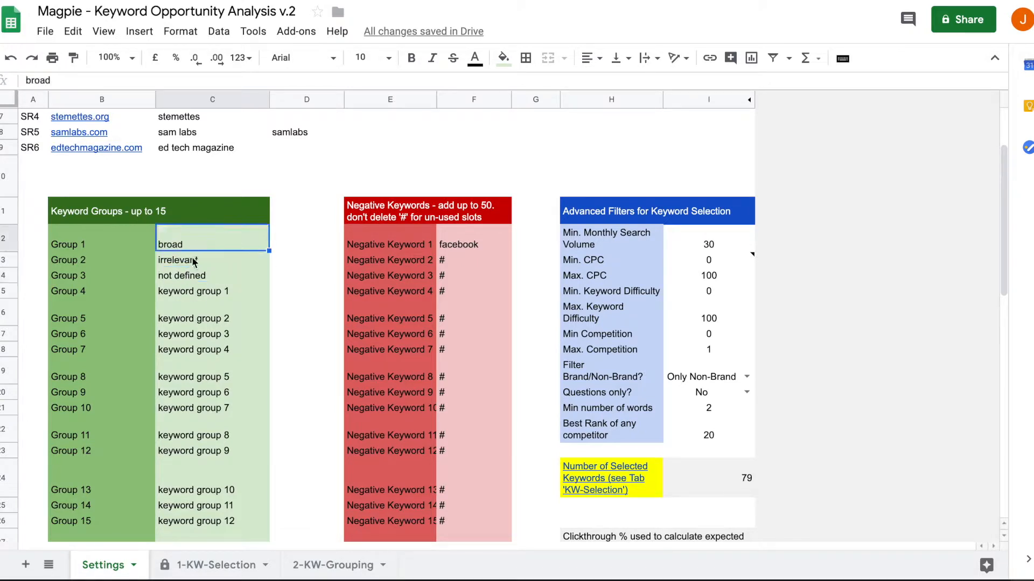
click(212, 291)
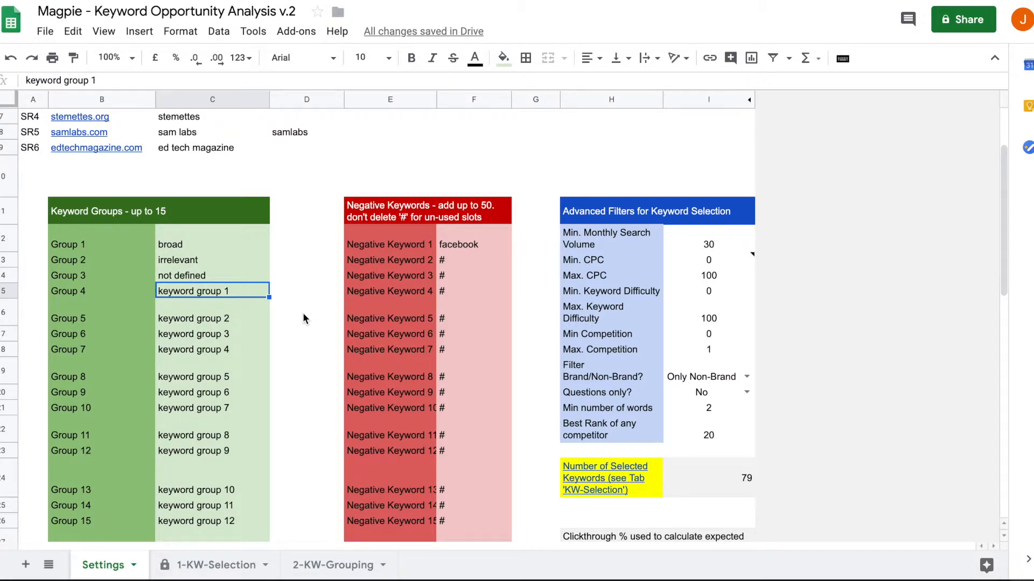
click(211, 275)
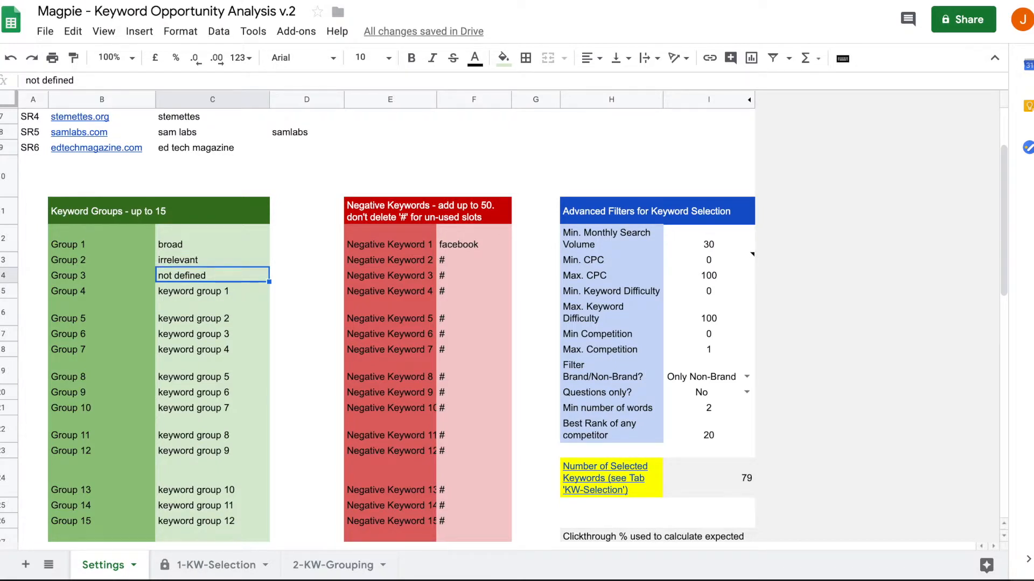
text(mooc)
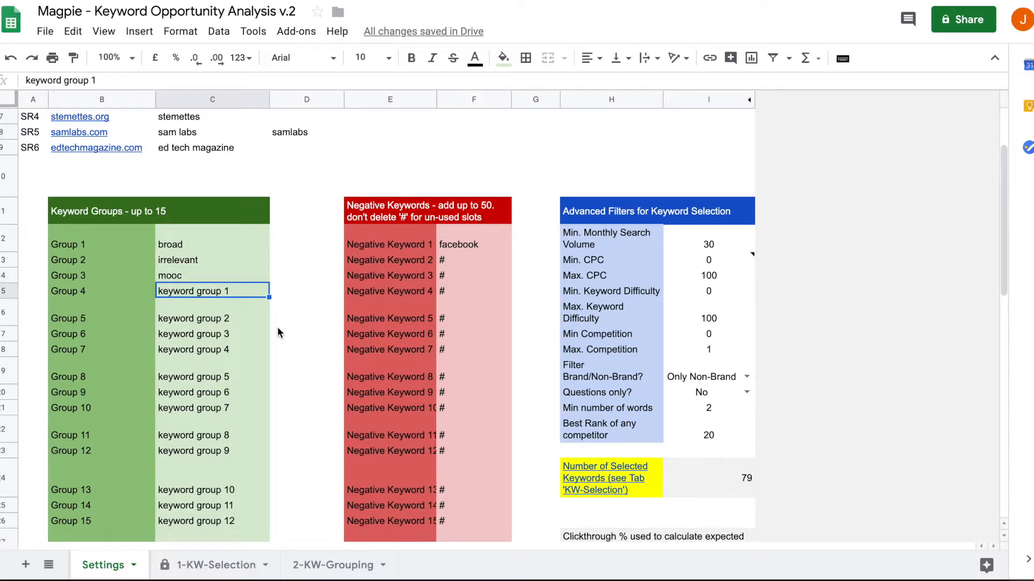
text(education topics)
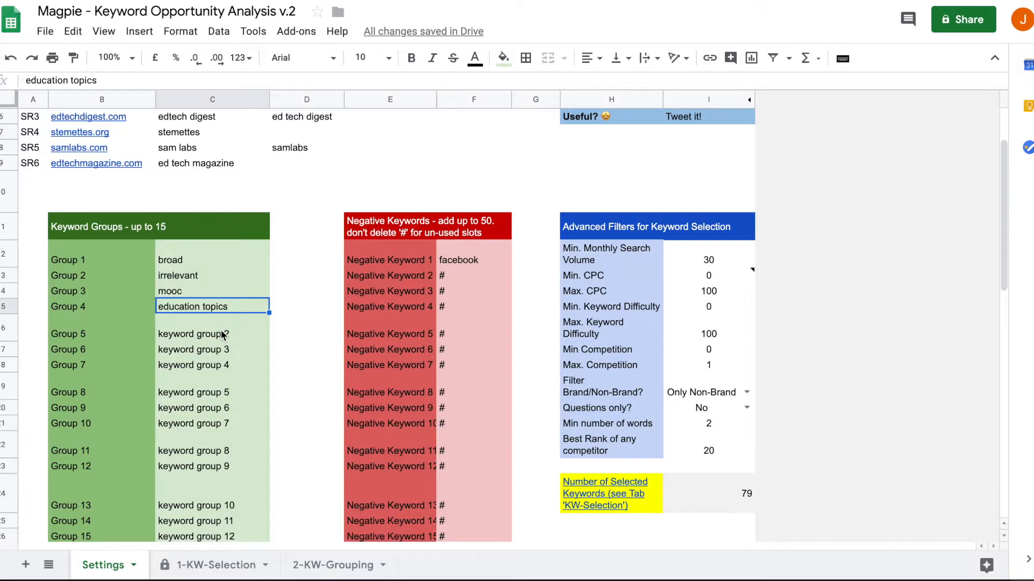
click(212, 349)
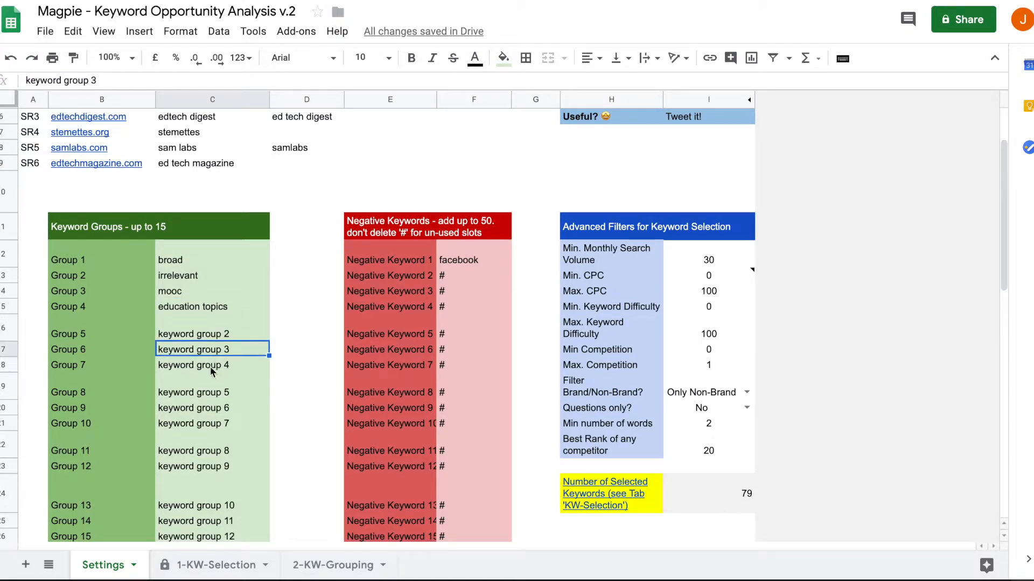
click(212, 366)
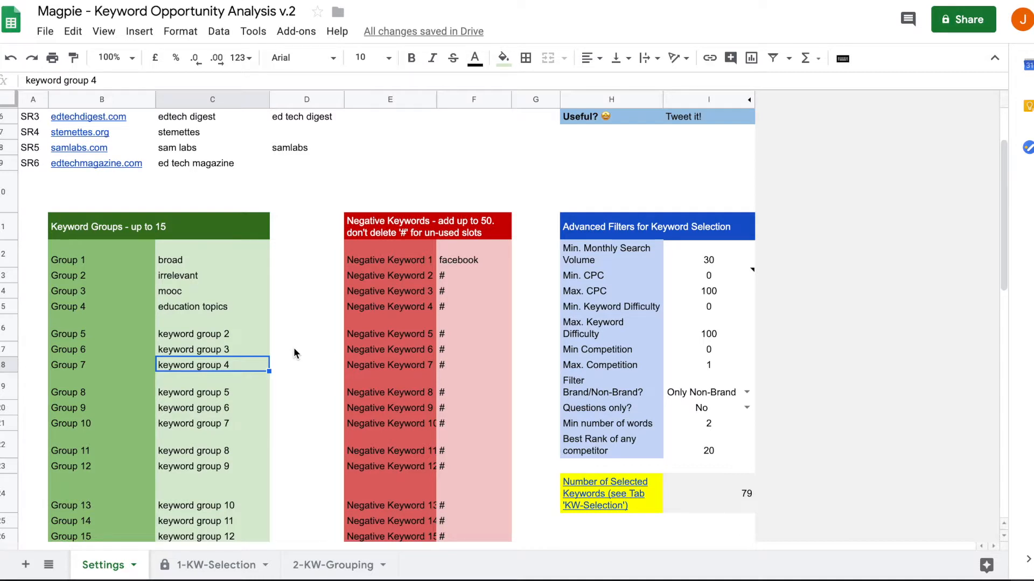
mouse_move(263, 533)
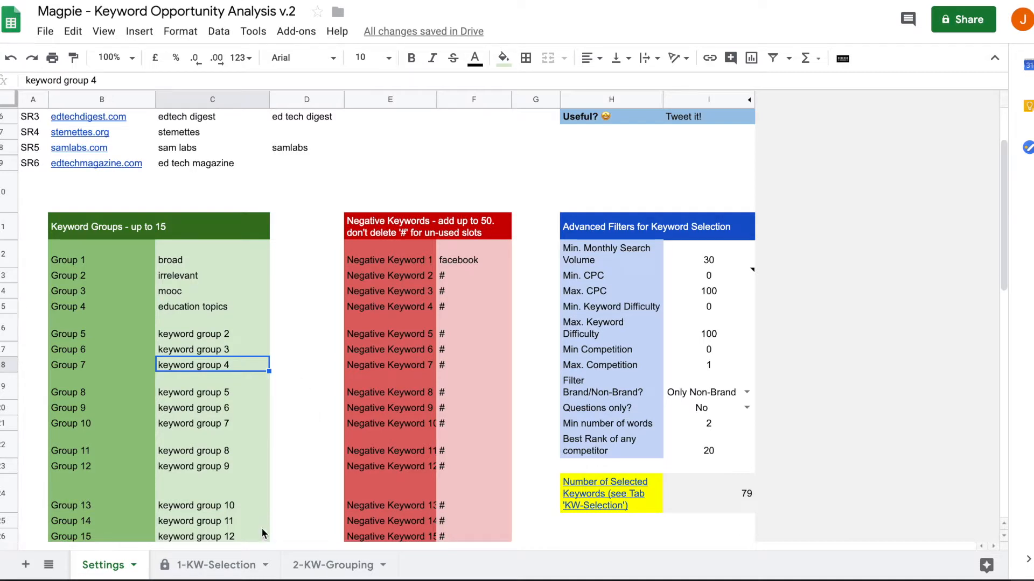
Copy the keyword and search volume columns A:B from 1-KW-Selection and go to 2-KW-Grouping.
click(213, 565)
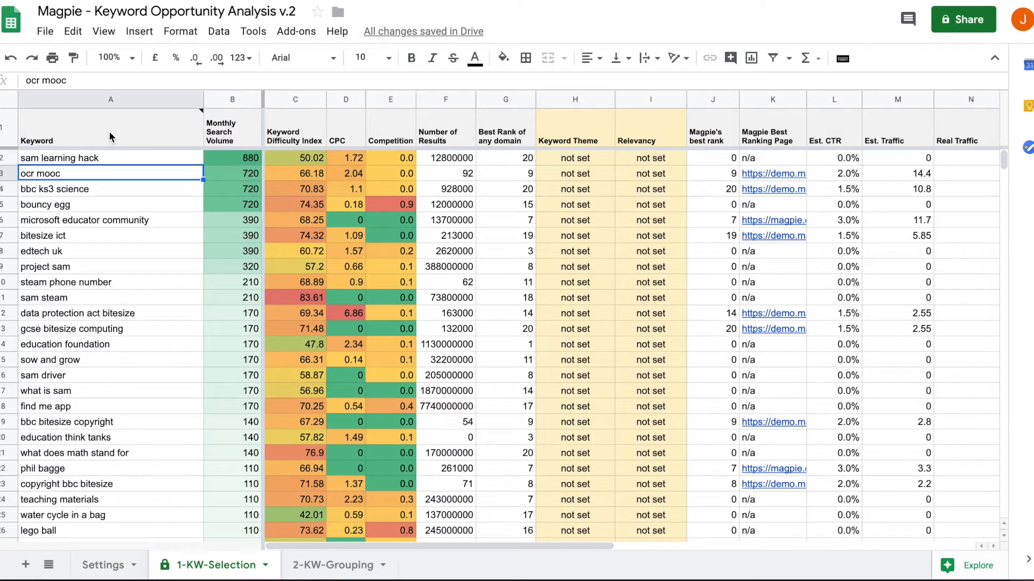
click(195, 99)
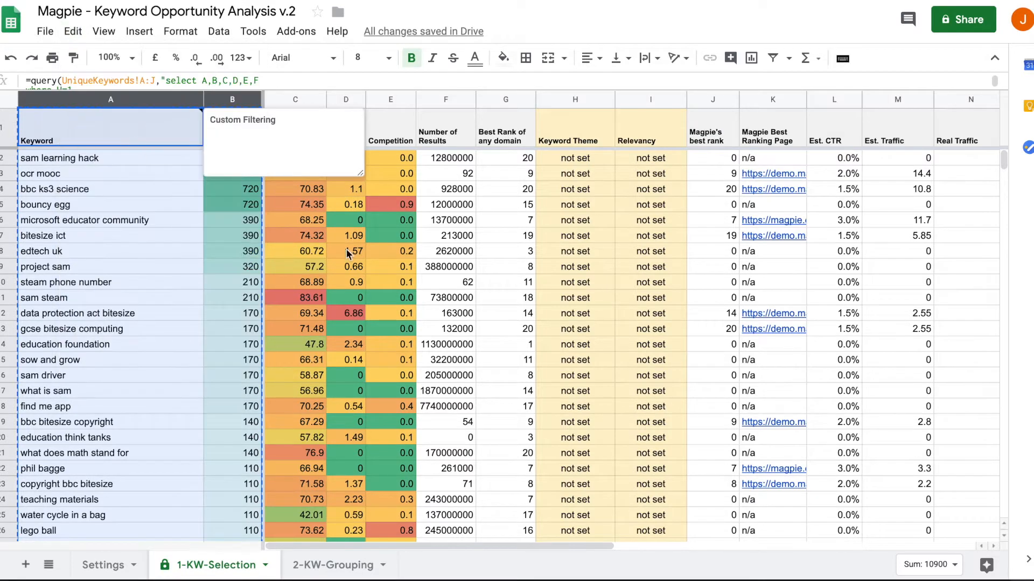
click(335, 565)
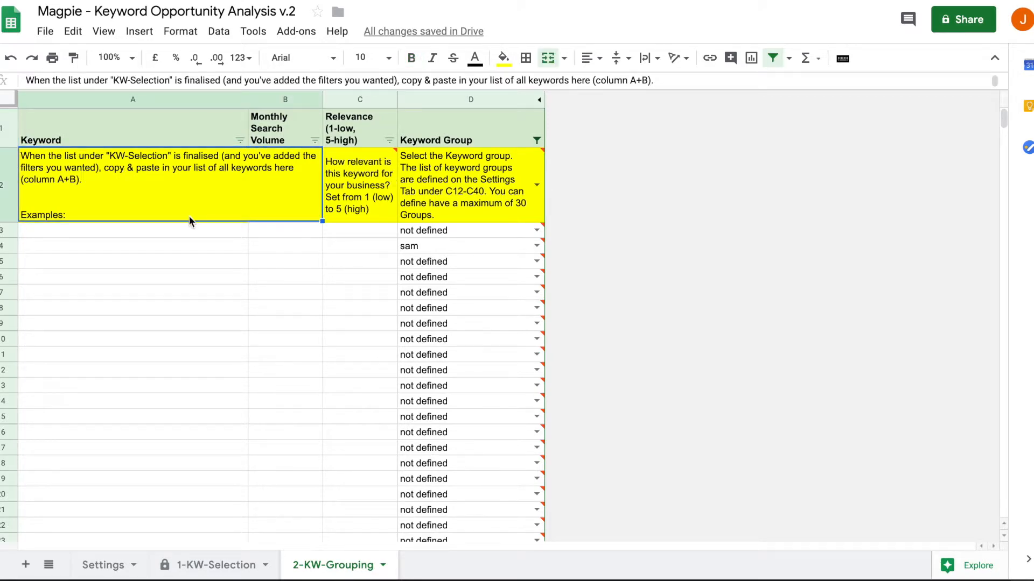
Paste the keywords and volumes into 2-KW-Grouping from A3, starting with sam learning hack at 880.
click(132, 230)
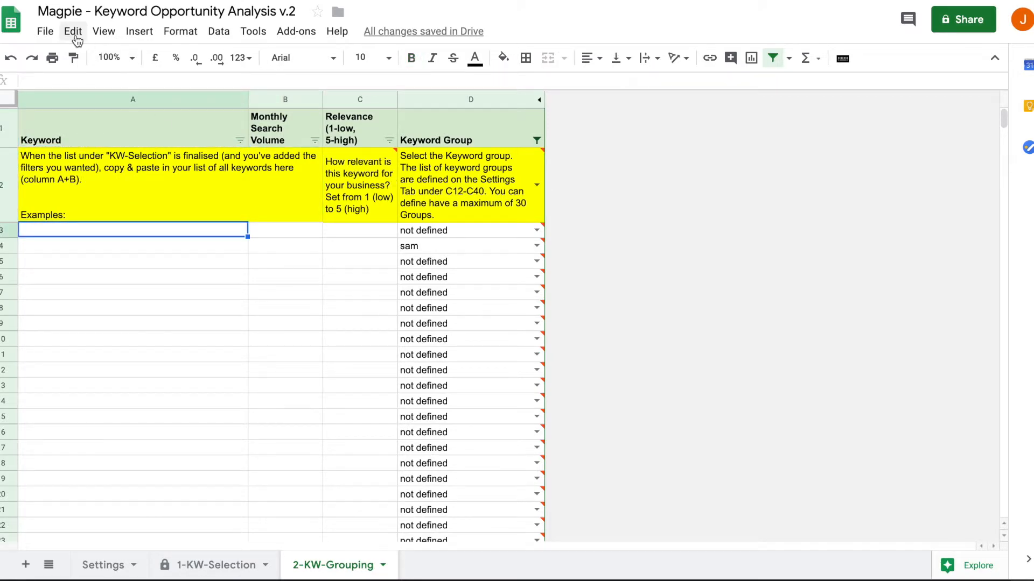
click(72, 31)
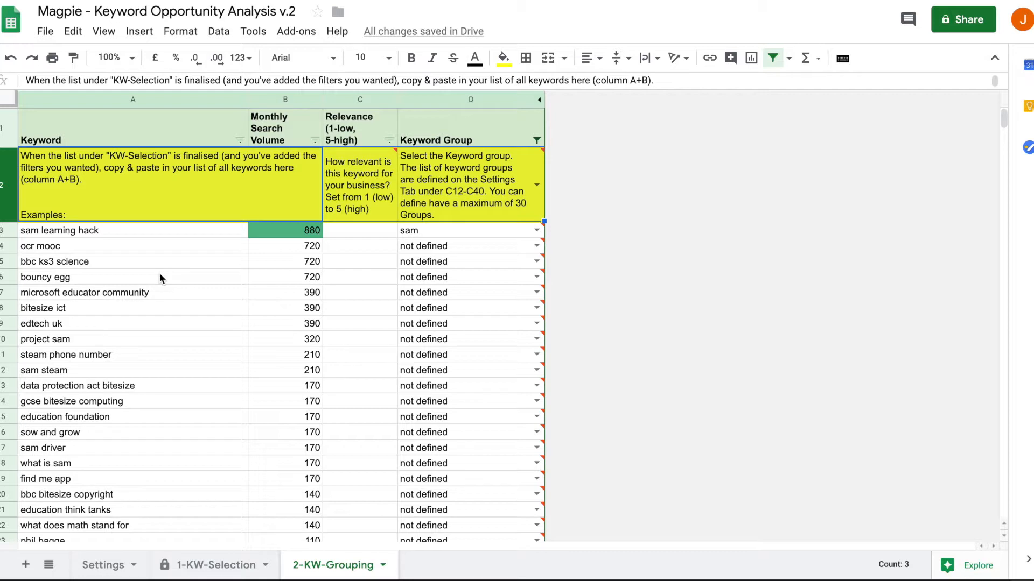
click(131, 276)
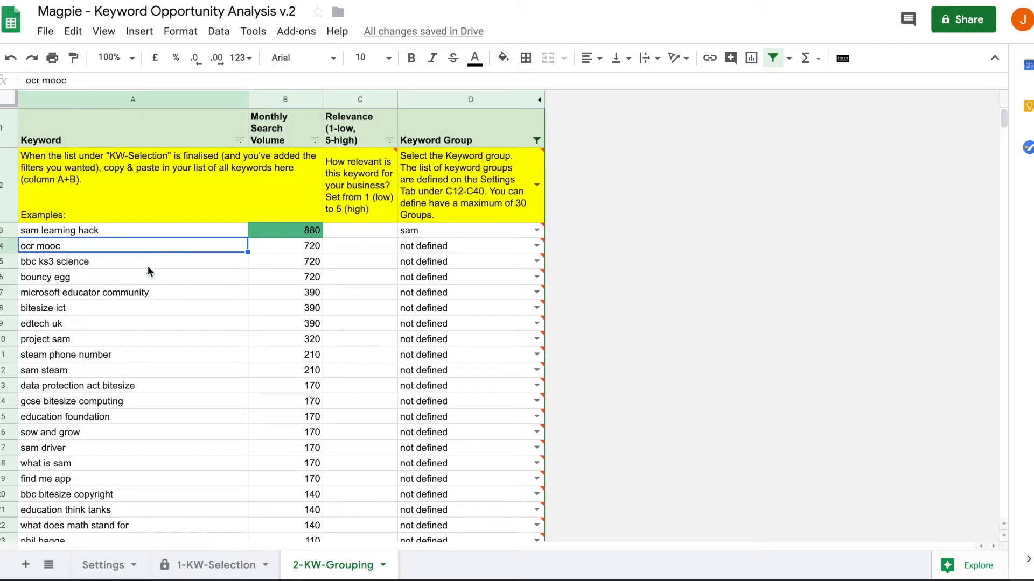
scroll(down, 3)
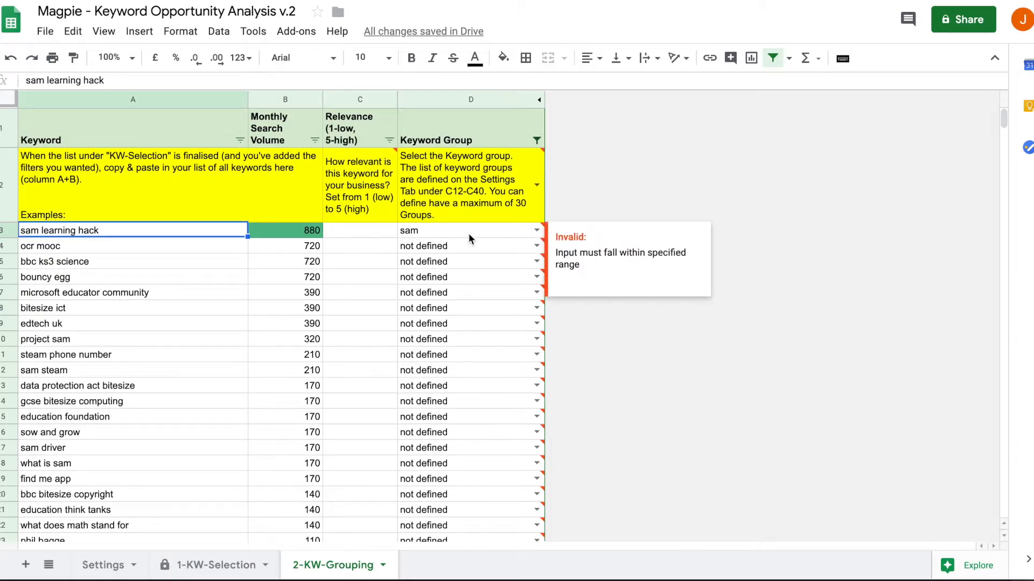
Assign ocr mooc to the mooc keyword group, leaving other keywords not defined.
click(59, 245)
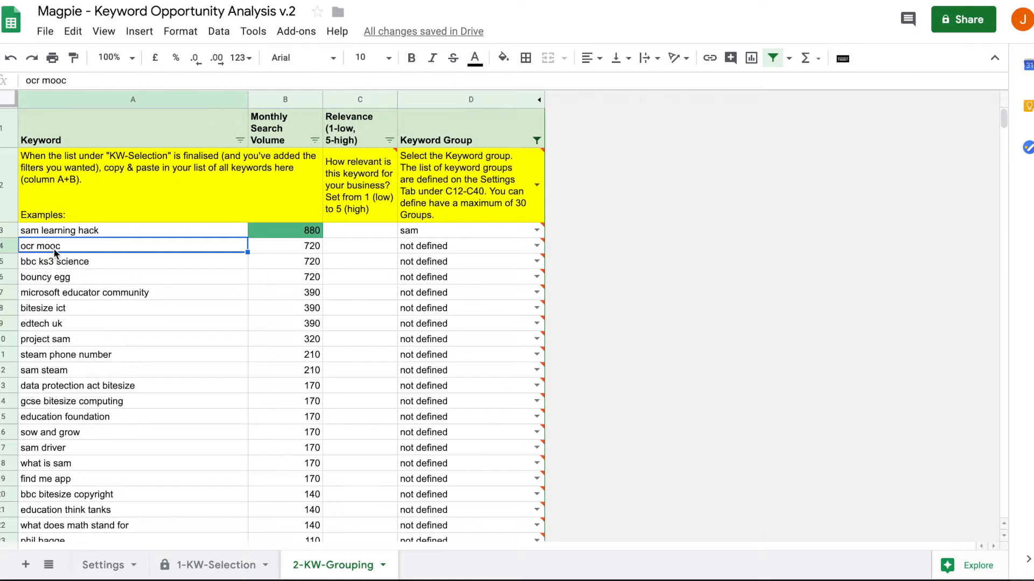
mouse_move(516, 265)
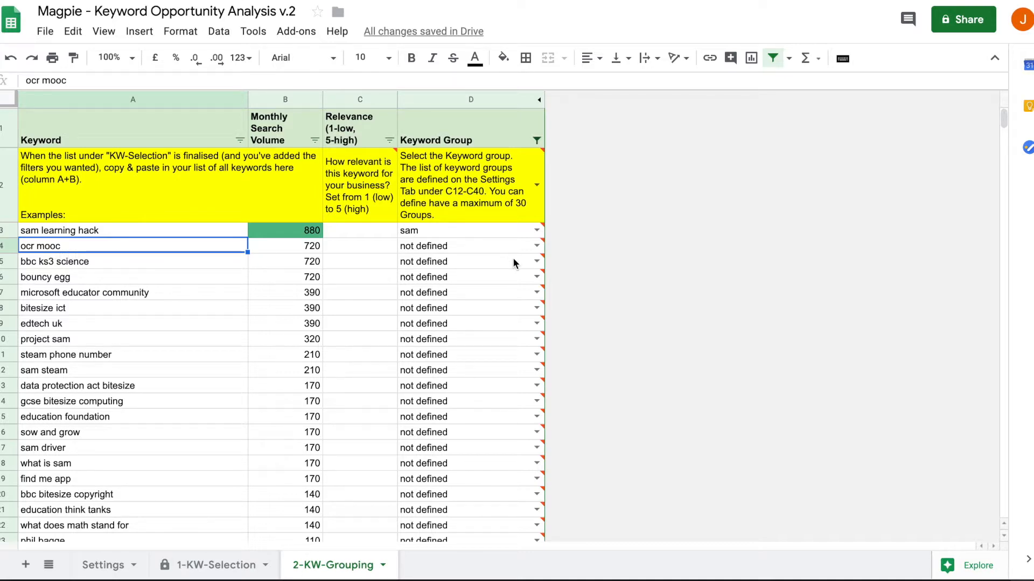
click(536, 246)
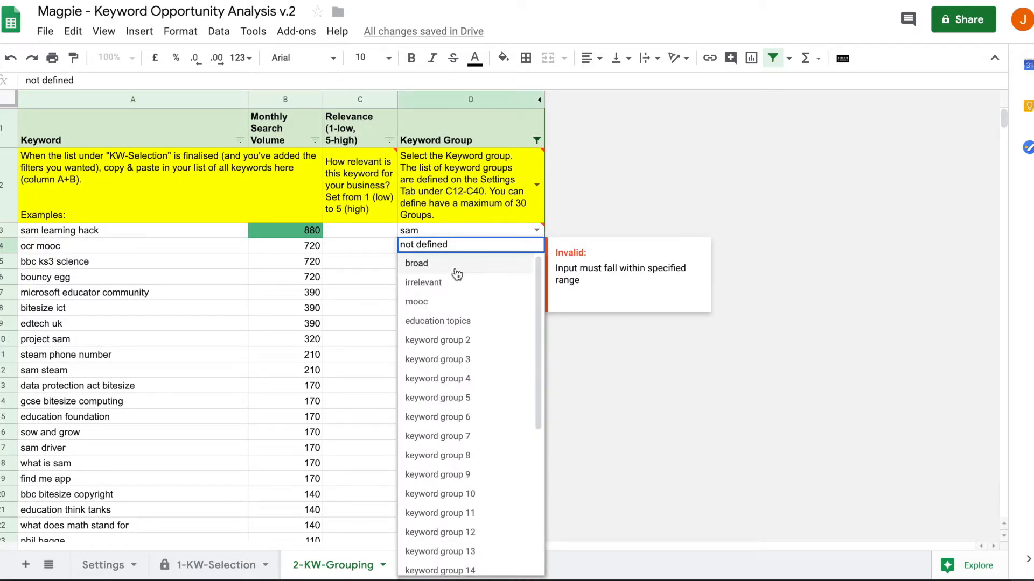
click(416, 302)
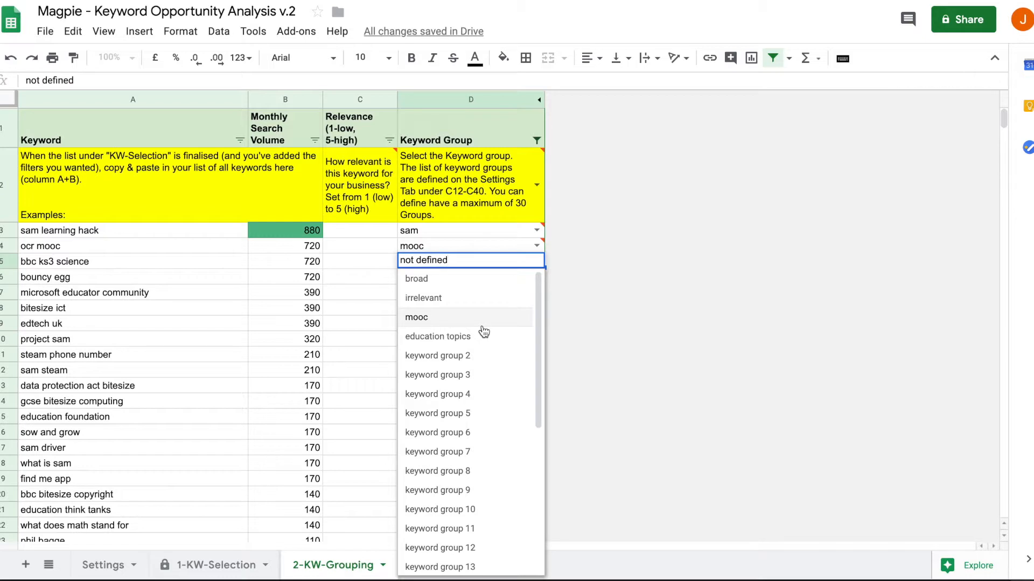
mouse_move(475, 281)
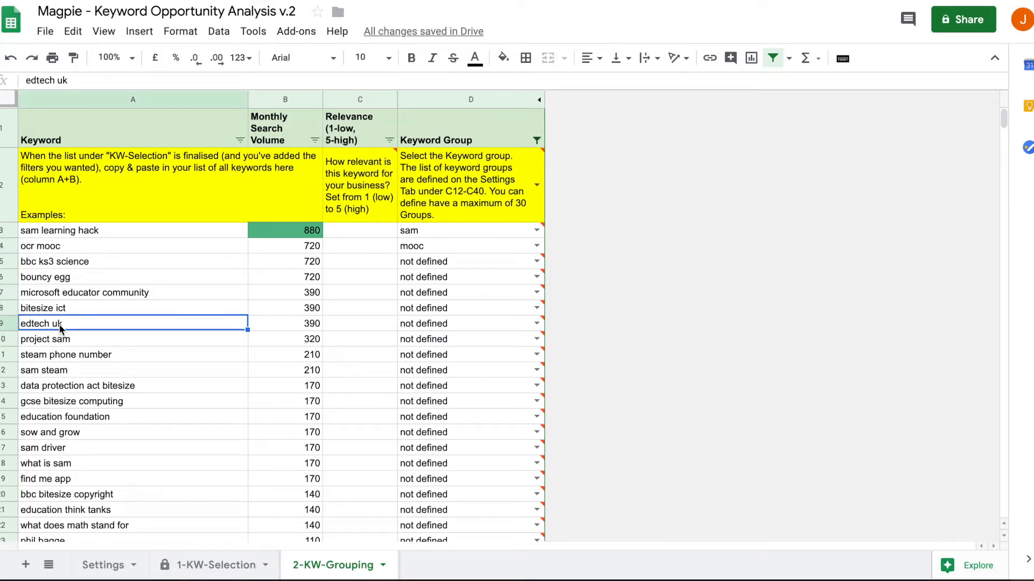
mouse_move(71, 328)
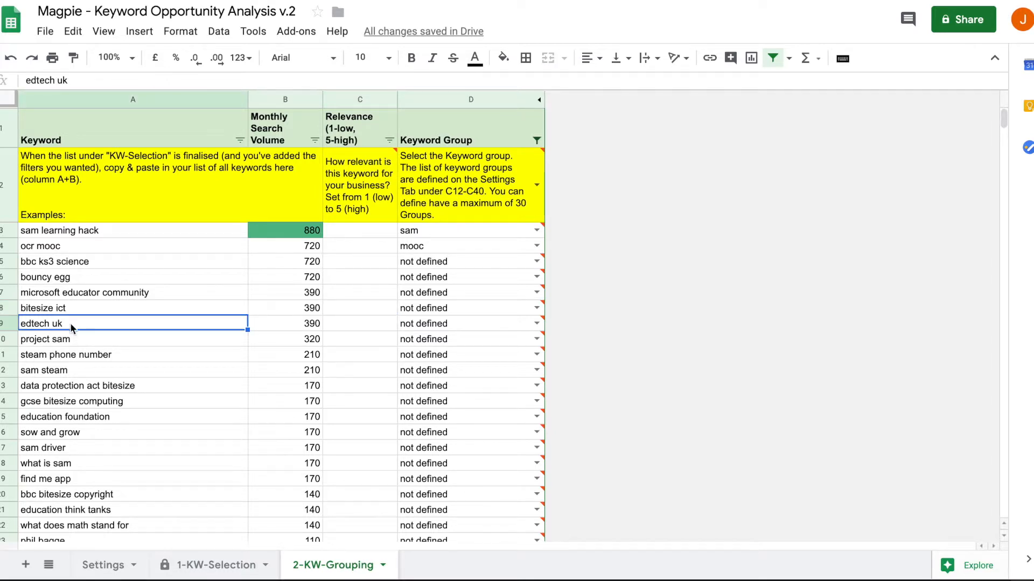
click(535, 323)
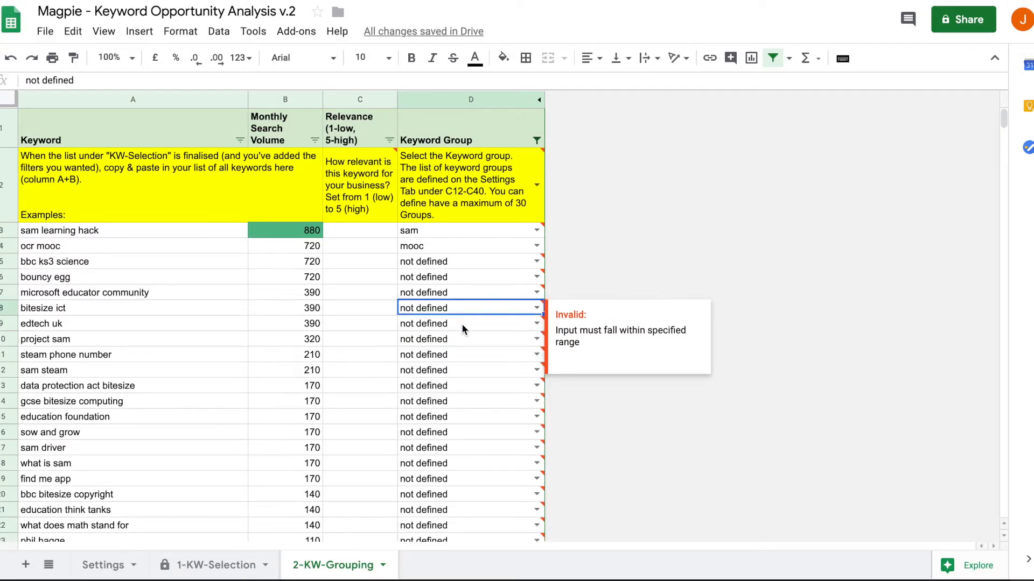
Name Group 5 'general edtech' on Settings and pick it for edtech uk in 2-KW-Grouping.
click(103, 565)
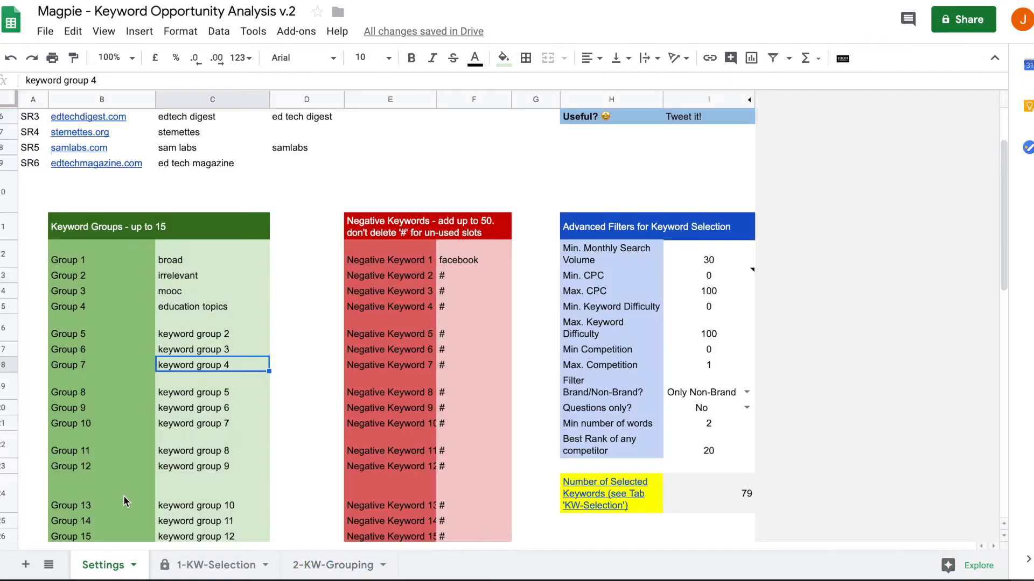
click(212, 334)
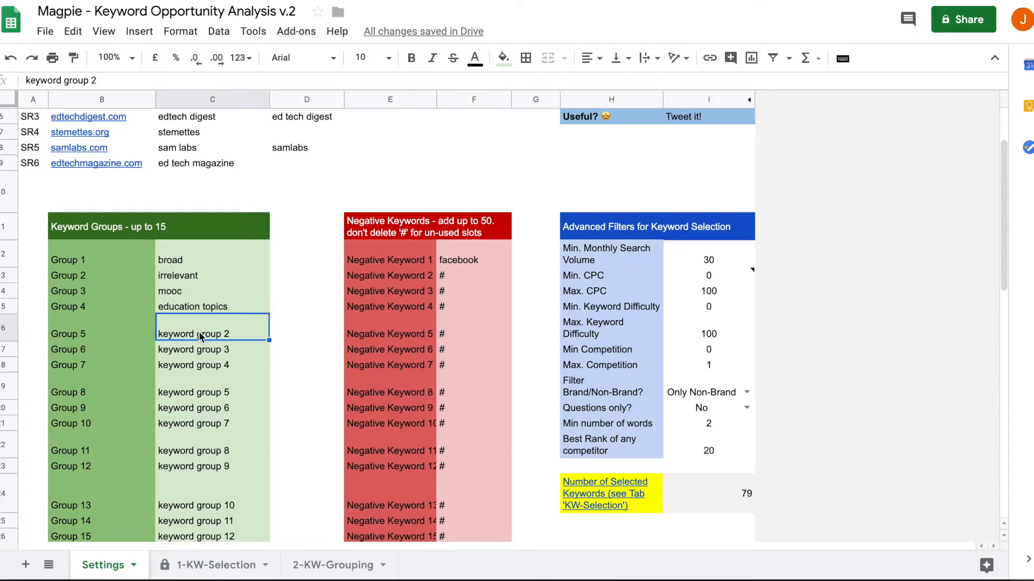
text(general edtech)
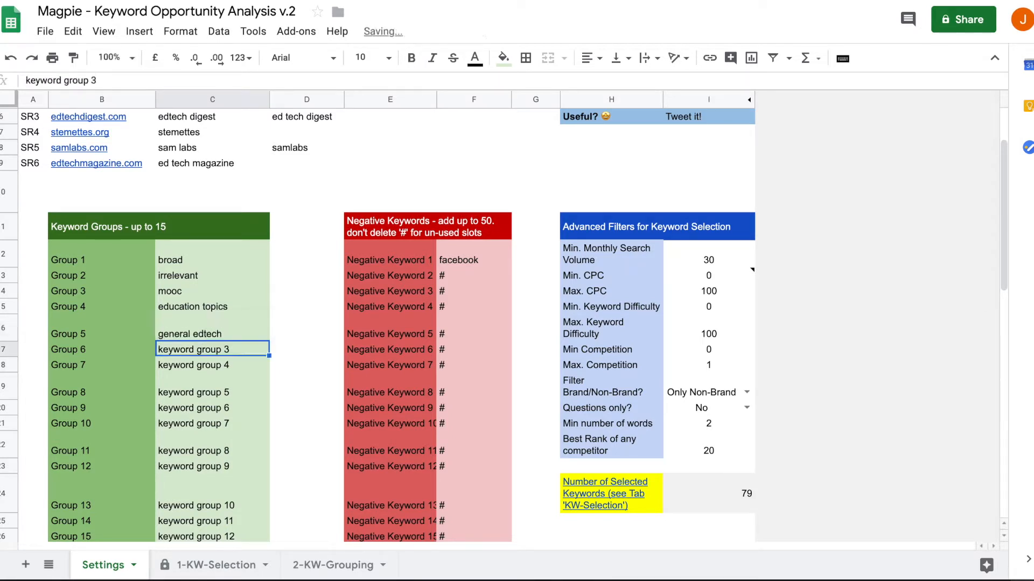
click(334, 565)
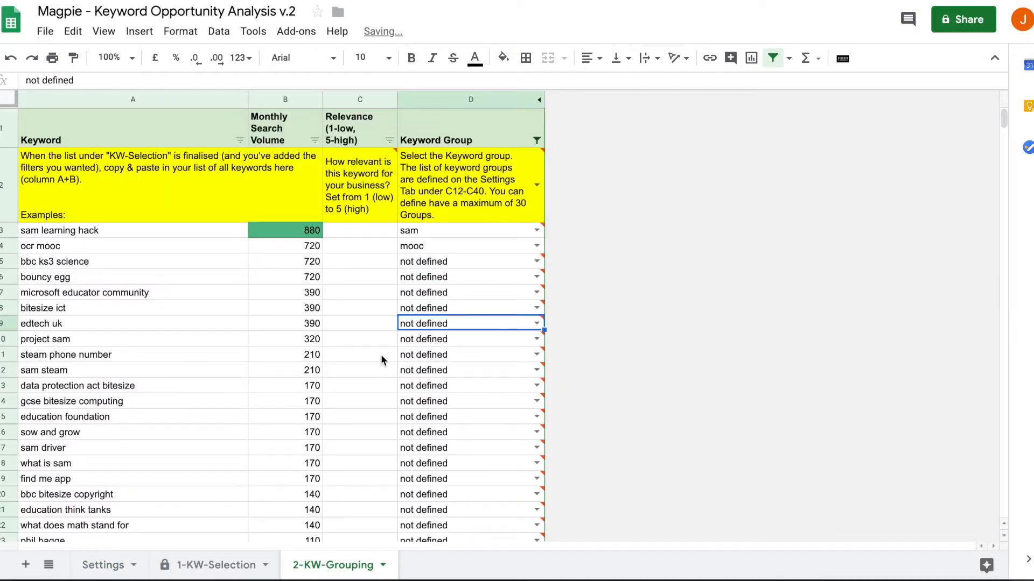
click(535, 323)
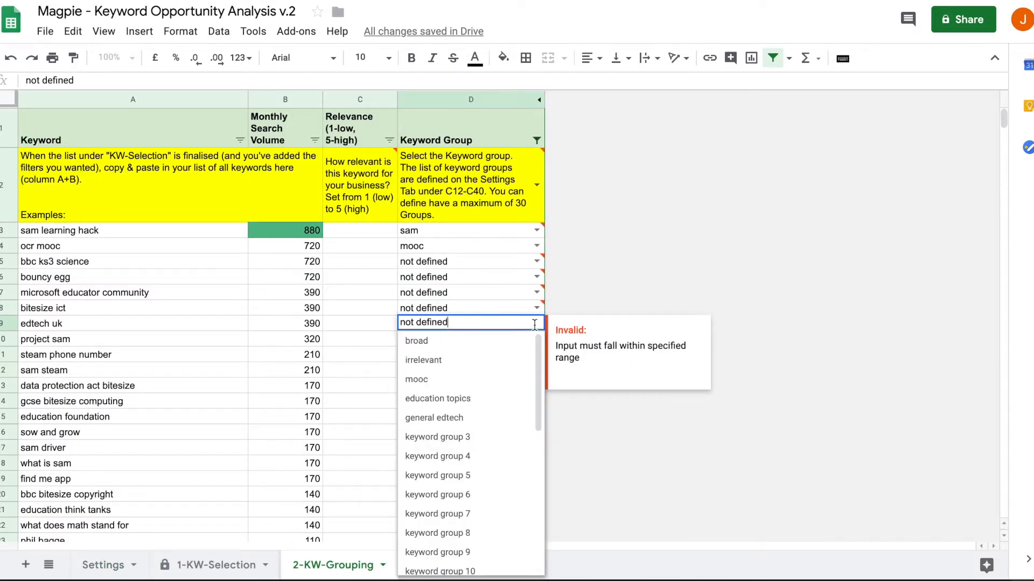
click(434, 418)
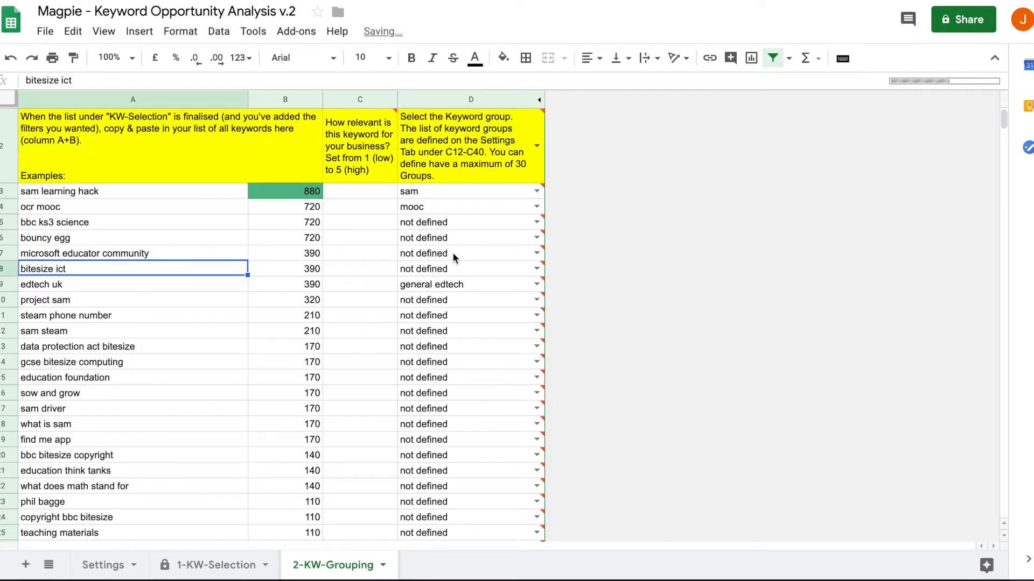
scroll(down, 3)
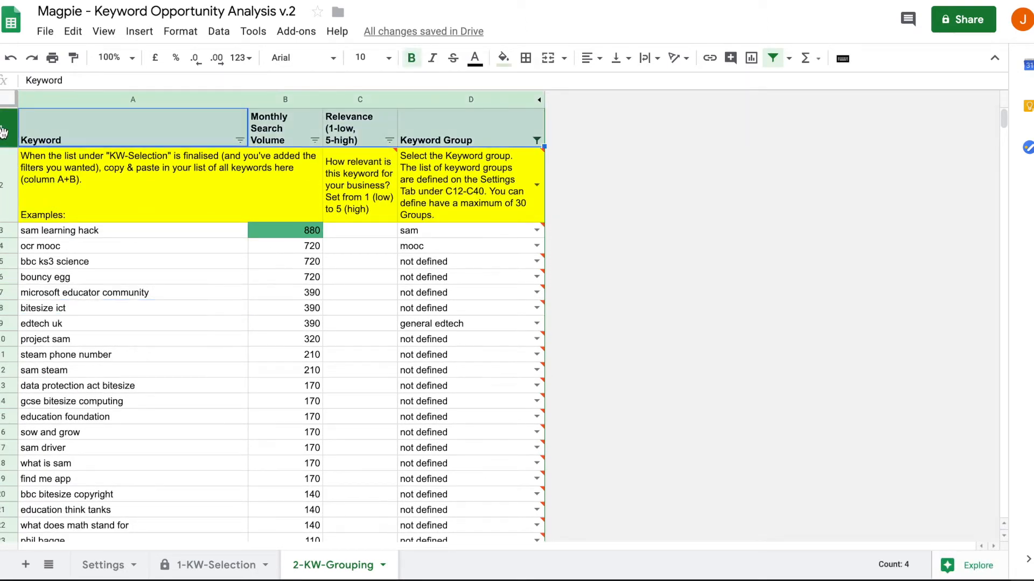
Filter the Keyword column to text containing 'mooc', then change the filter condition back.
click(219, 31)
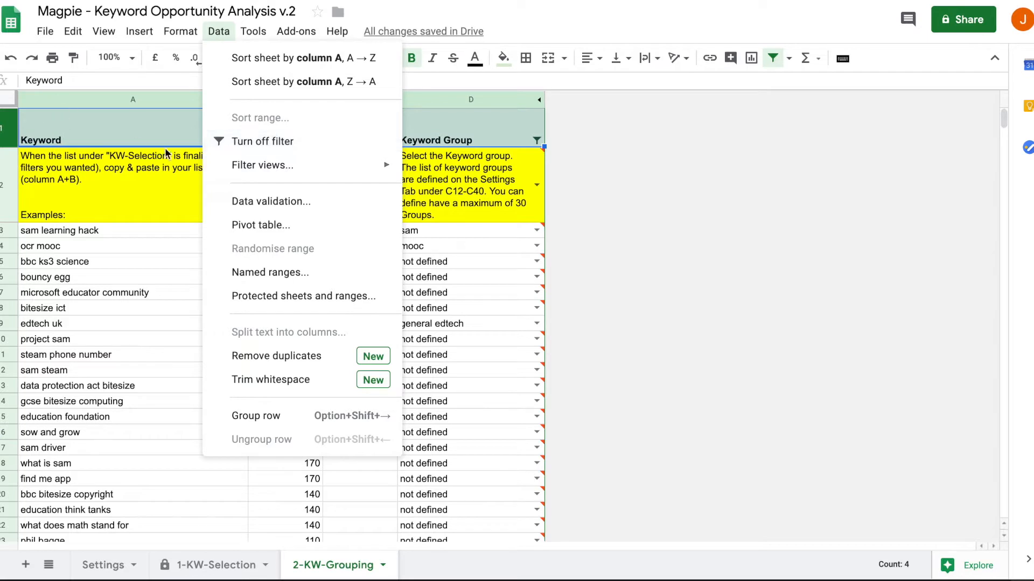
click(239, 140)
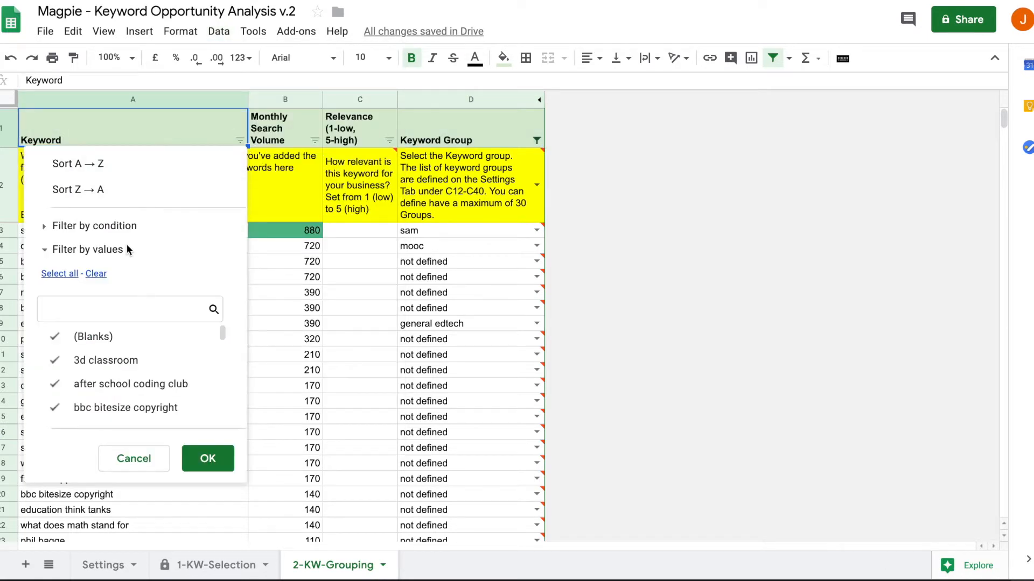
click(96, 225)
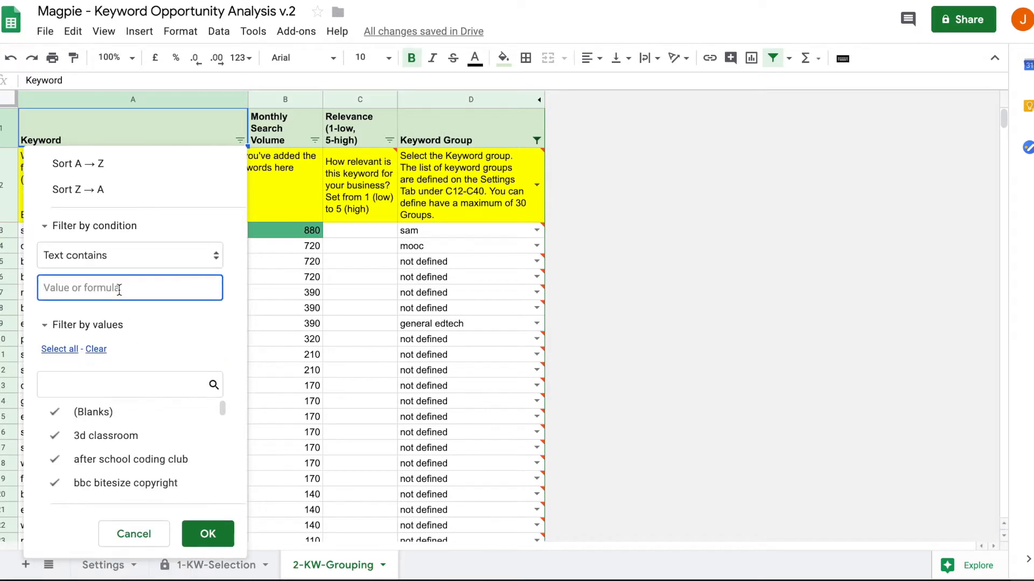
text(mooc)
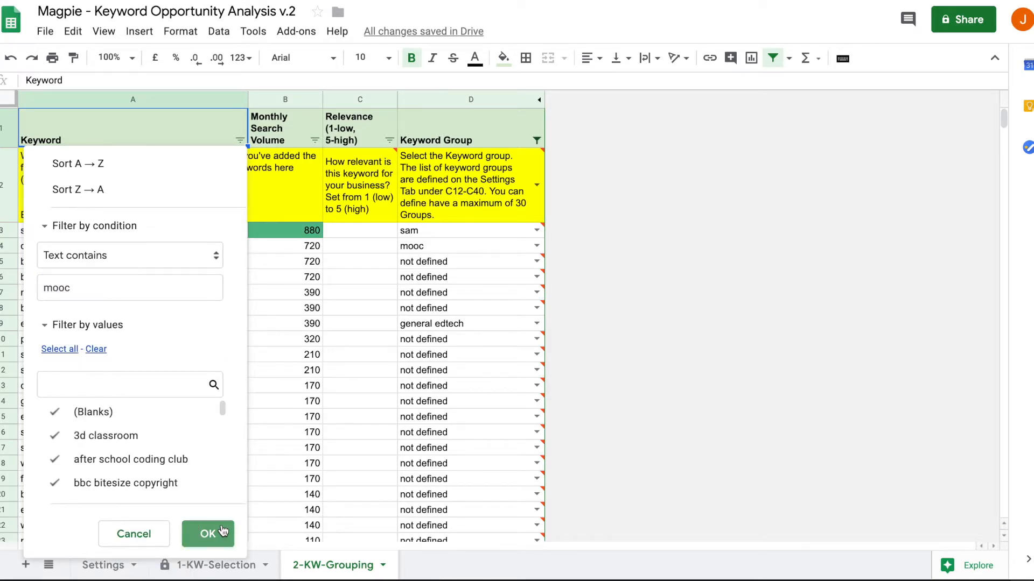
click(208, 534)
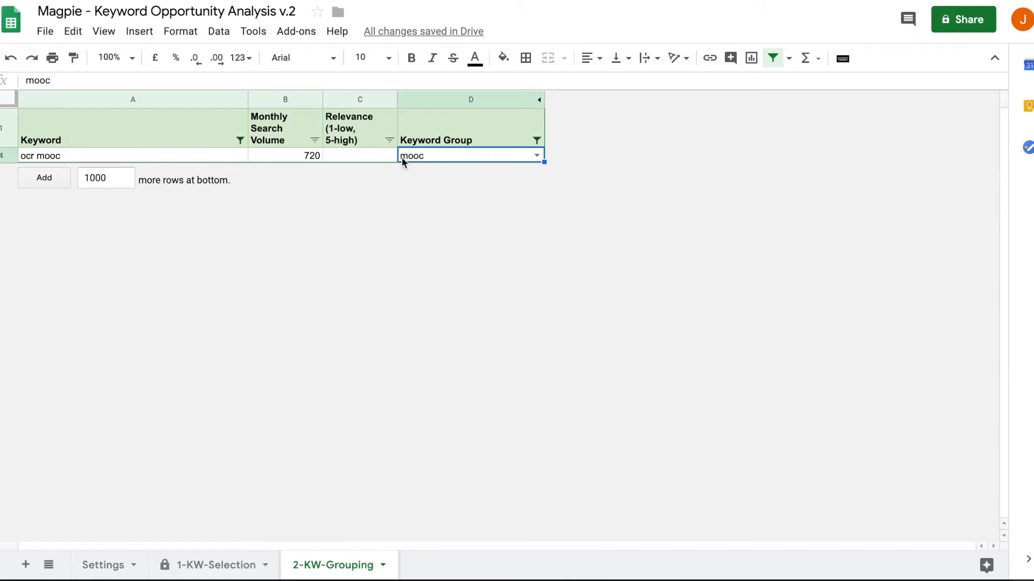
click(239, 140)
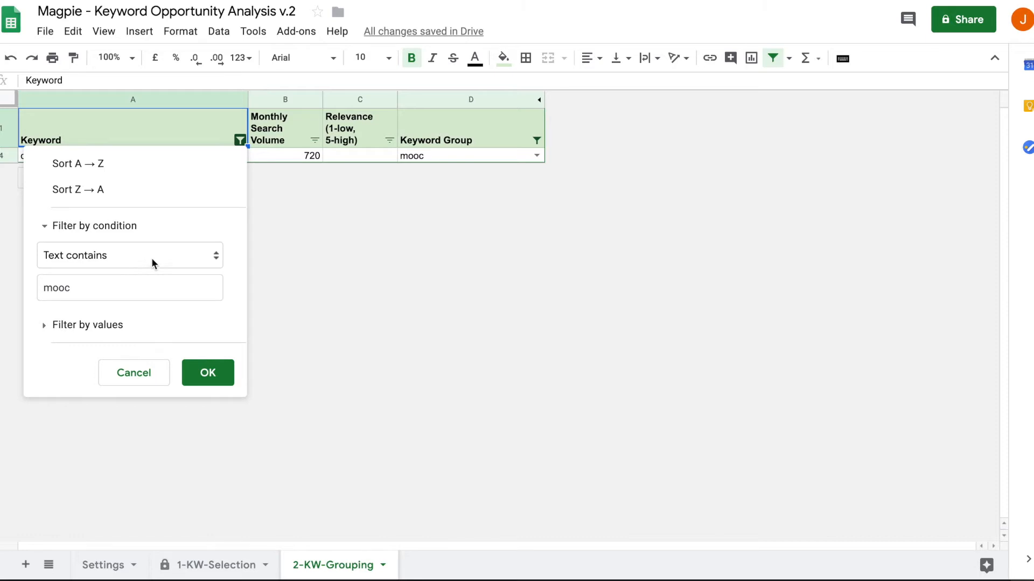
click(130, 256)
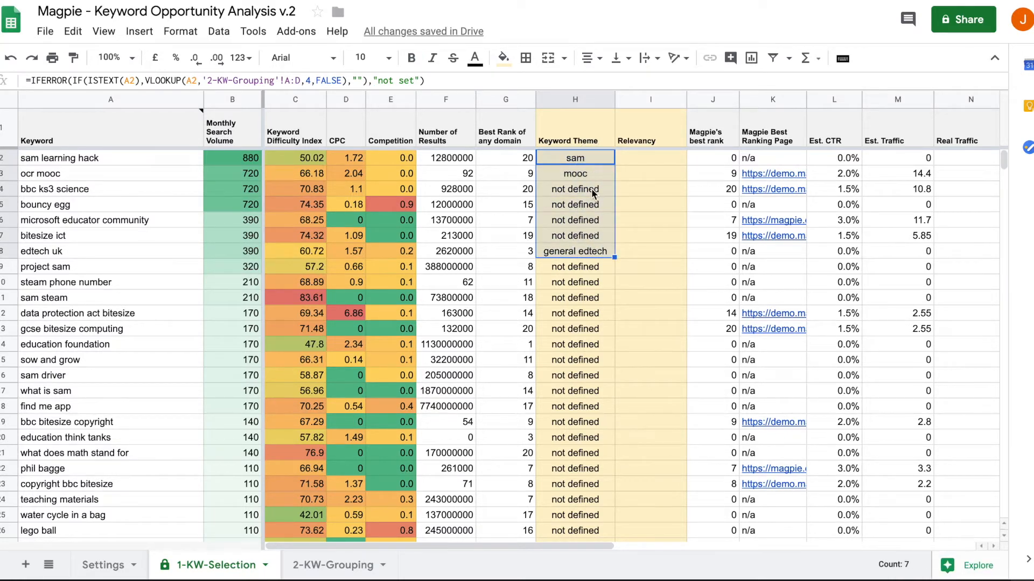
Inspect the Keyword Theme and Relevancy VLOOKUP formulas pulling from 2-KW-Grouping.
click(574, 190)
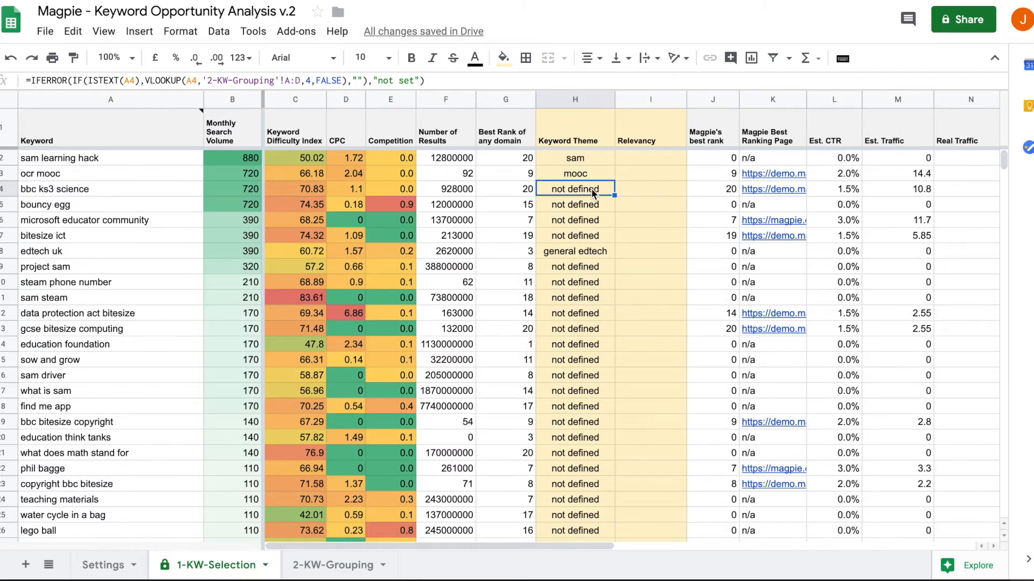
click(649, 157)
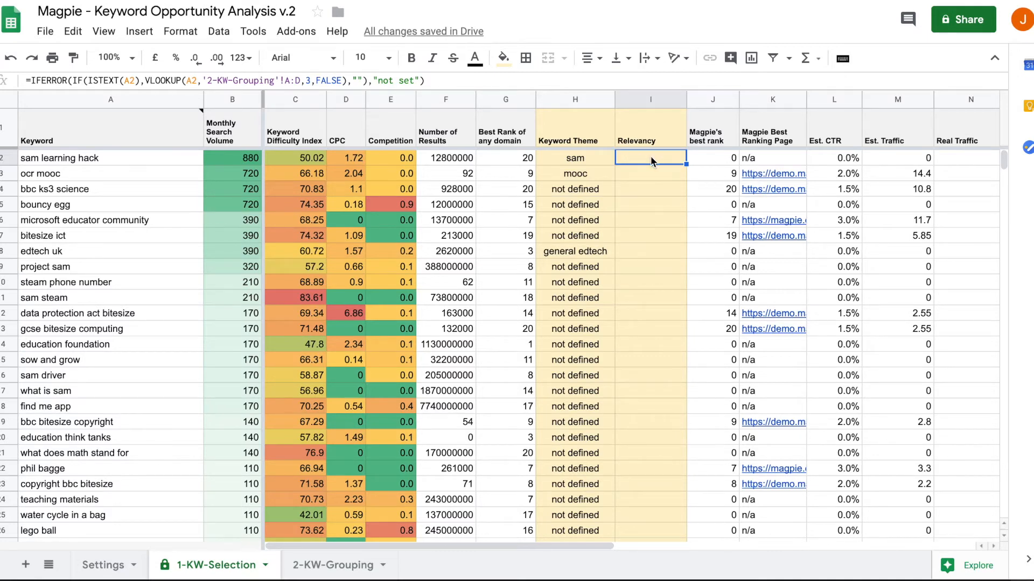
mouse_move(636, 161)
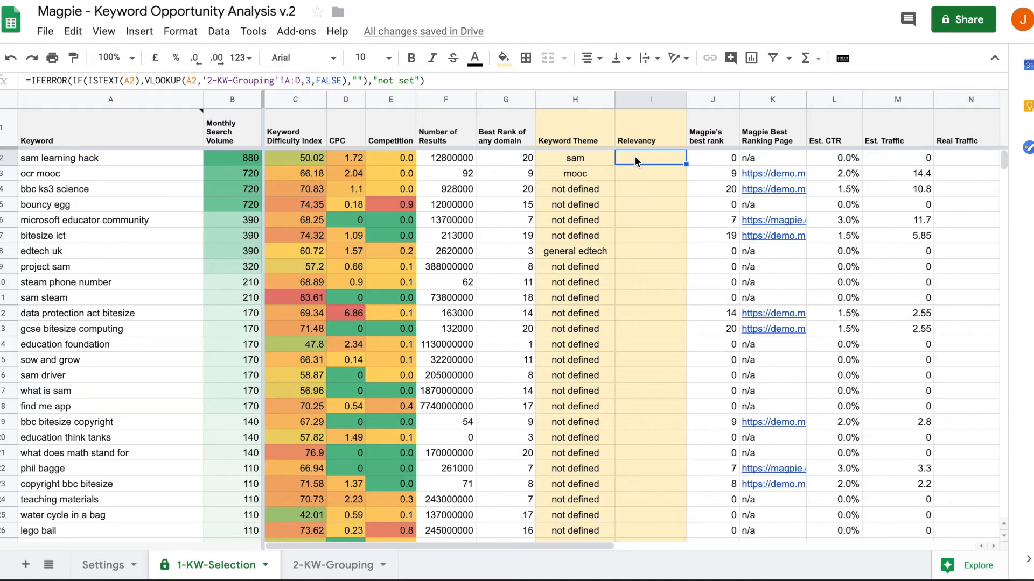
mouse_move(641, 197)
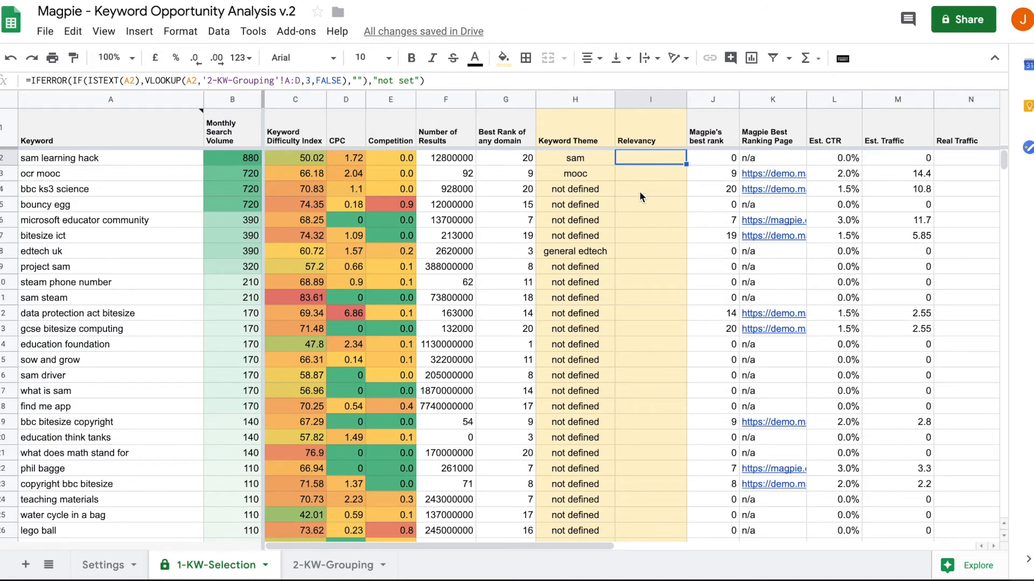
Enter relevance 3 for 'sam learning hack' and 5 for 'ocr mooc' in 2-KW-Grouping, then return to 1-KW-Selection.
click(335, 565)
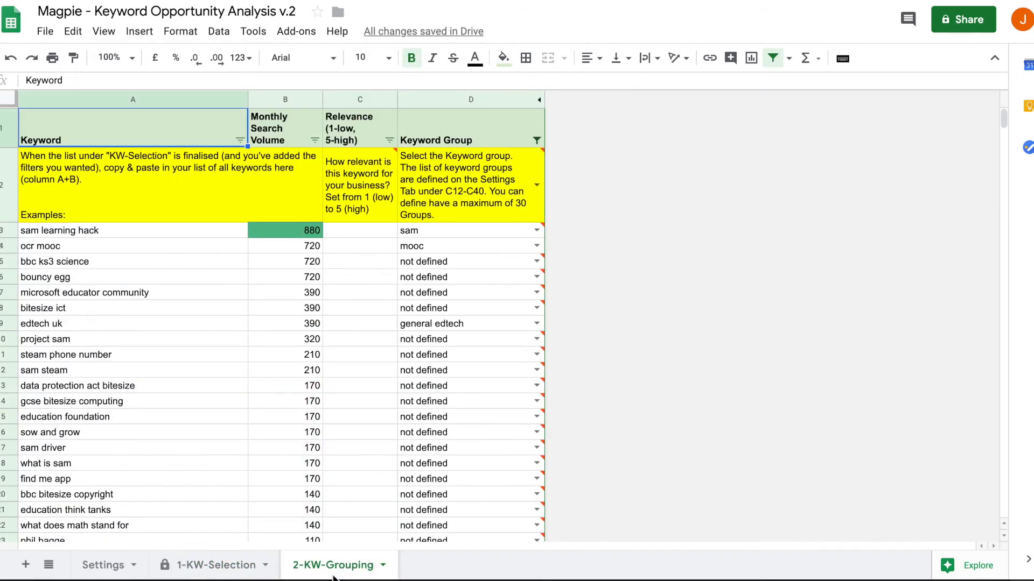
click(359, 230)
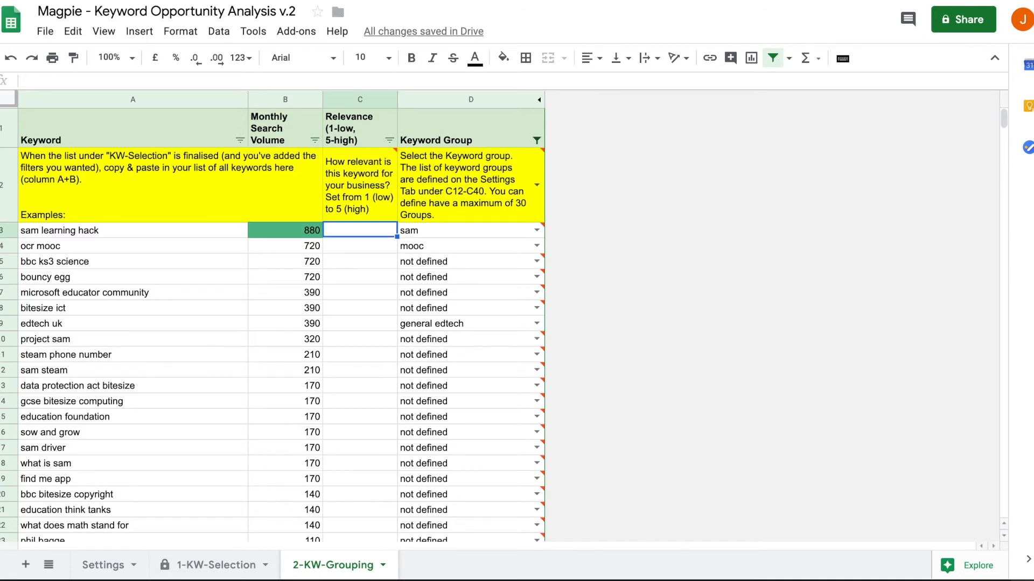
text(3)
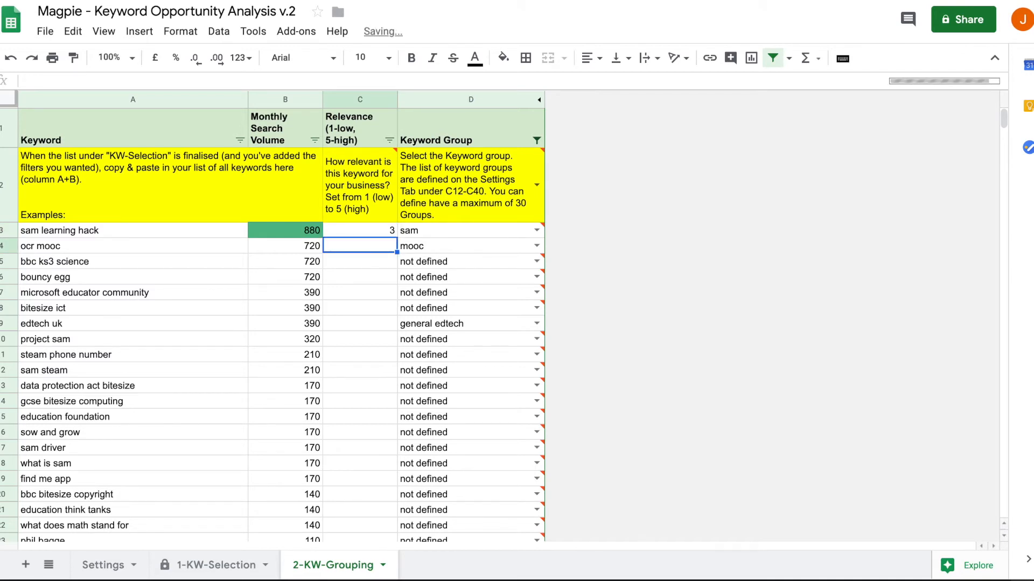
text(5)
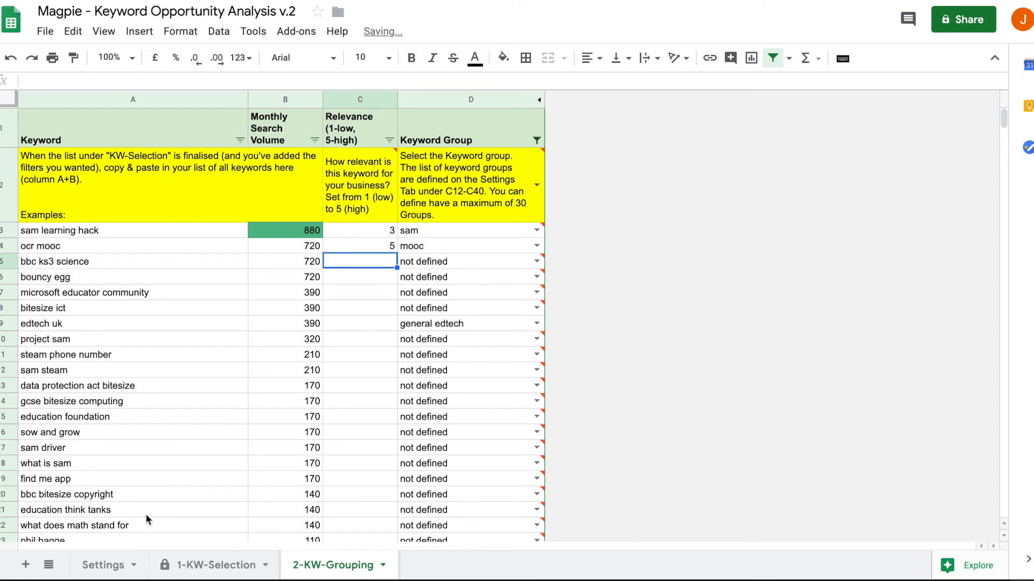
click(212, 565)
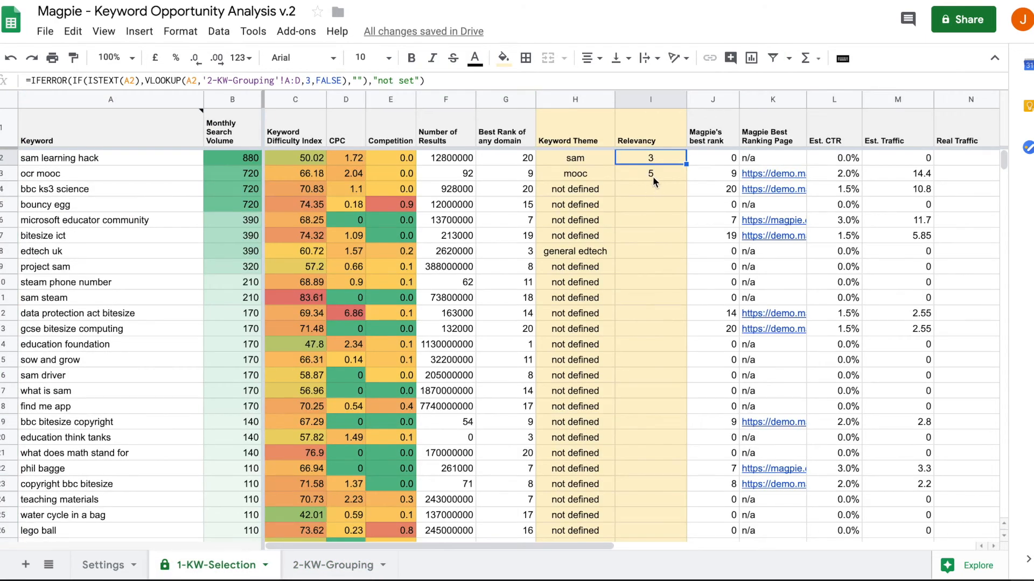
click(650, 173)
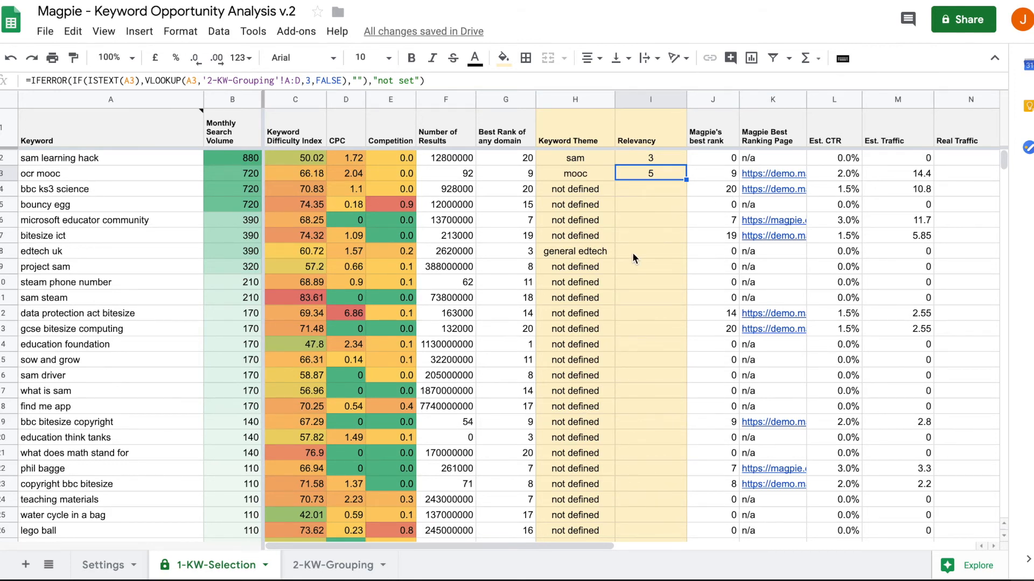
mouse_move(657, 250)
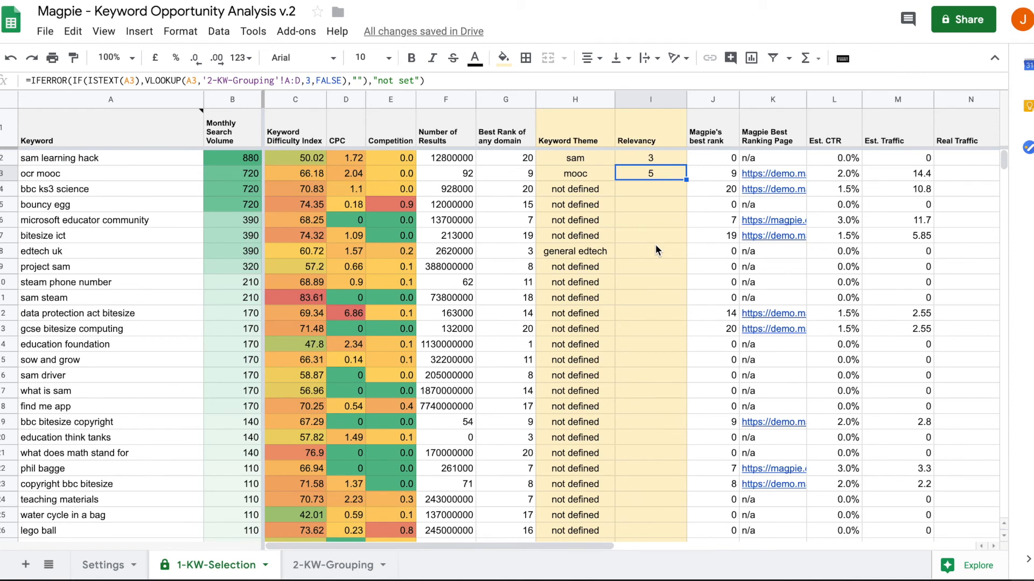
click(650, 204)
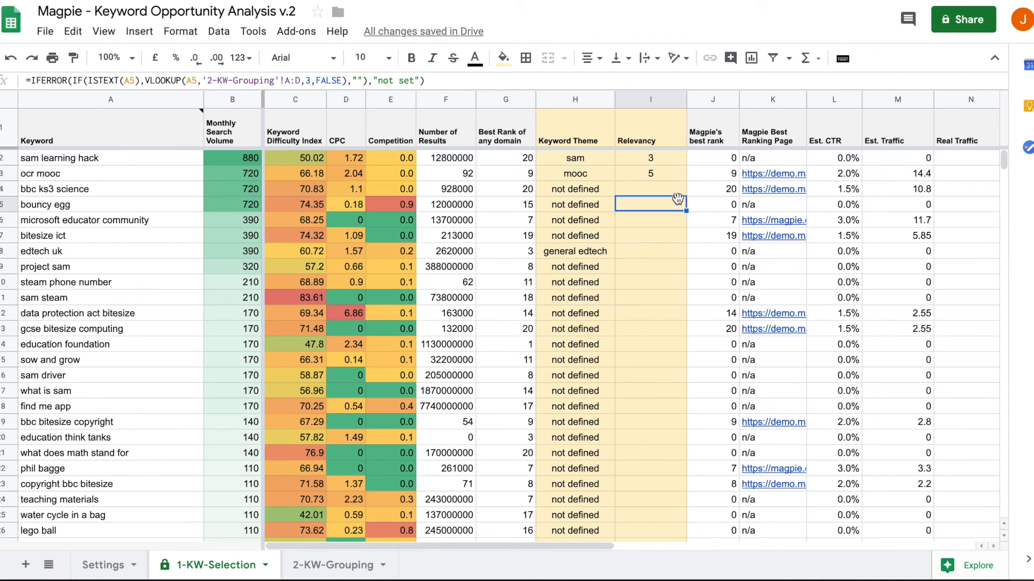
mouse_move(677, 236)
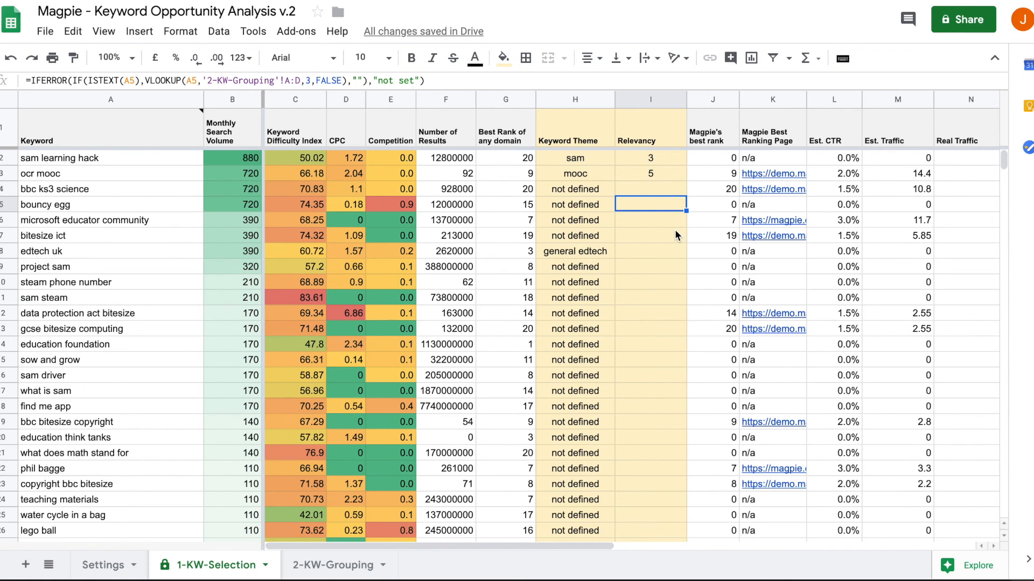